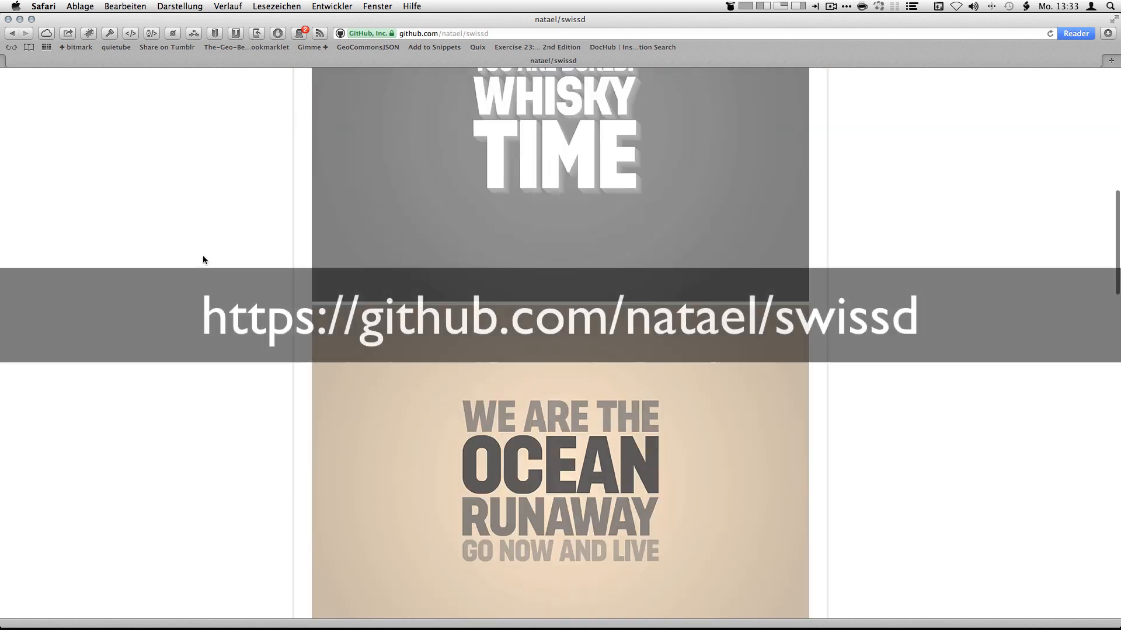
# Dock the swissd panel into the Info/Preview group and set the font to House Slant Regular
pyautogui.scroll(-3)
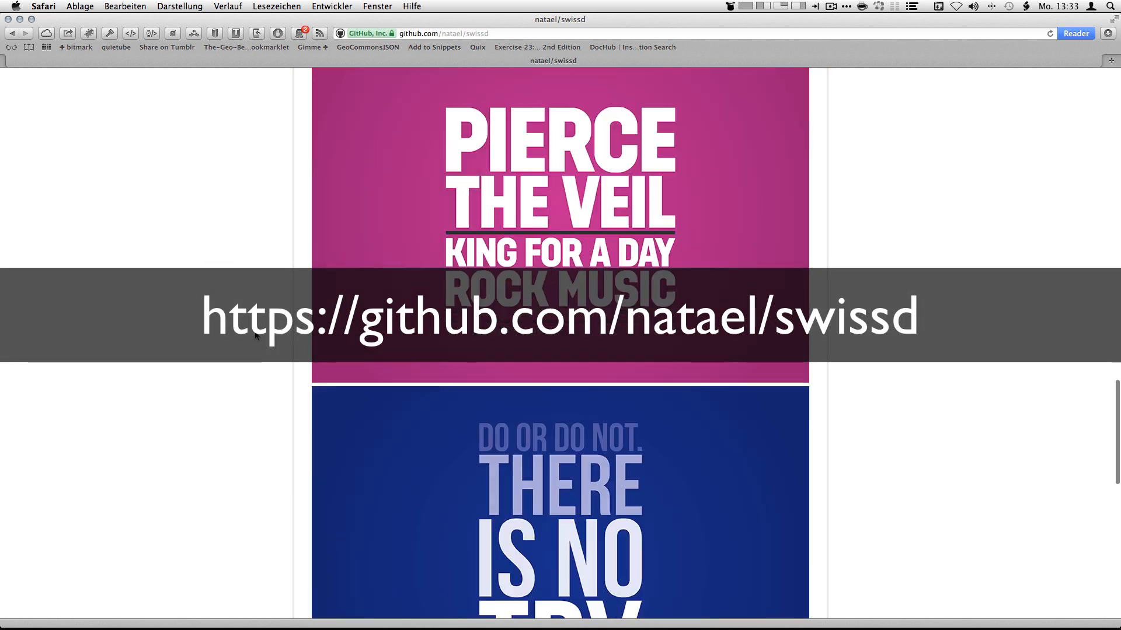
pyautogui.scroll(-3)
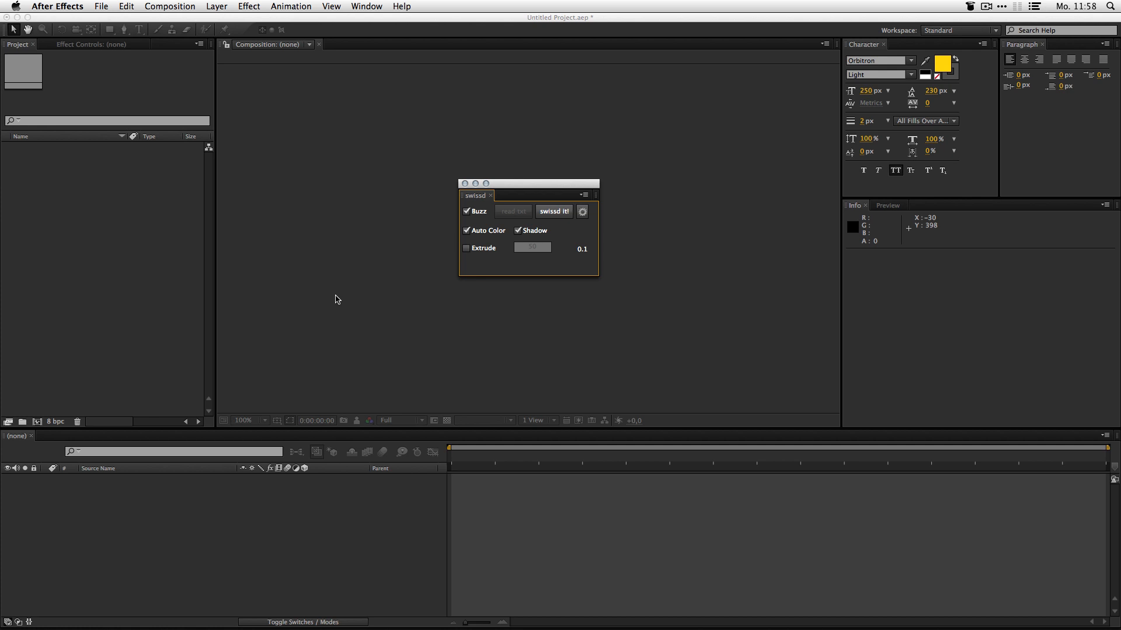
pyautogui.moveTo(468, 199)
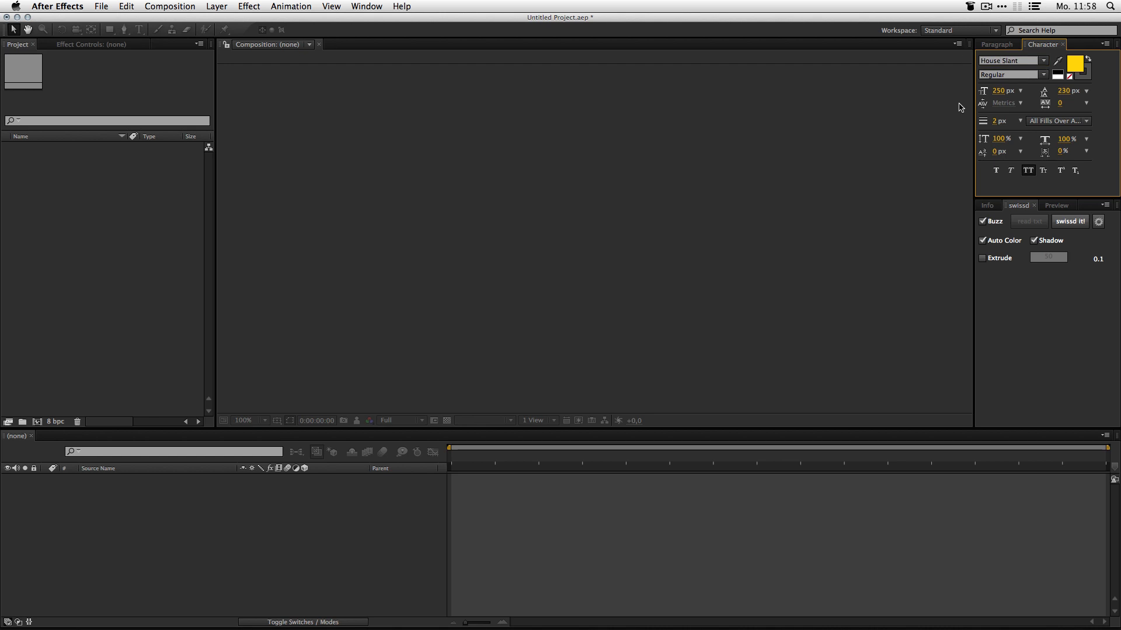
pyautogui.moveTo(1027, 170)
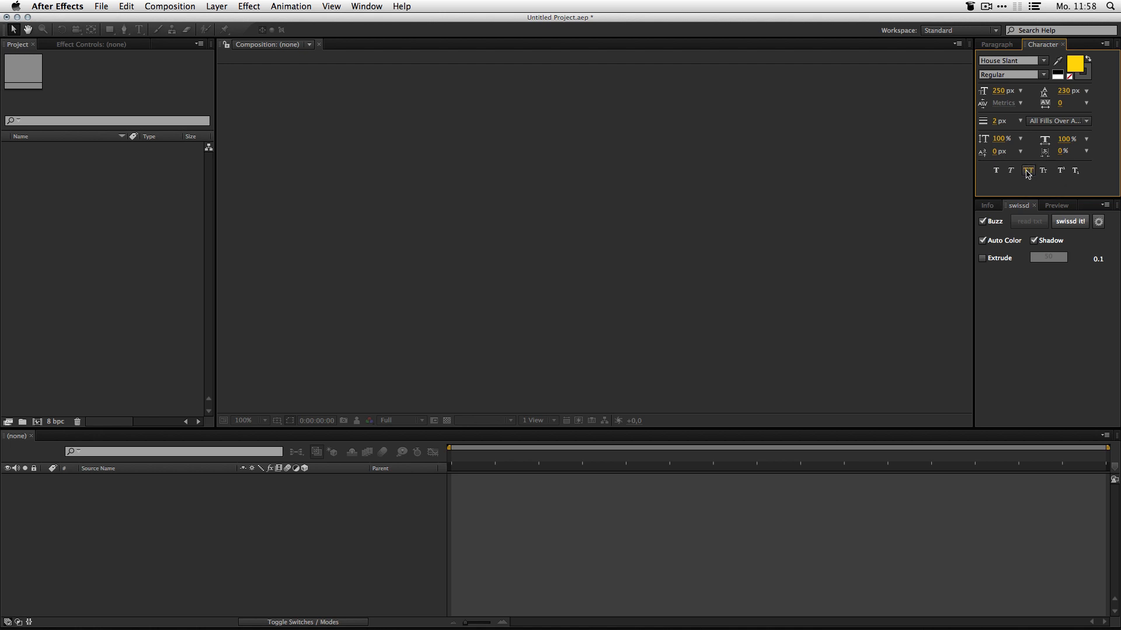
pyautogui.click(1027, 170)
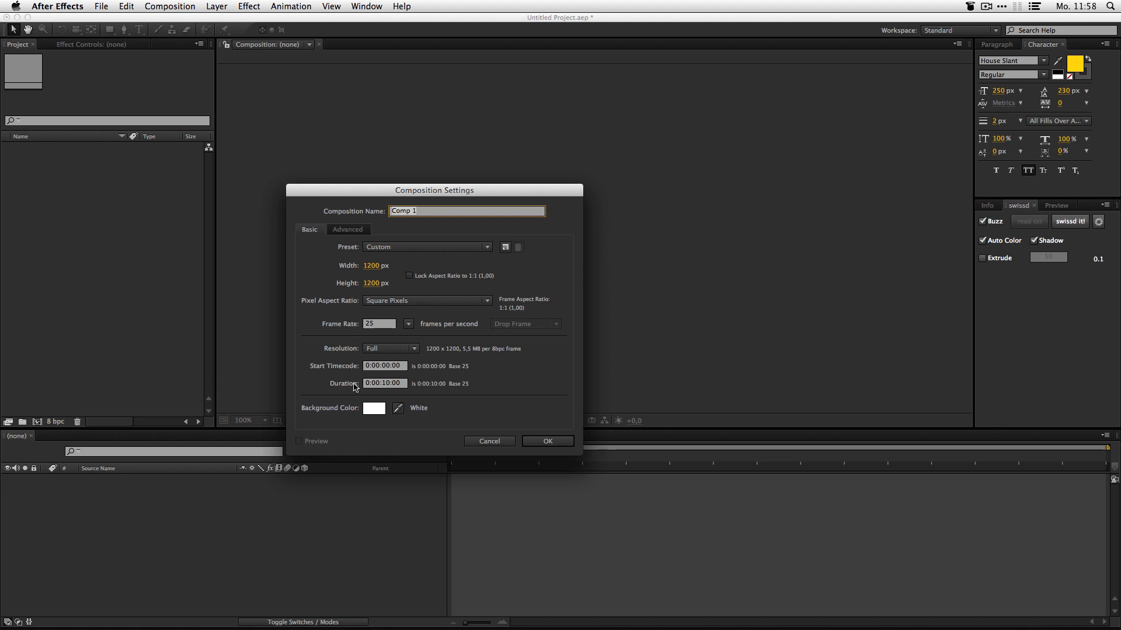
# Name the composition 'swissd demo' at 1200×1200 px with a white background and confirm
pyautogui.write('swissd demo')
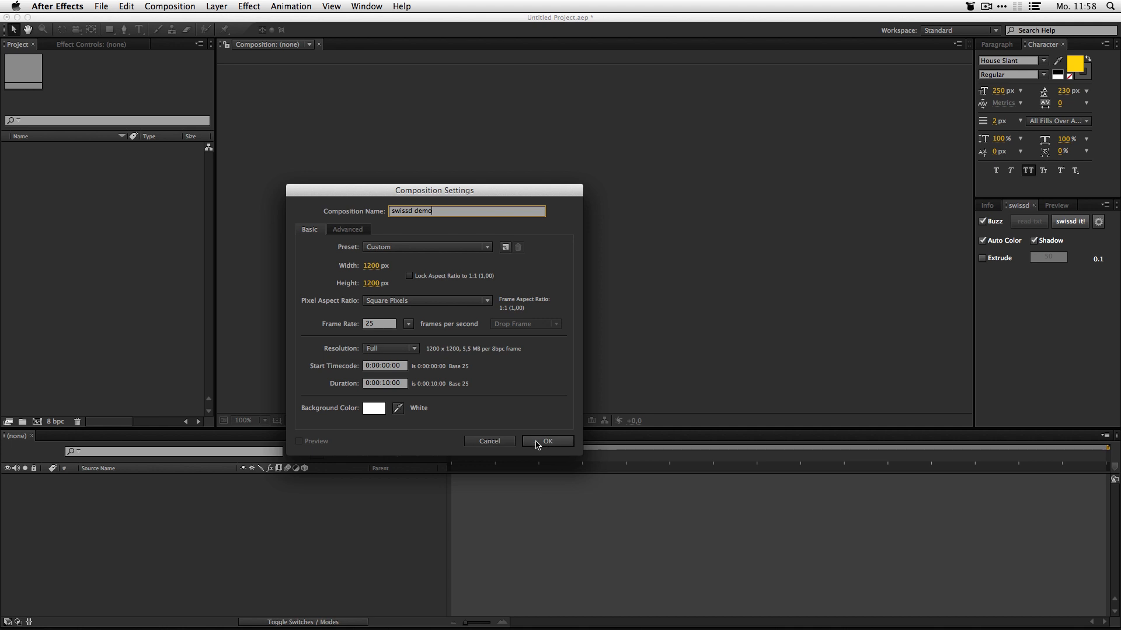
pyautogui.click(547, 441)
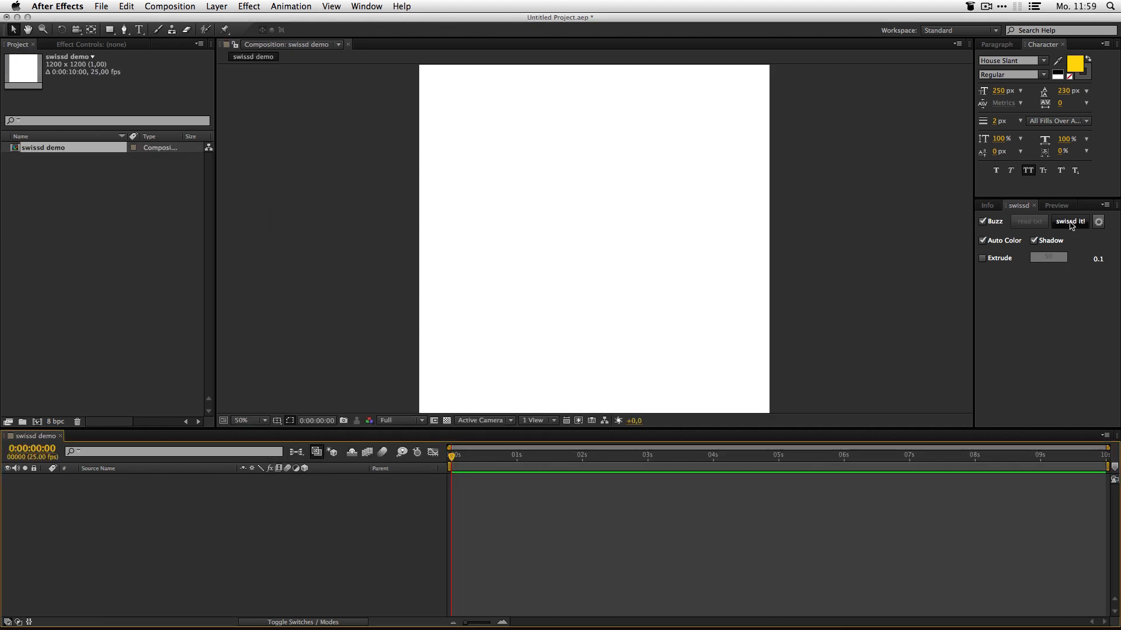
# Generate the INCREDIBLE SWISSD IN 3D! poster and inspect its text, background and control layers
pyautogui.click(1069, 221)
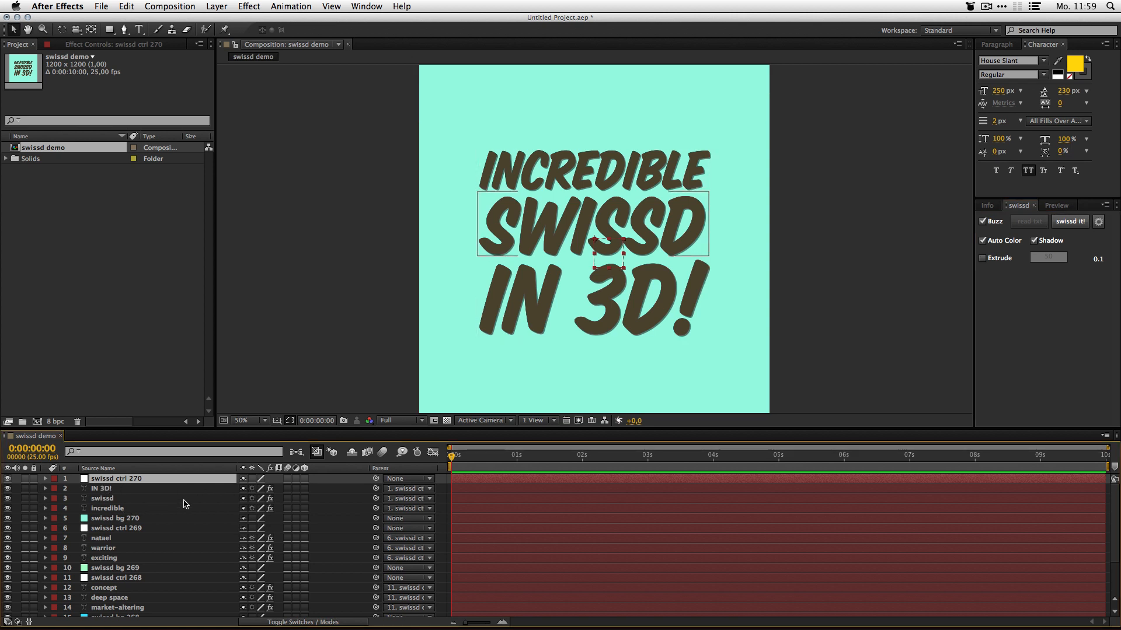
pyautogui.click(107, 508)
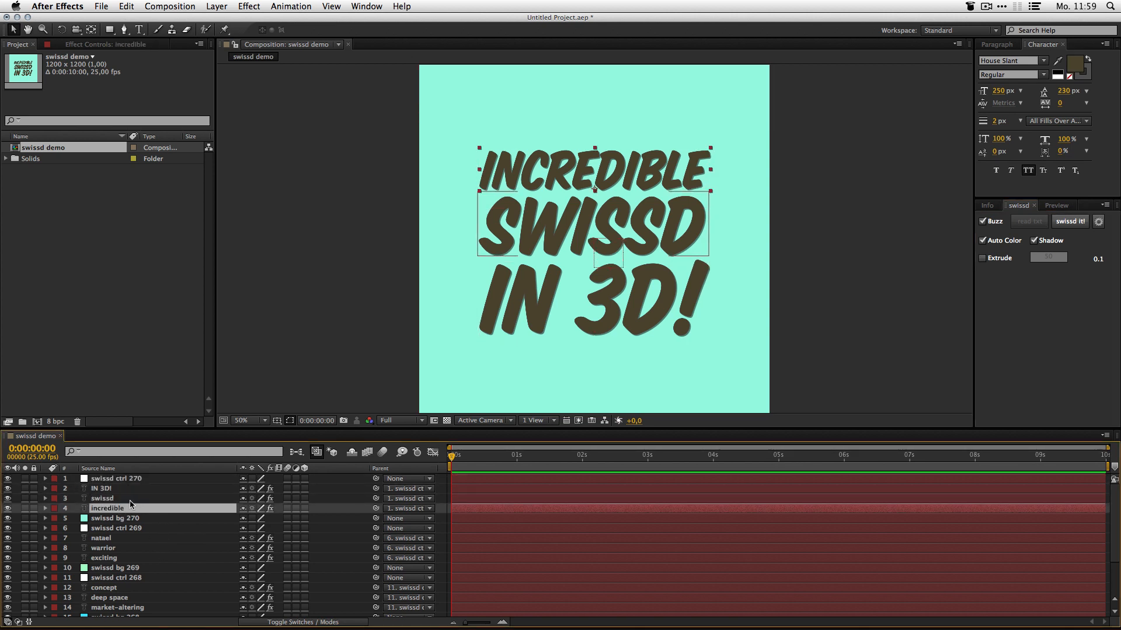
pyautogui.moveTo(120, 498)
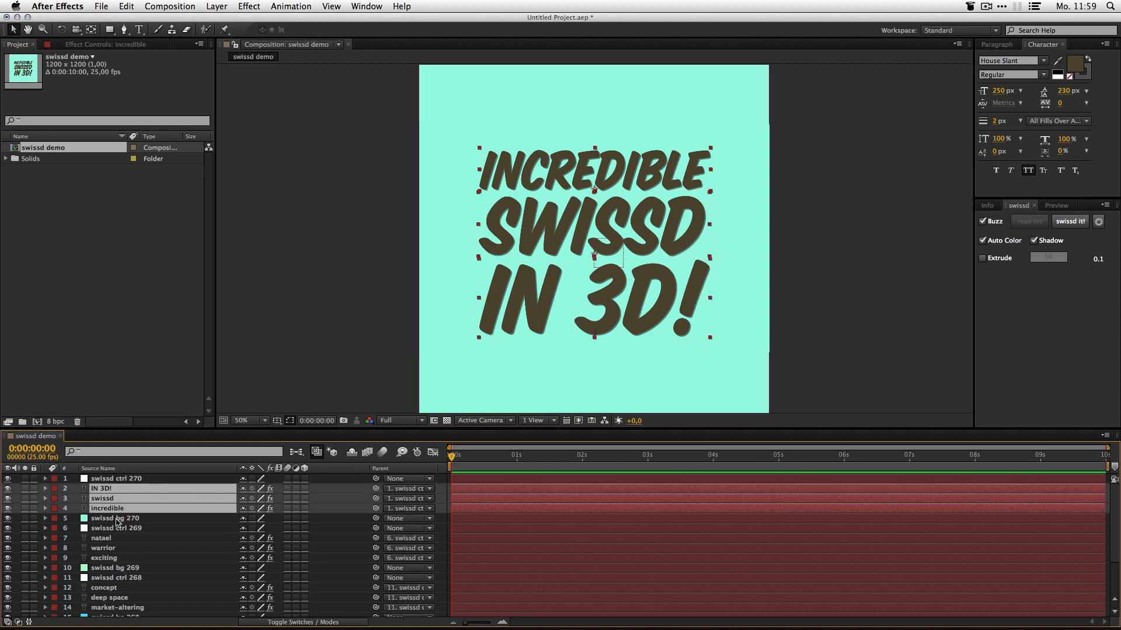
pyautogui.click(114, 518)
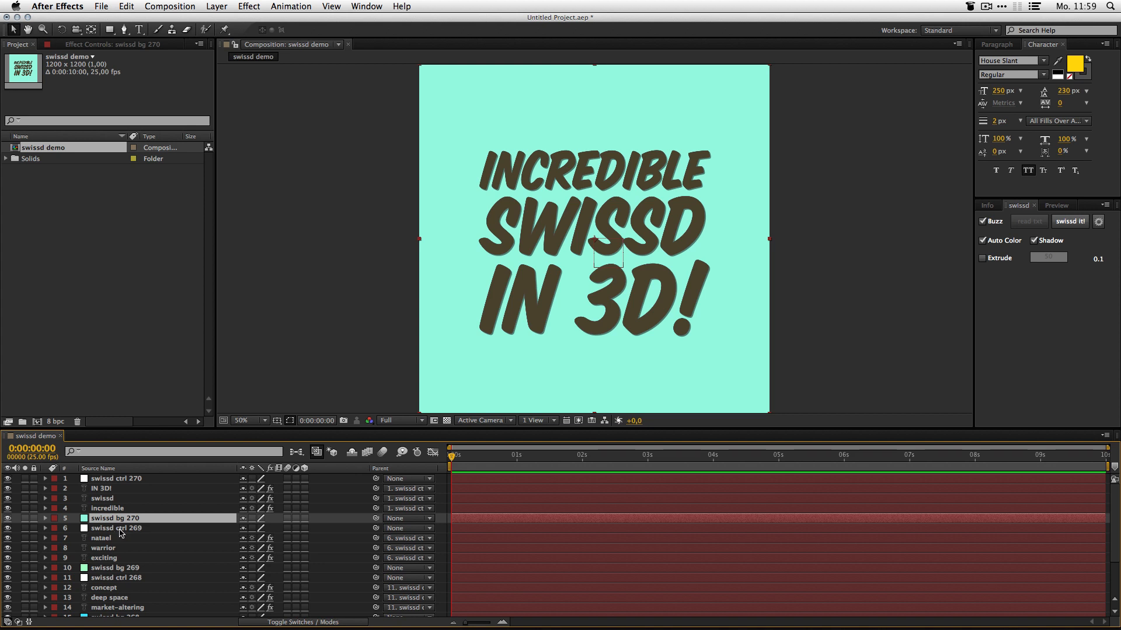
pyautogui.click(115, 529)
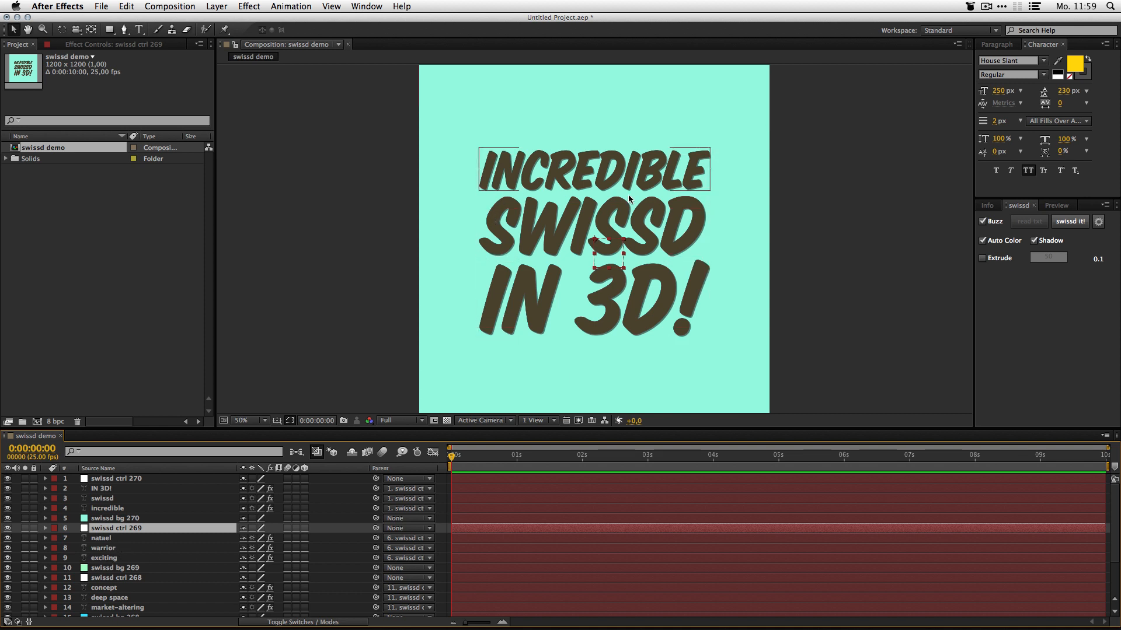
pyautogui.click(107, 508)
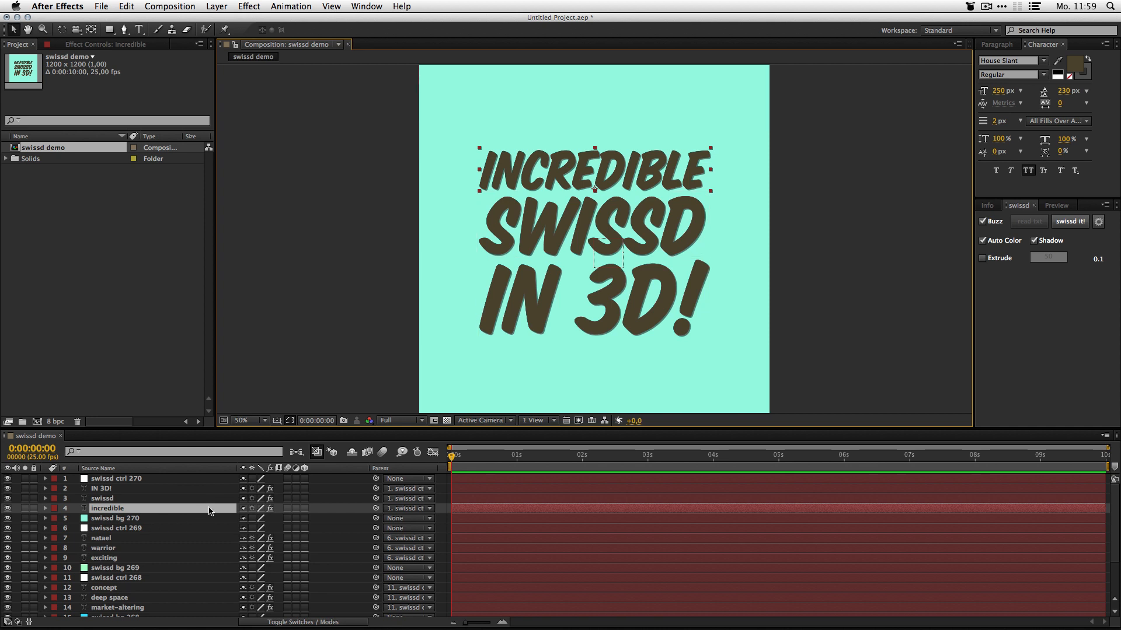
pyautogui.moveTo(136, 518)
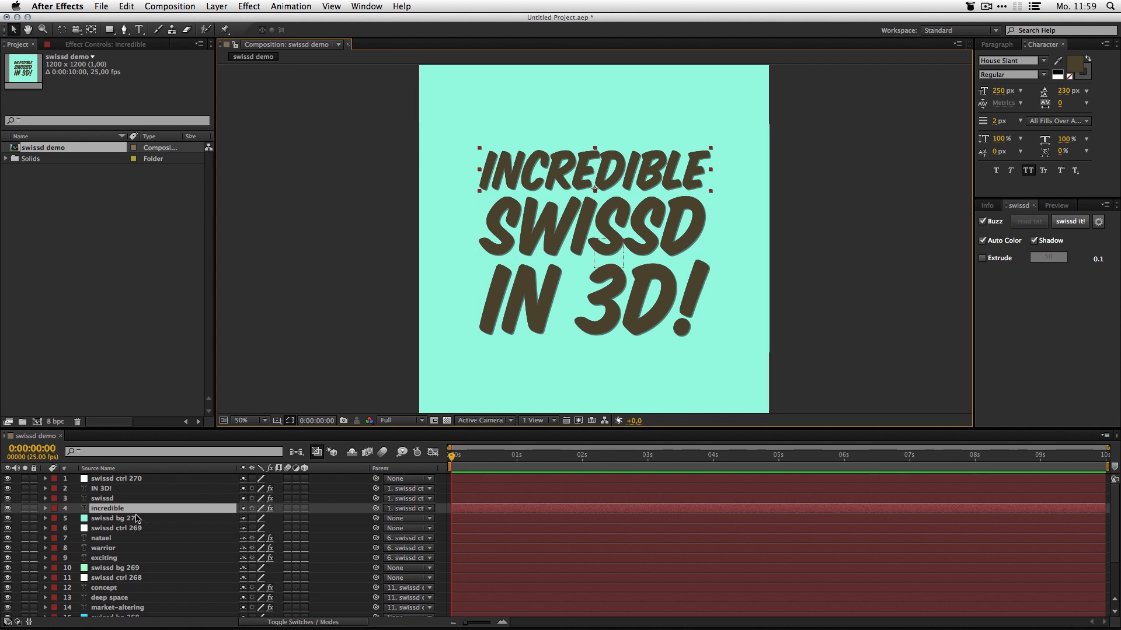
pyautogui.click(45, 508)
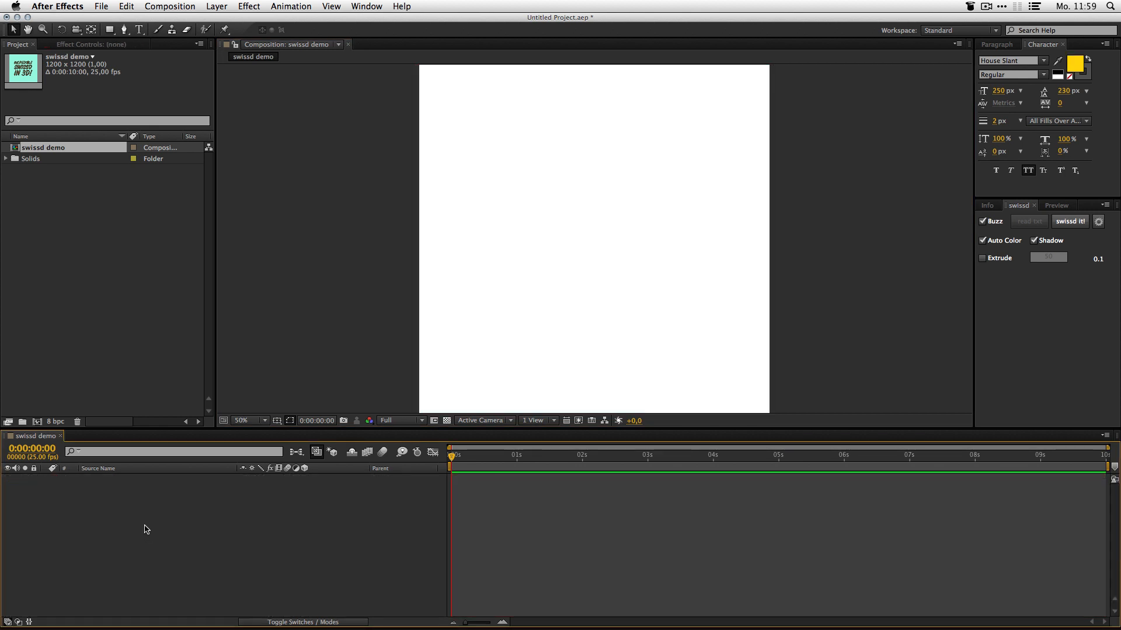
pyautogui.moveTo(998, 258)
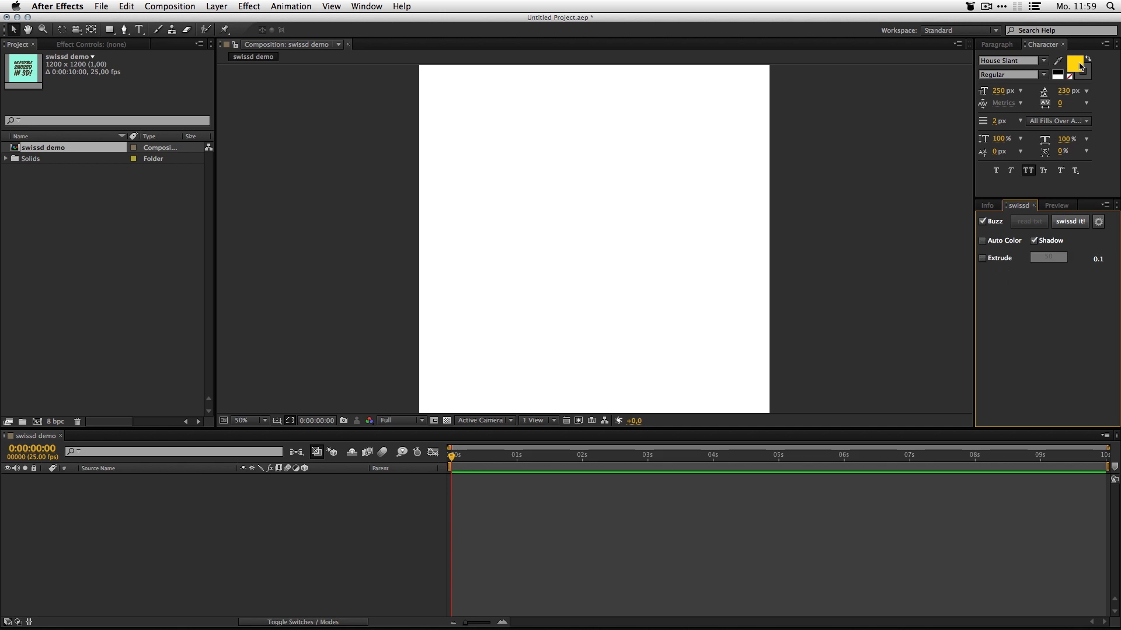
pyautogui.moveTo(1074, 64)
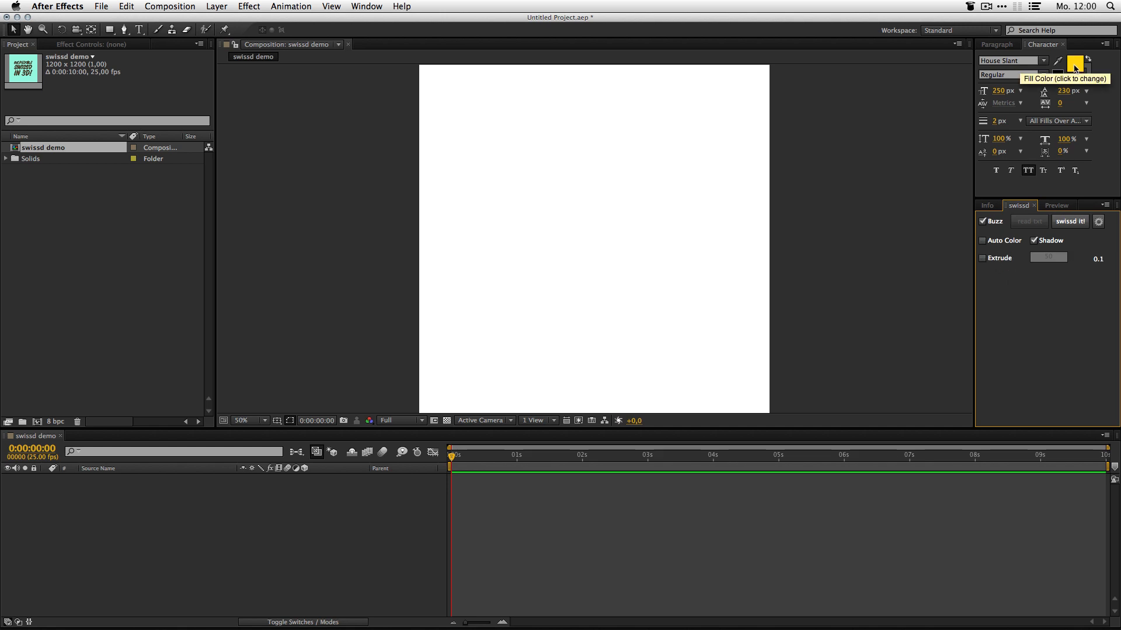
pyautogui.moveTo(1084, 74)
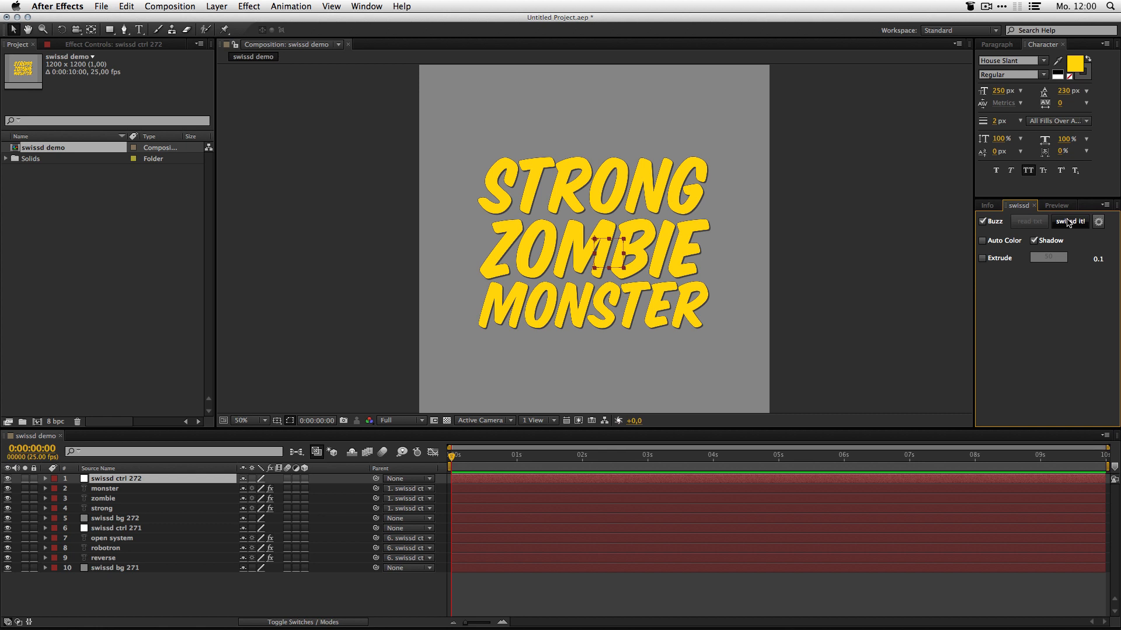
pyautogui.moveTo(1072, 226)
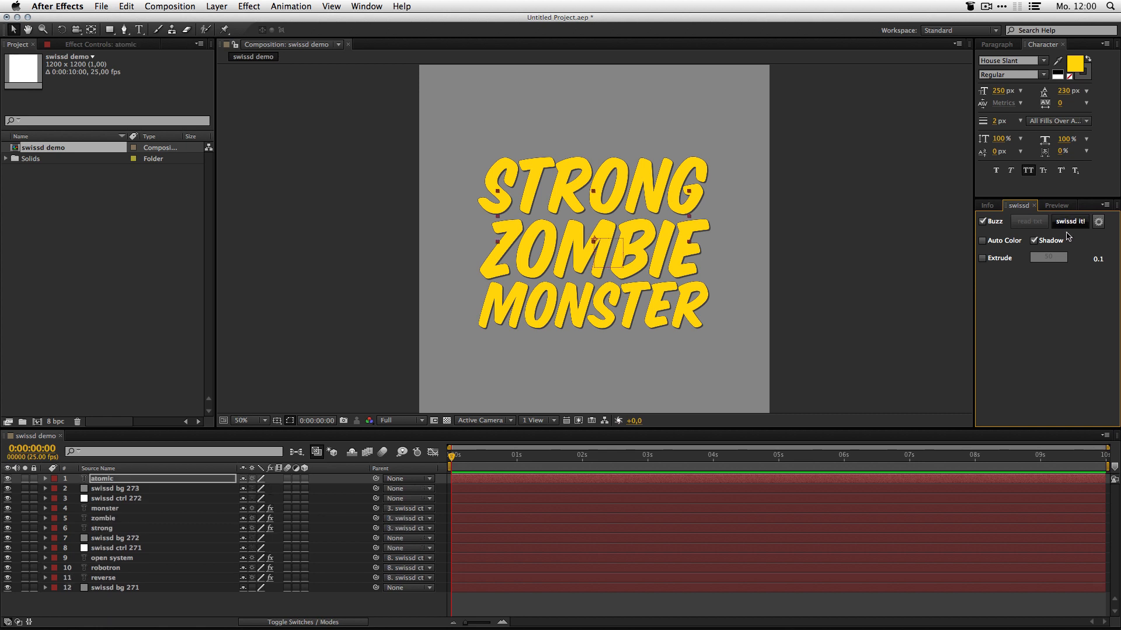
# Test the yellow fill by generating a STRONG ZOMBIE MONSTER poster
pyautogui.click(1069, 221)
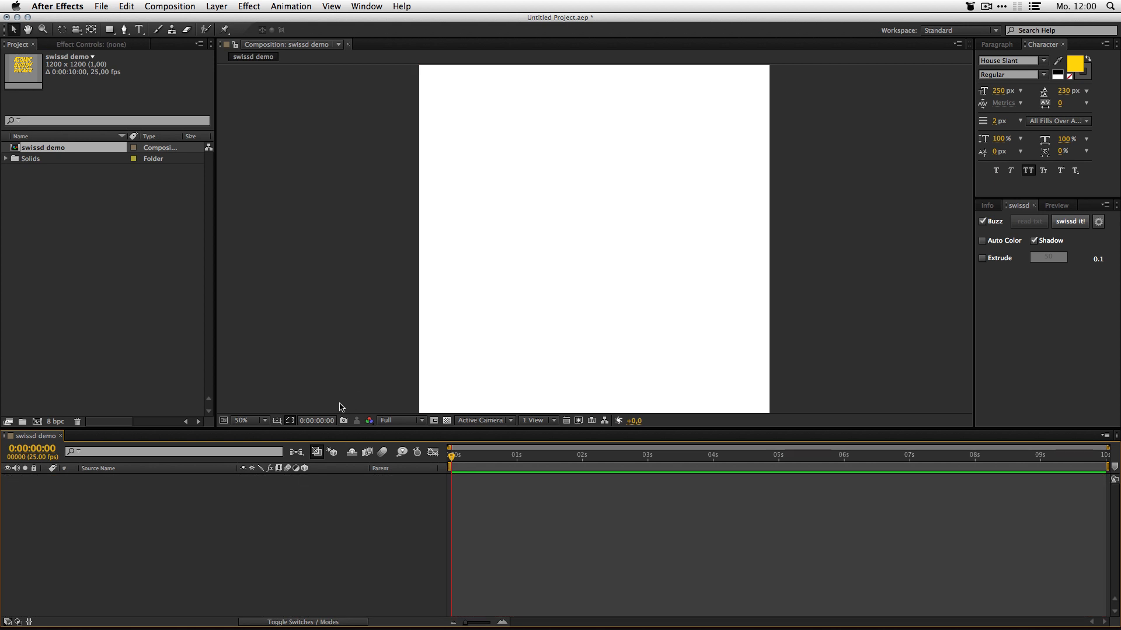
pyautogui.moveTo(900, 230)
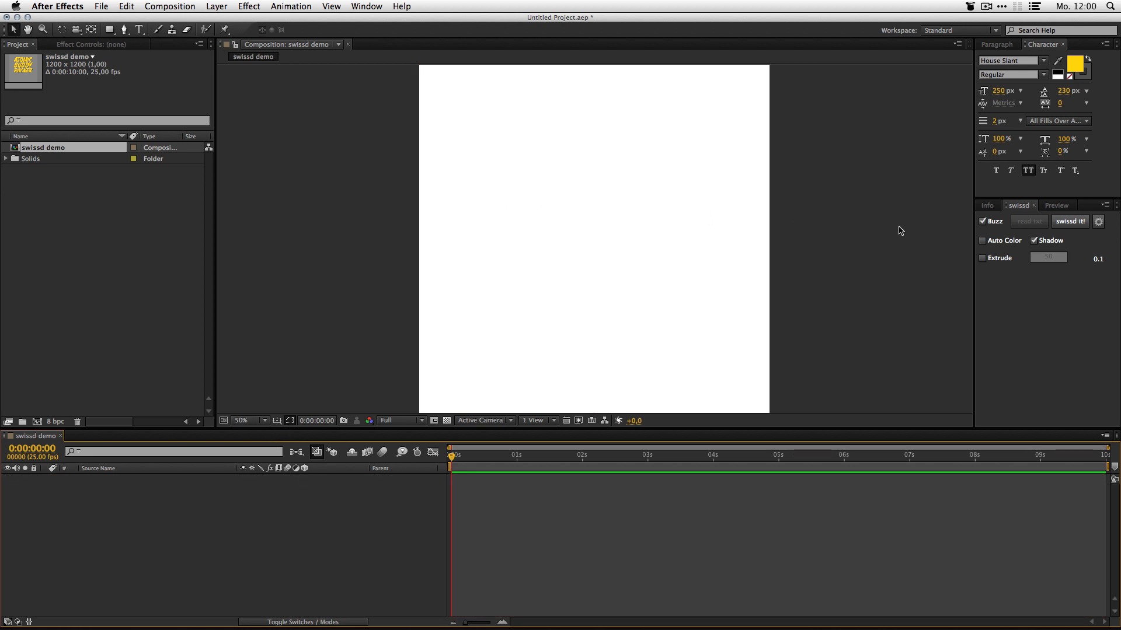
pyautogui.moveTo(1008, 74)
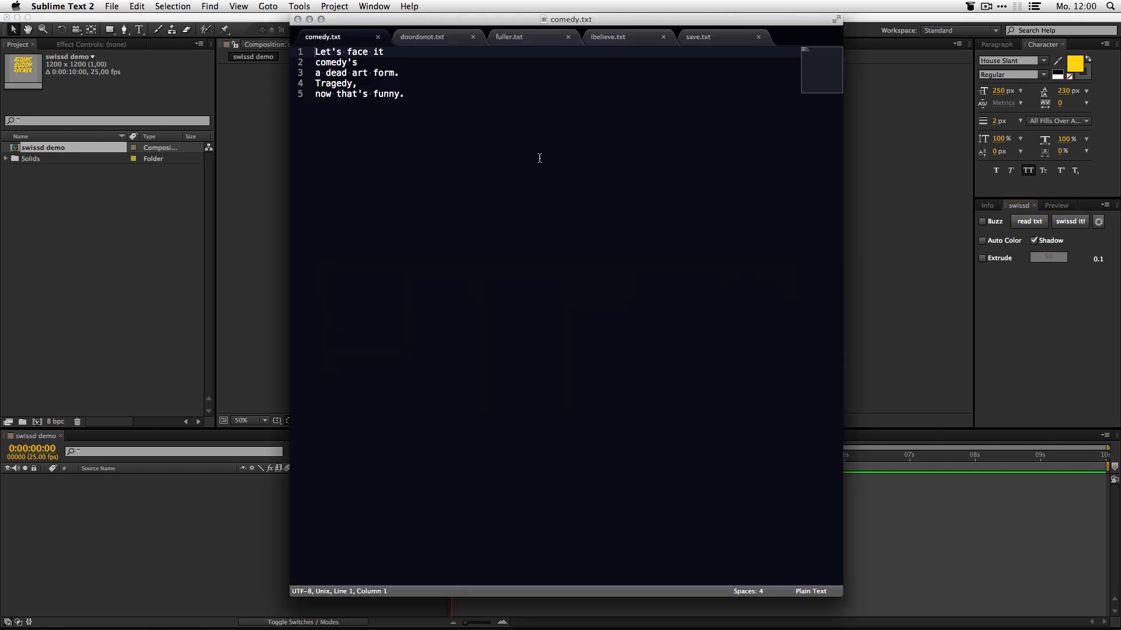
# View fuller.txt, ibelieve.txt and save.txt, select all of save.txt, then return to After Effects
pyautogui.click(509, 36)
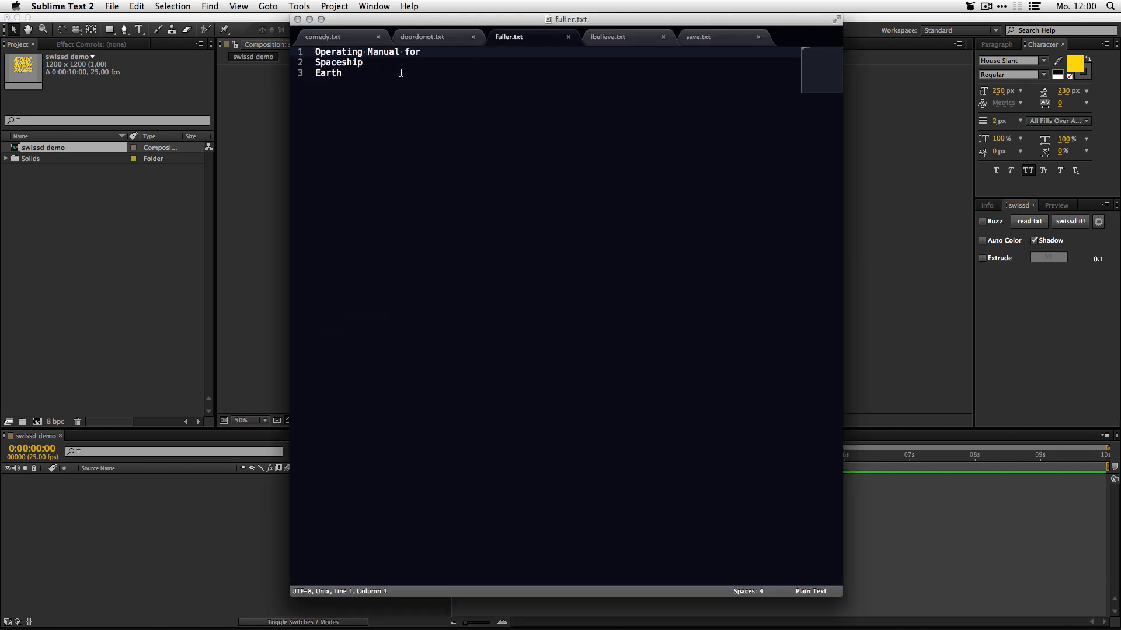
pyautogui.click(607, 37)
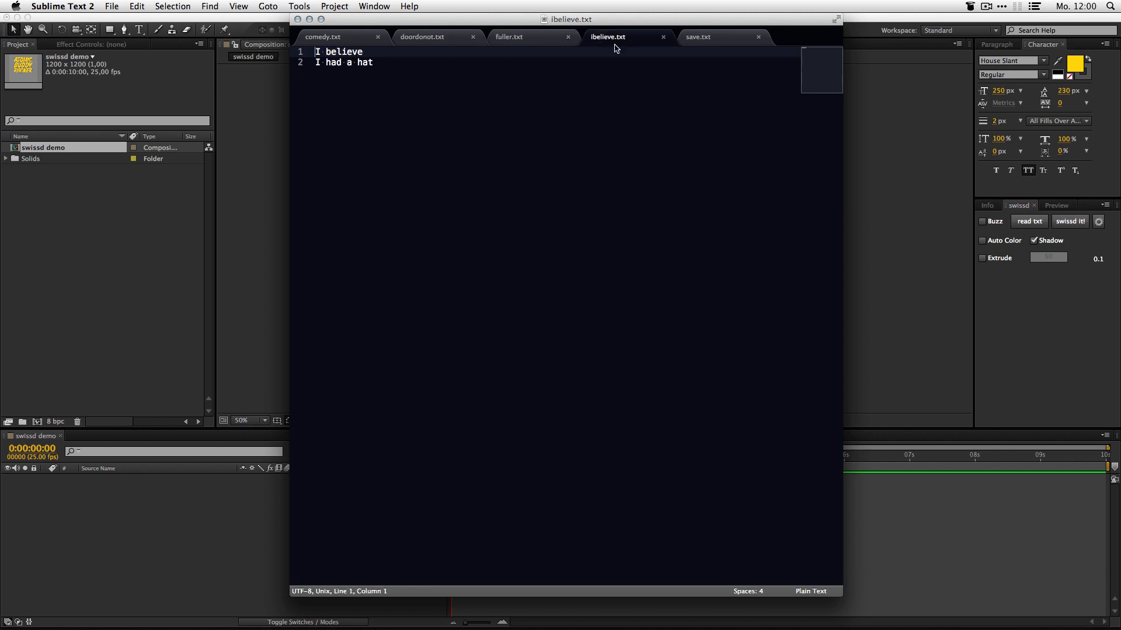
pyautogui.click(697, 36)
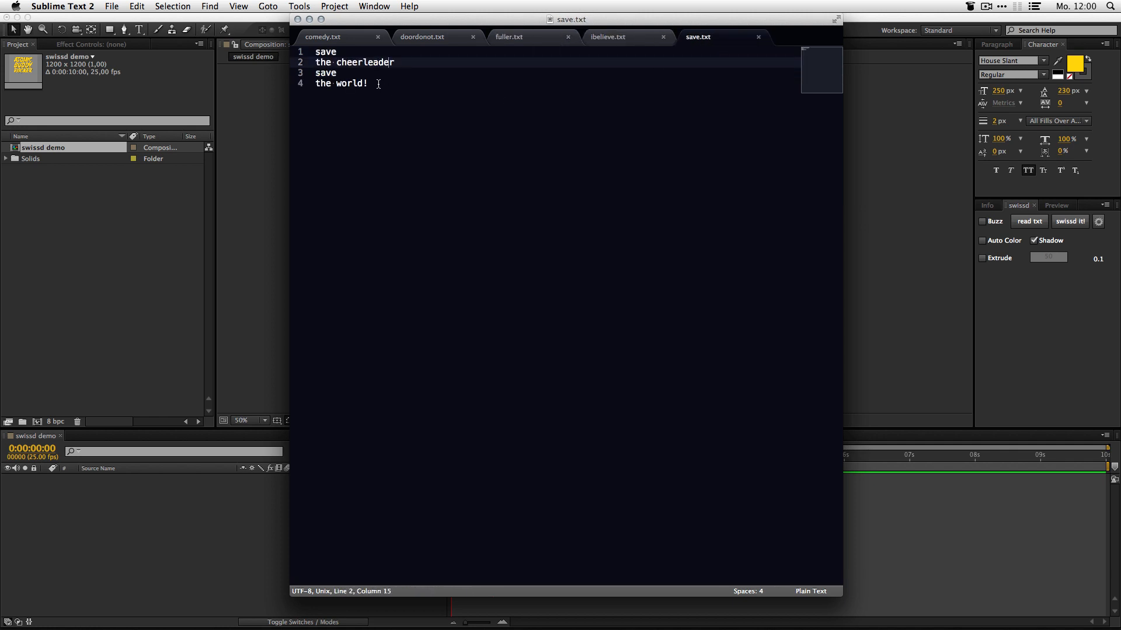
pyautogui.press('cmd+a')
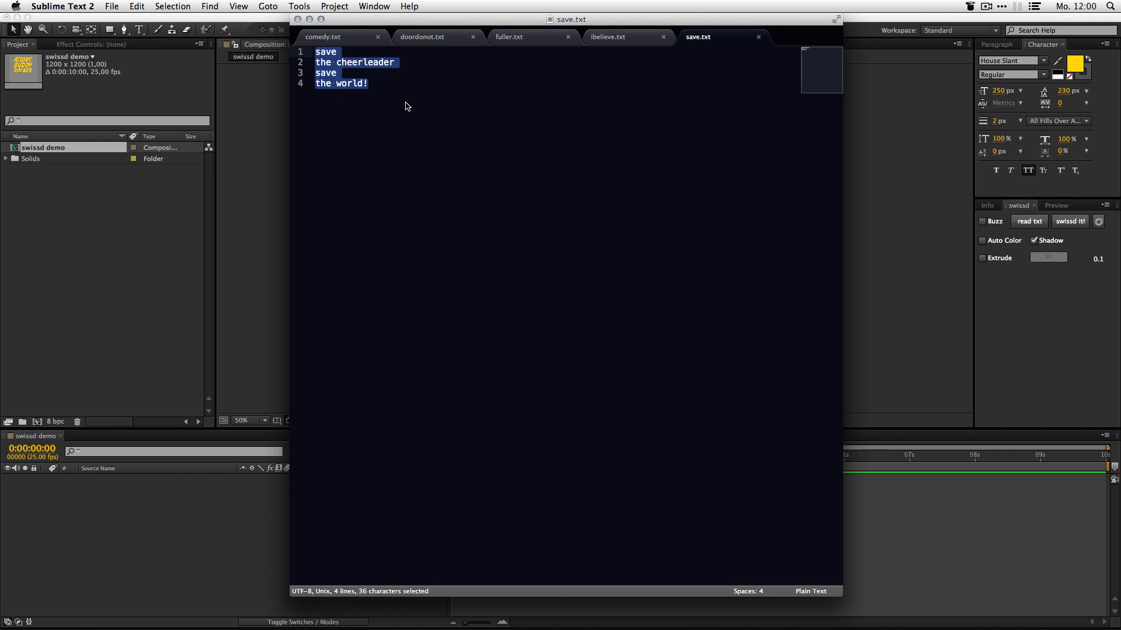
pyautogui.click(421, 36)
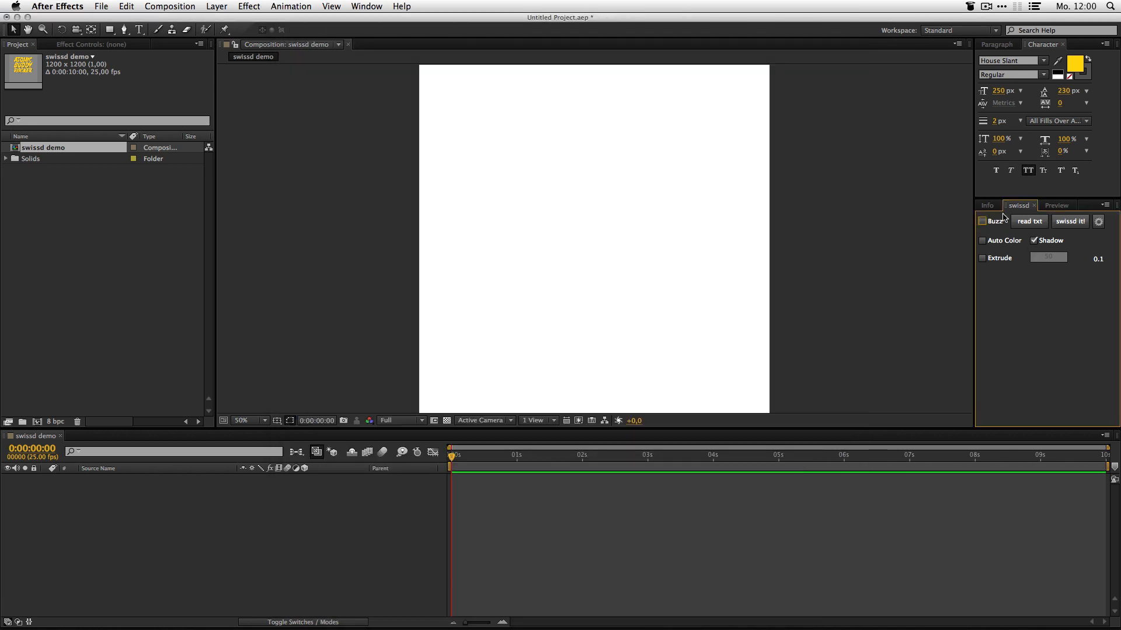
# Load ibelieve.txt through read txt and generate the I BELIEVE / I HAD A HAT text
pyautogui.click(1028, 220)
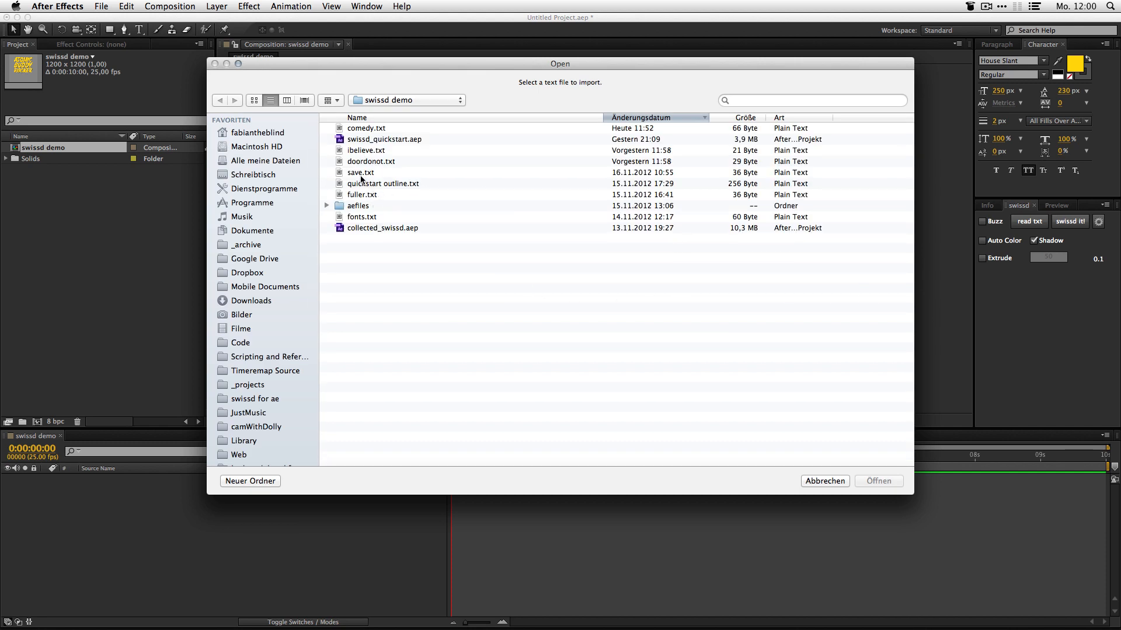
pyautogui.moveTo(366, 197)
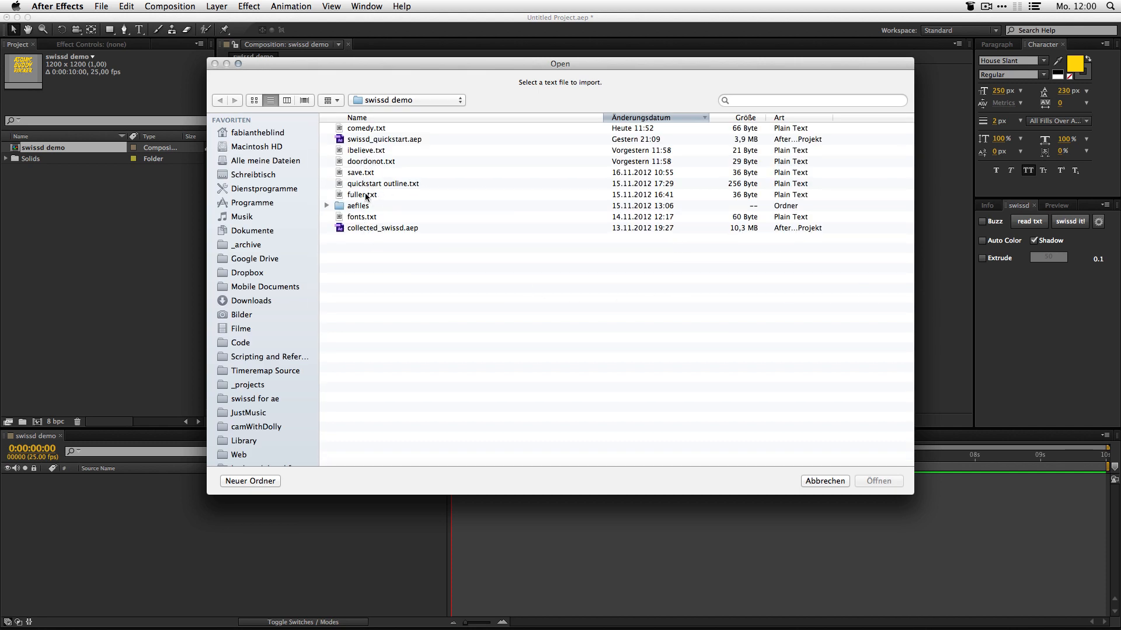
pyautogui.click(366, 150)
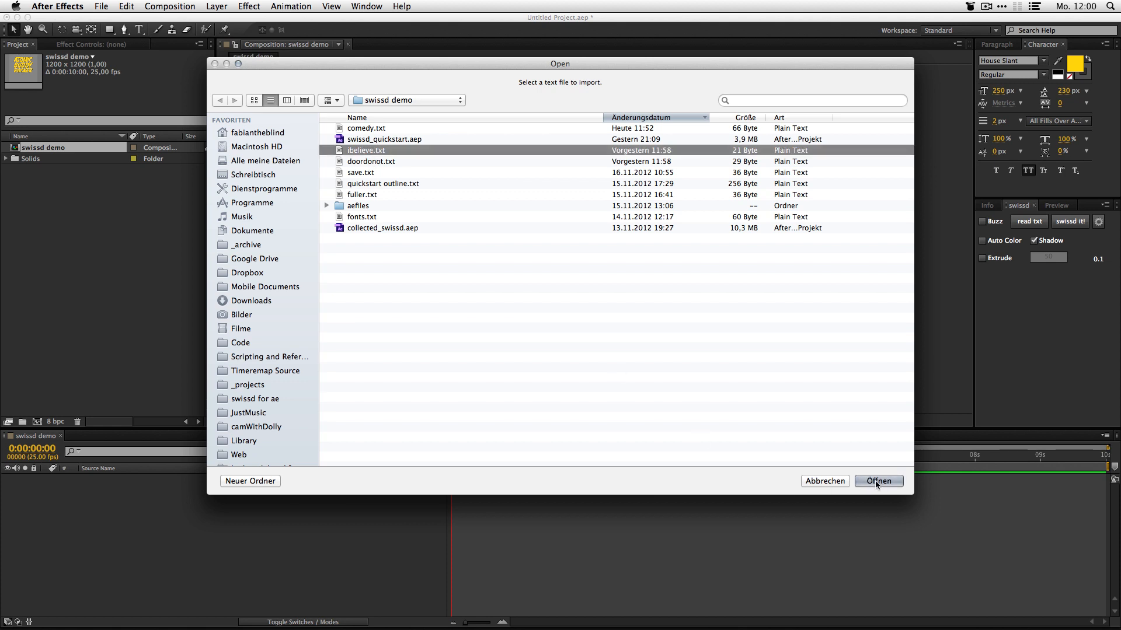
pyautogui.click(877, 480)
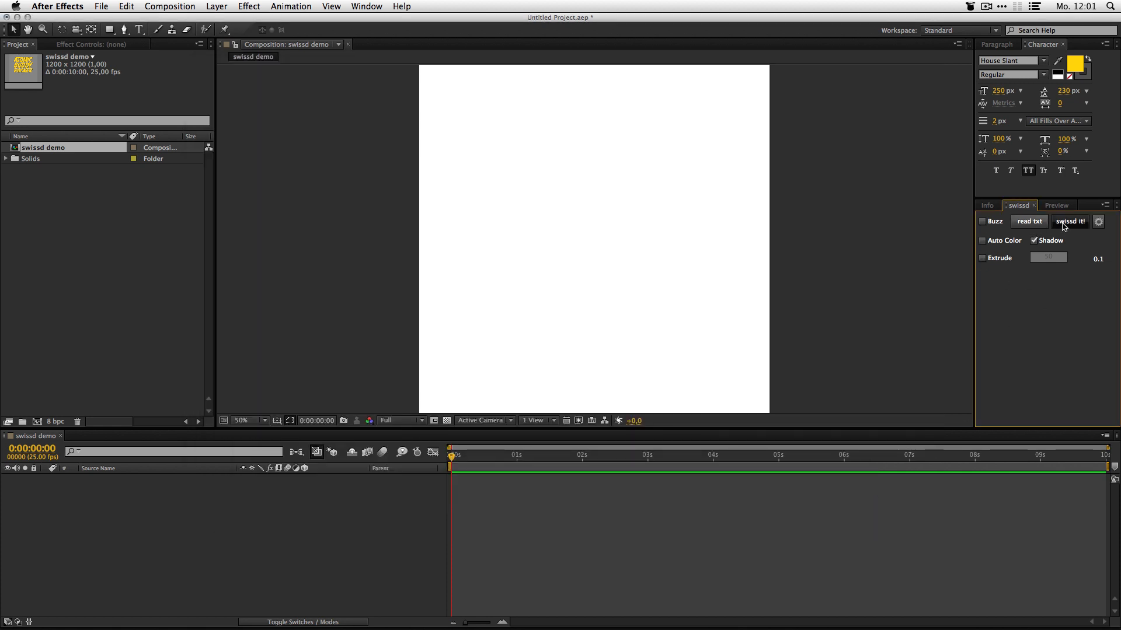
pyautogui.click(1070, 221)
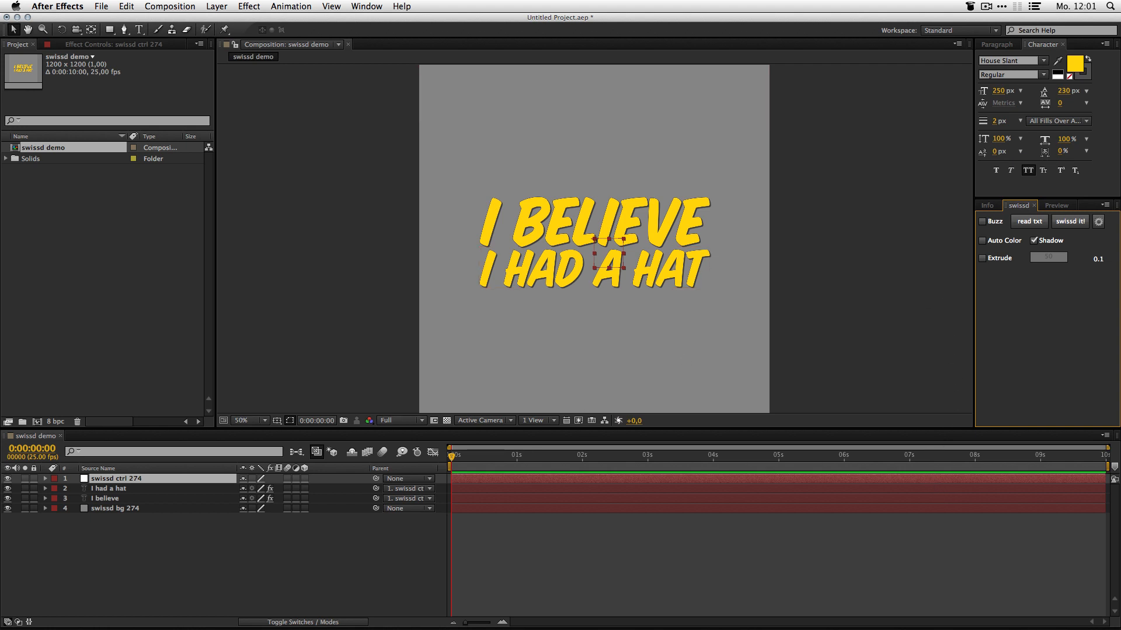
# Set the text fill to blue, regenerate the I BELIEVE poster, then pick bright green
pyautogui.click(593, 268)
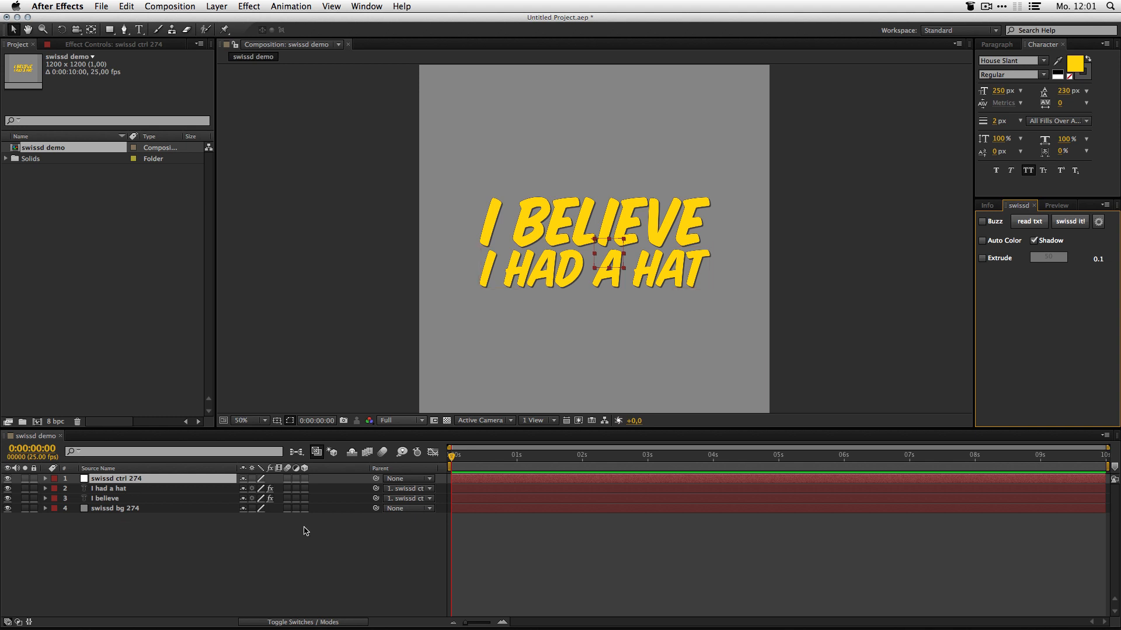
pyautogui.click(1079, 66)
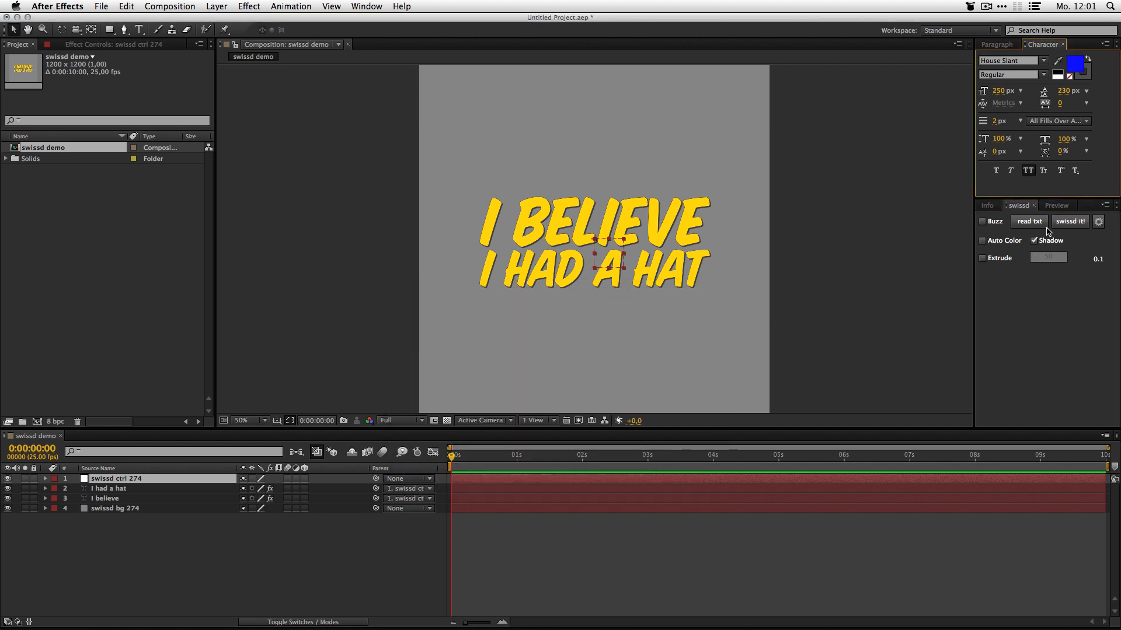
pyautogui.click(1069, 220)
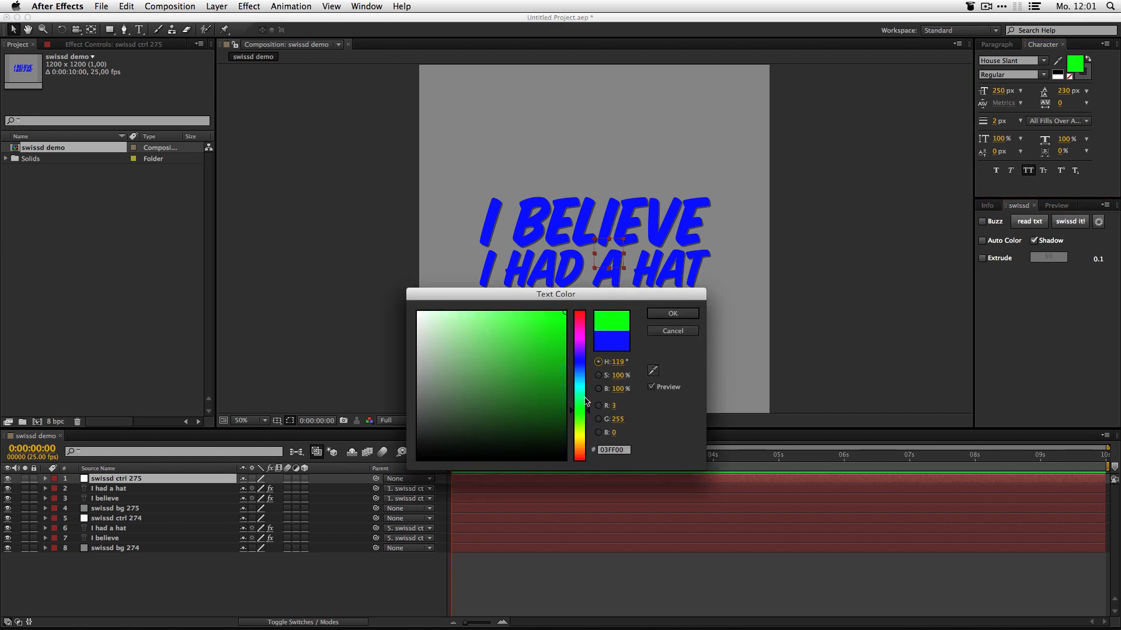
pyautogui.click(671, 312)
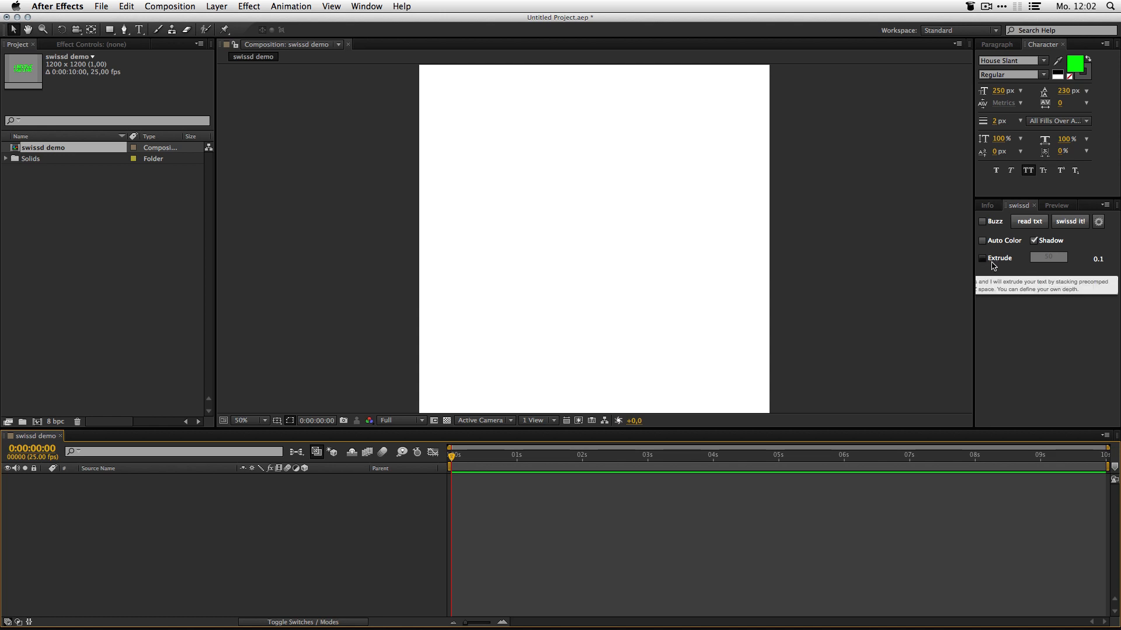
# Enable Extrude with depth 25, keep Shadow on, and switch the font to Sniglet
pyautogui.click(982, 258)
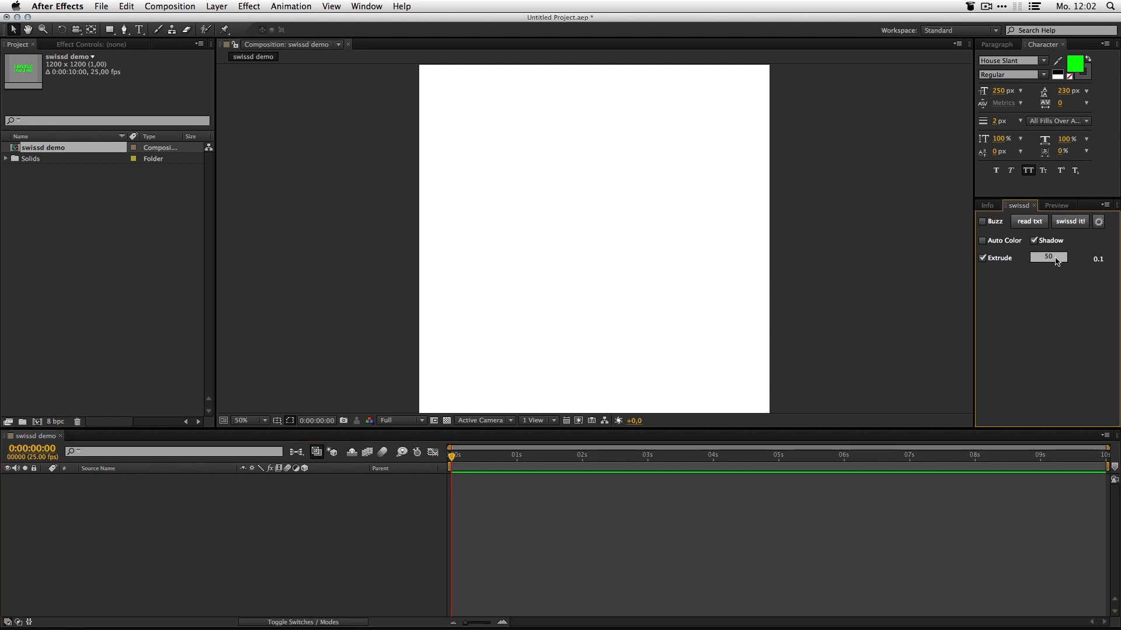
pyautogui.click(1047, 257)
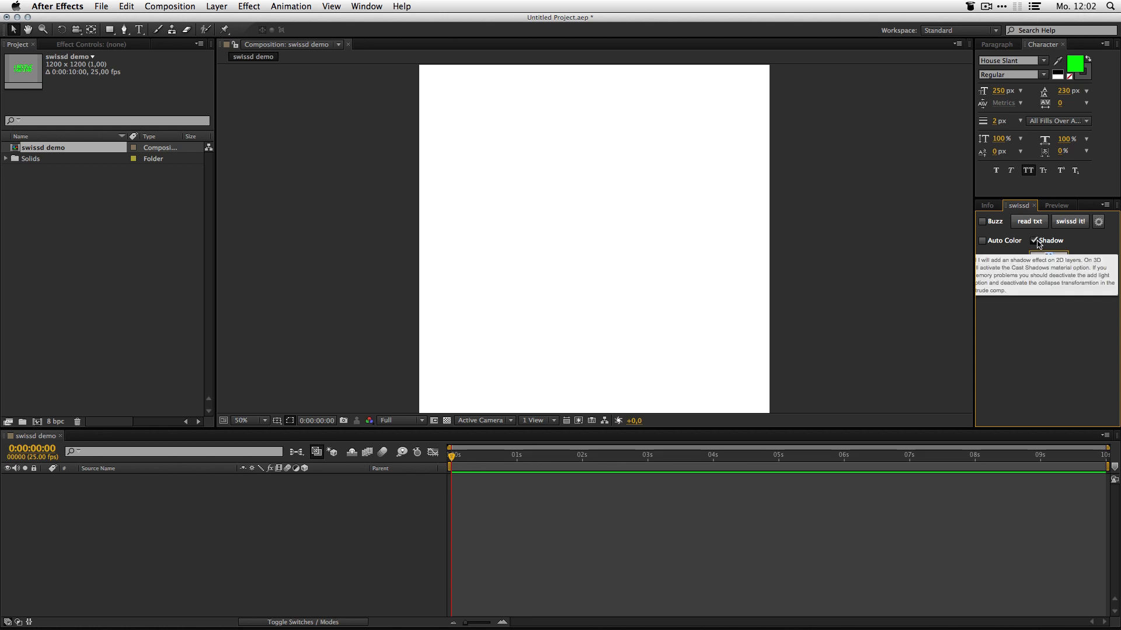
pyautogui.click(1037, 240)
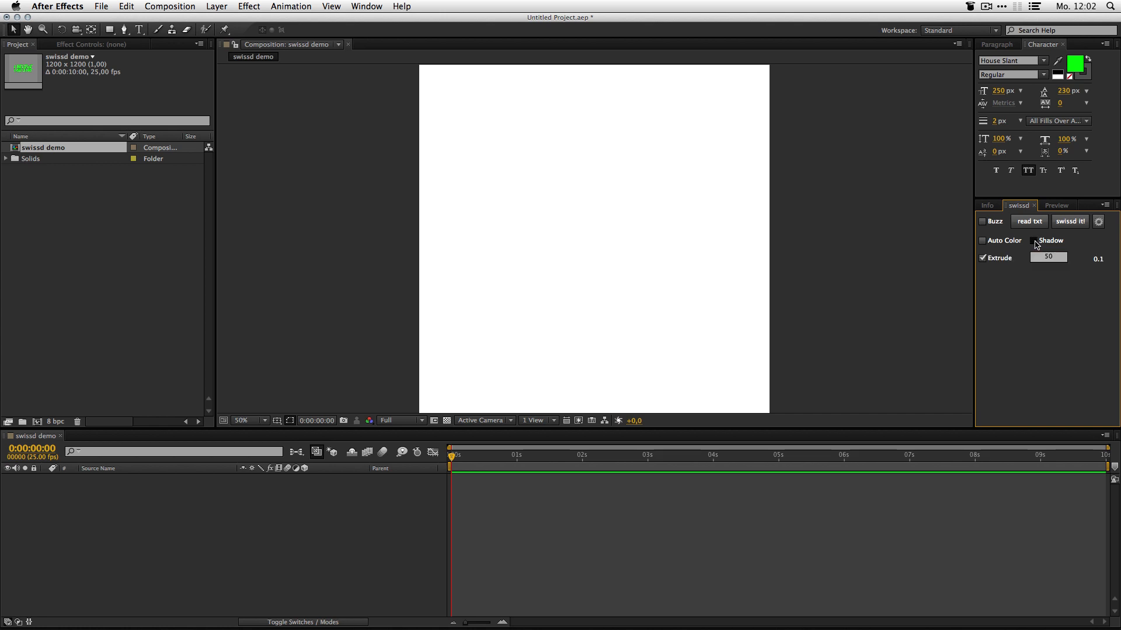
pyautogui.click(1034, 239)
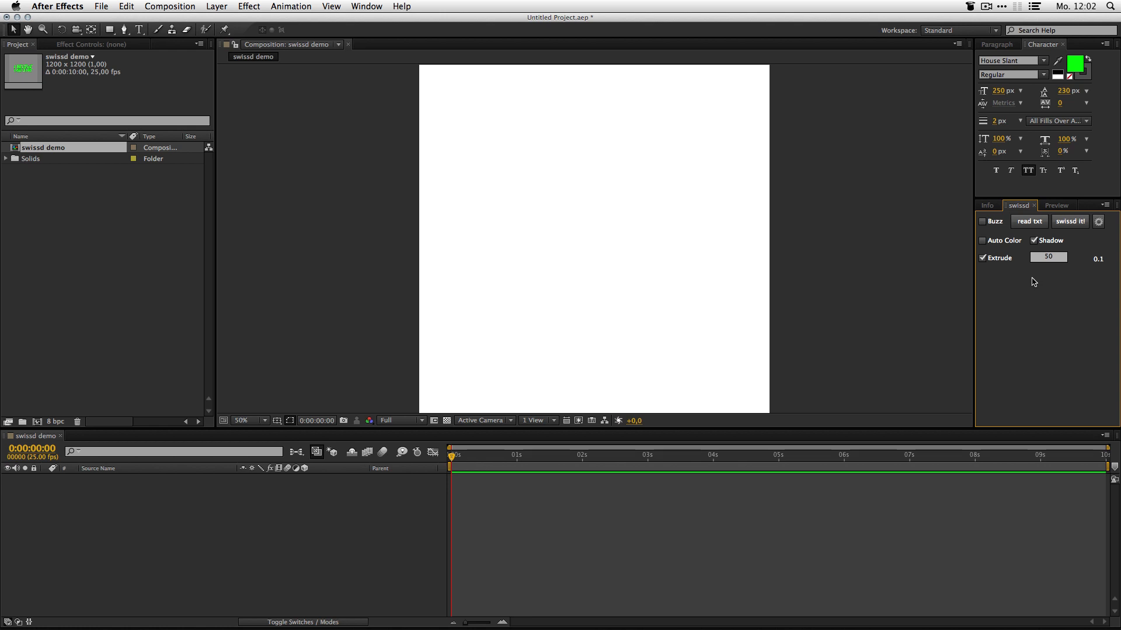
pyautogui.click(1047, 257)
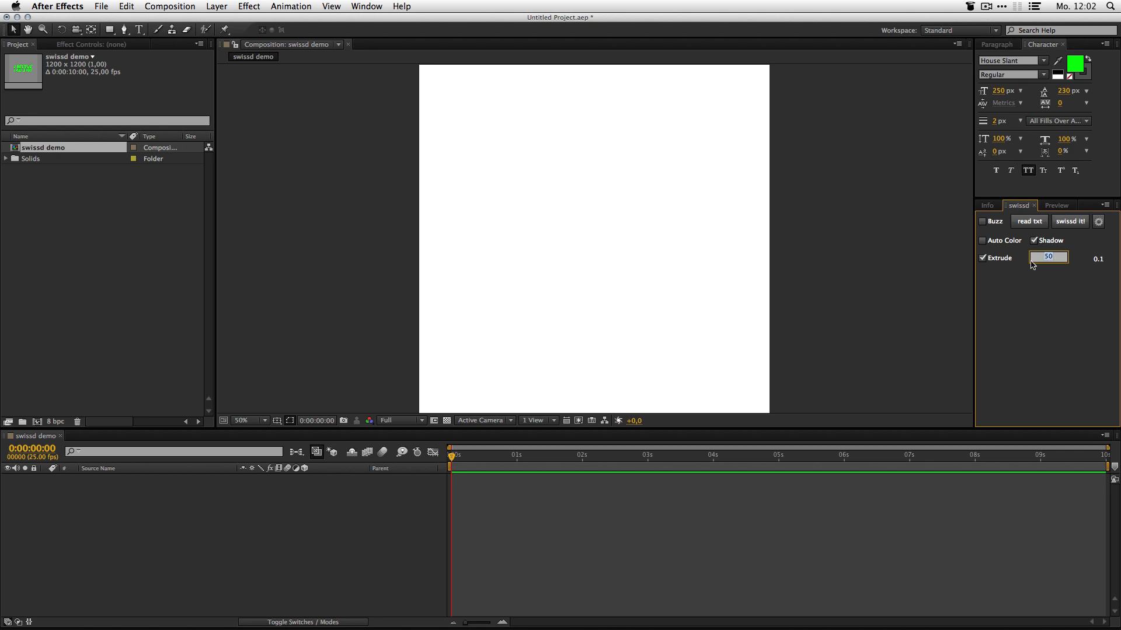
pyautogui.write('25')
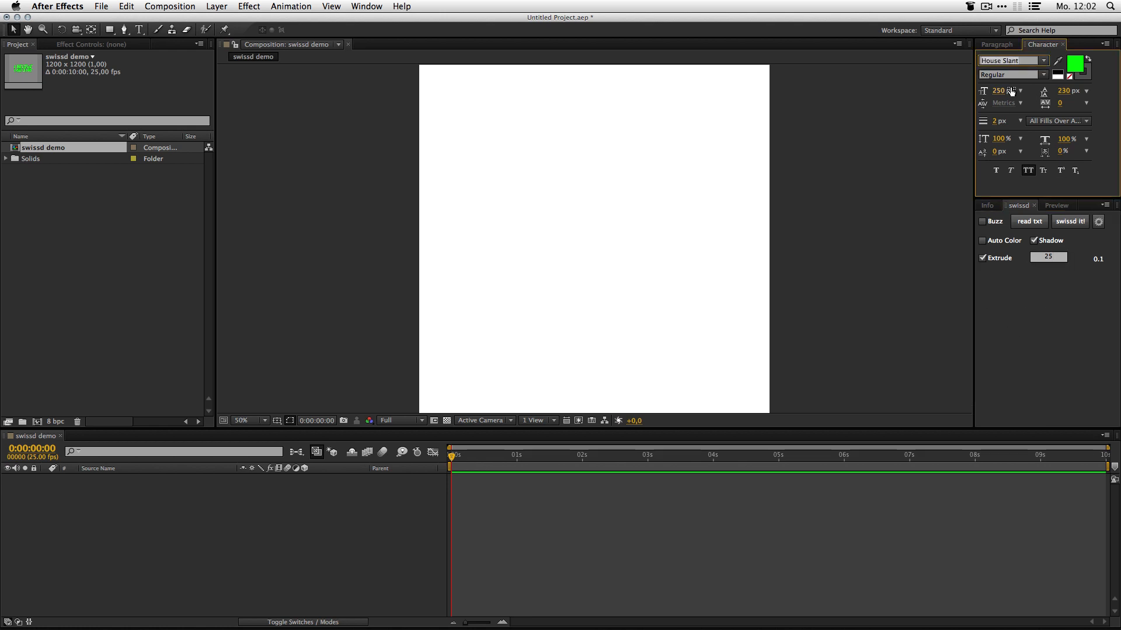
pyautogui.moveTo(1004, 102)
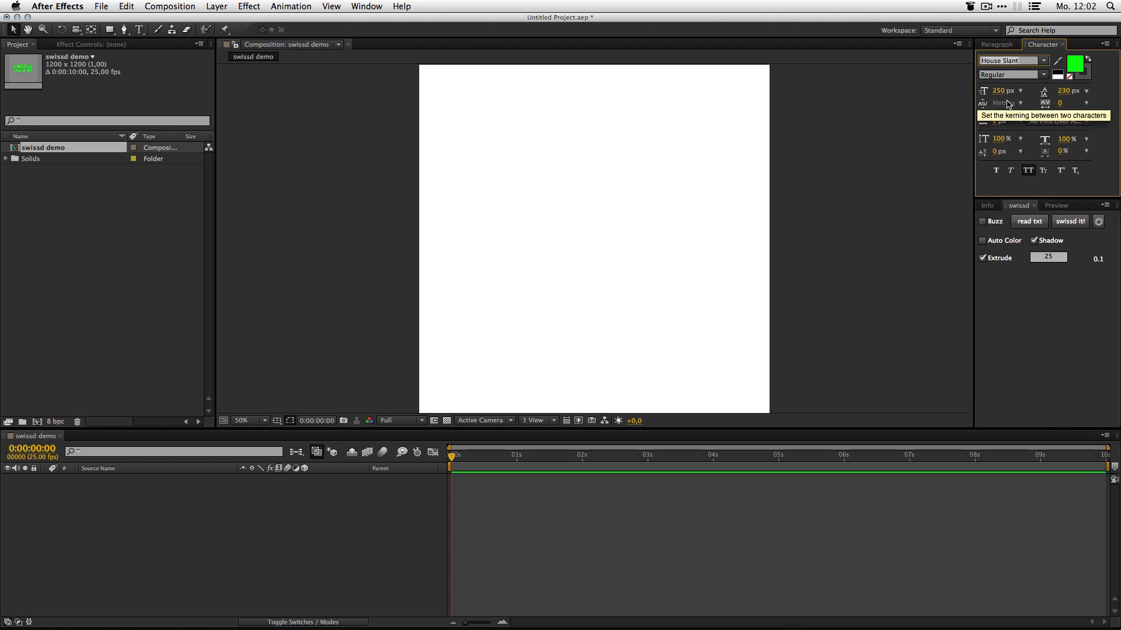
pyautogui.click(1011, 60)
pyautogui.write('Sniglet')
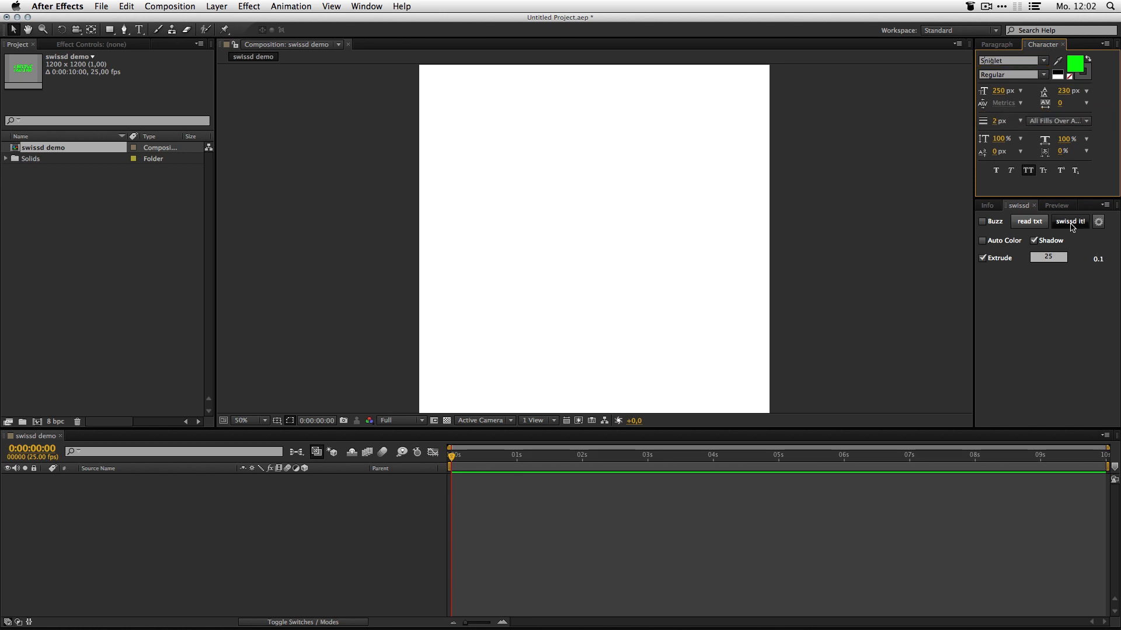
# Generate the extruded green text, inspect the camera and separator layers, then delete all layers
pyautogui.click(1070, 221)
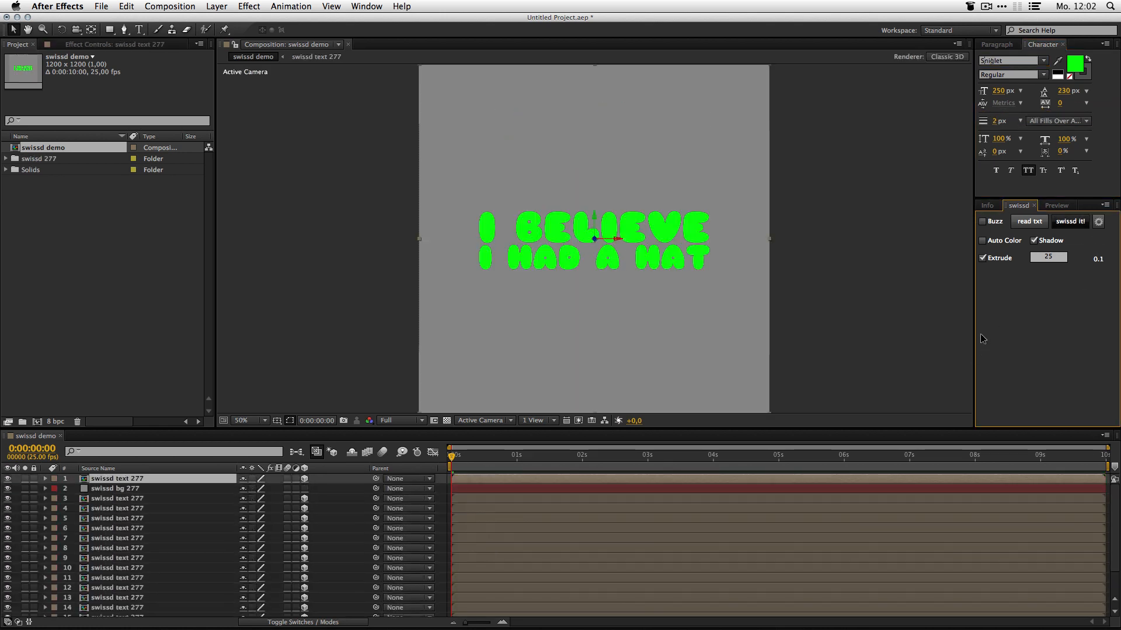
pyautogui.click(1070, 220)
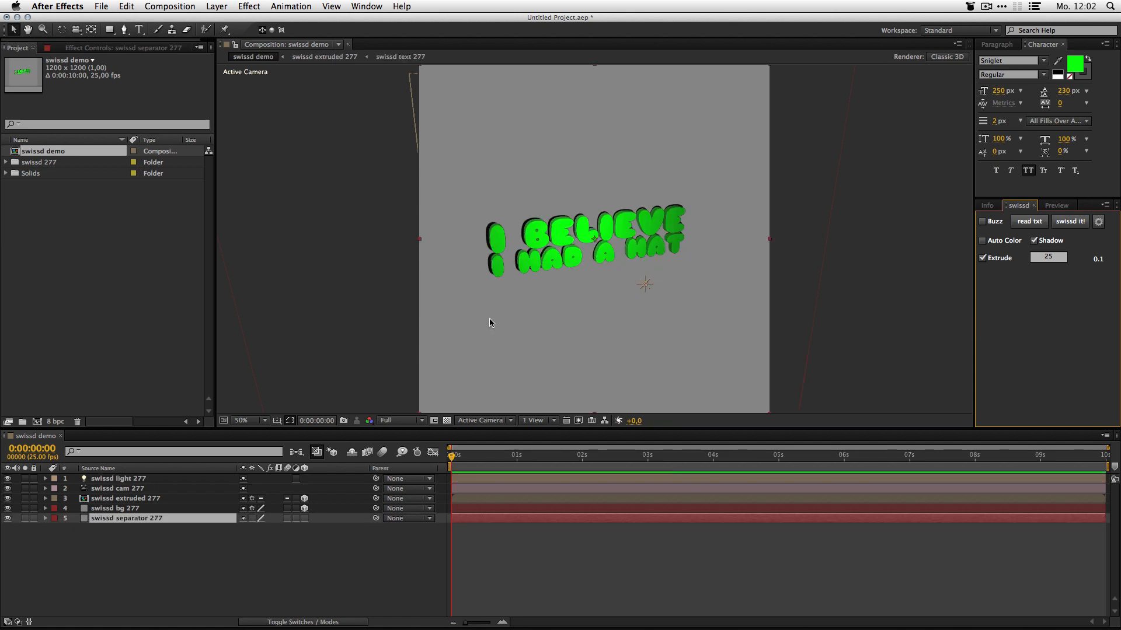
pyautogui.click(249, 420)
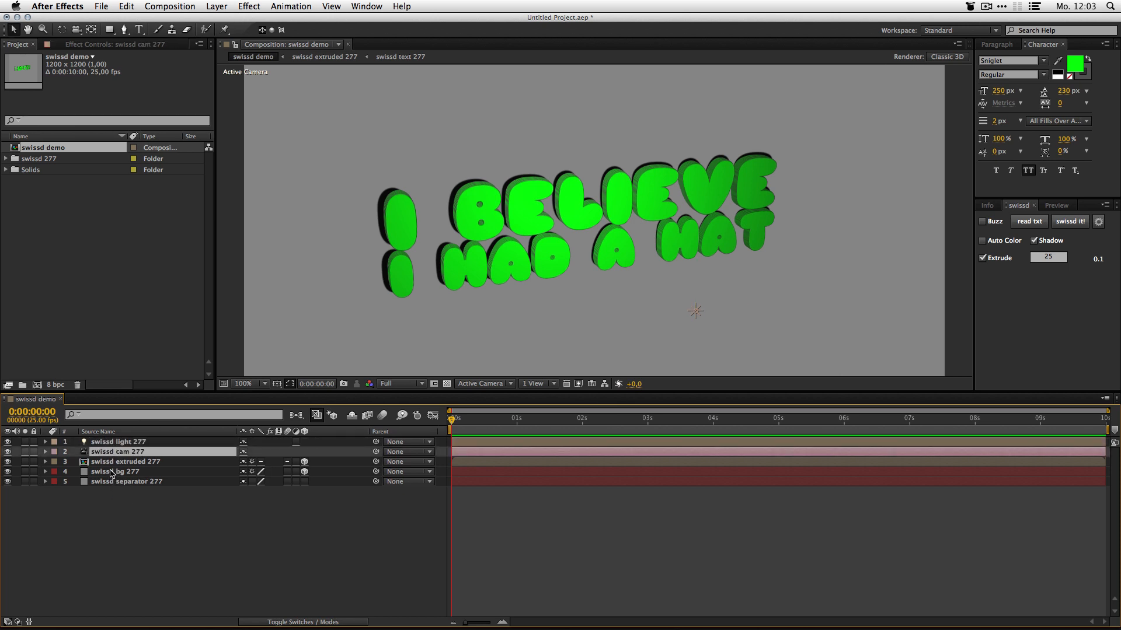
pyautogui.click(114, 471)
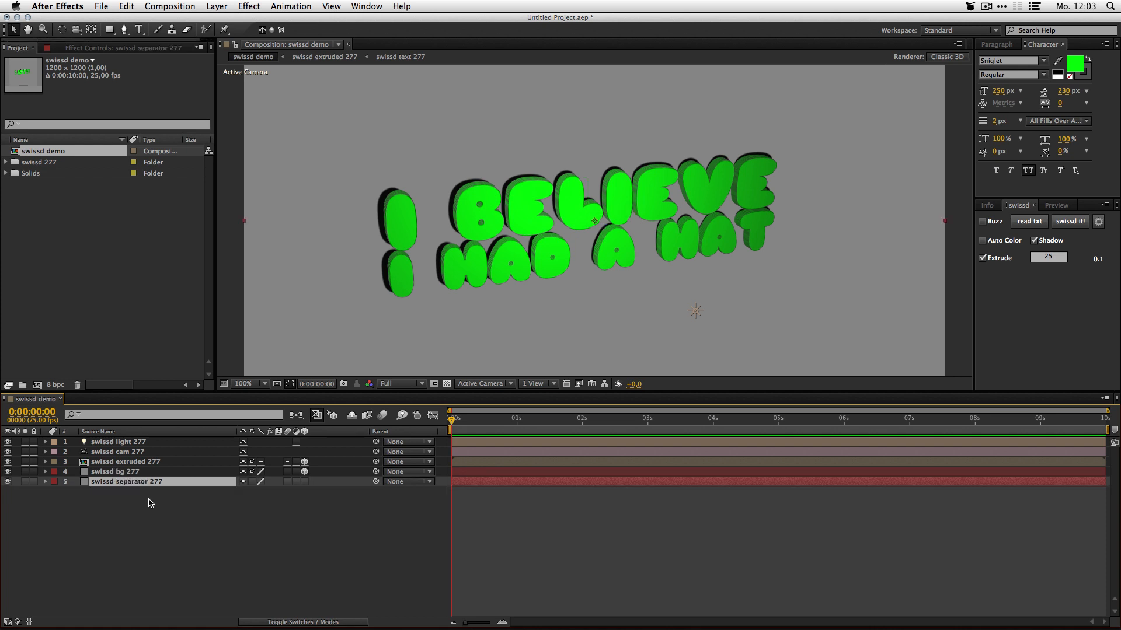
pyautogui.moveTo(1080, 236)
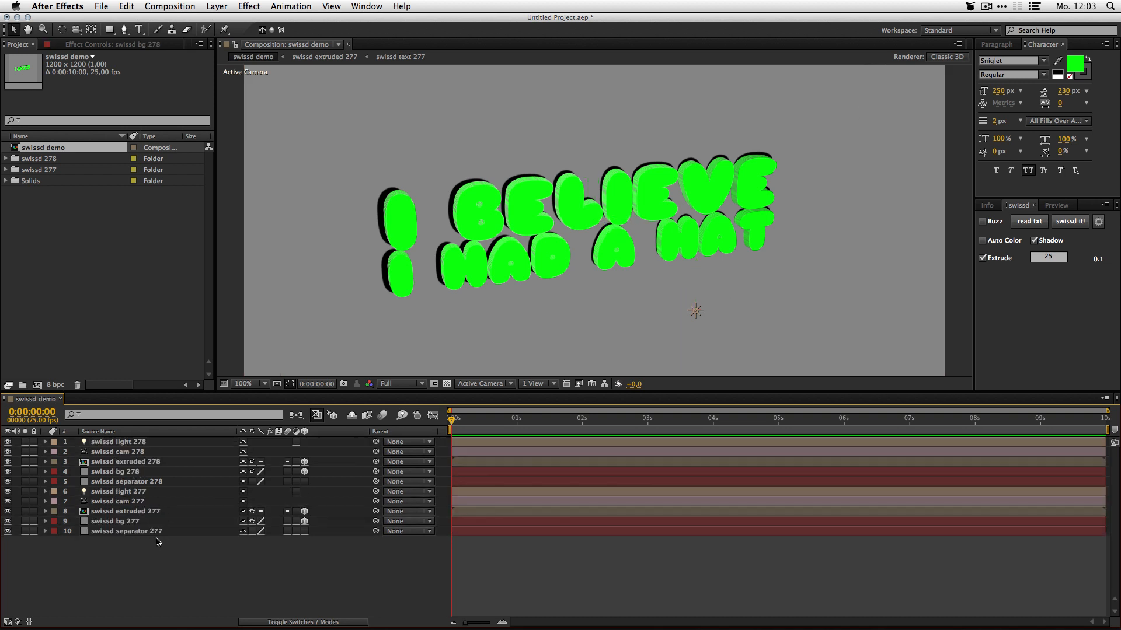
pyautogui.click(118, 491)
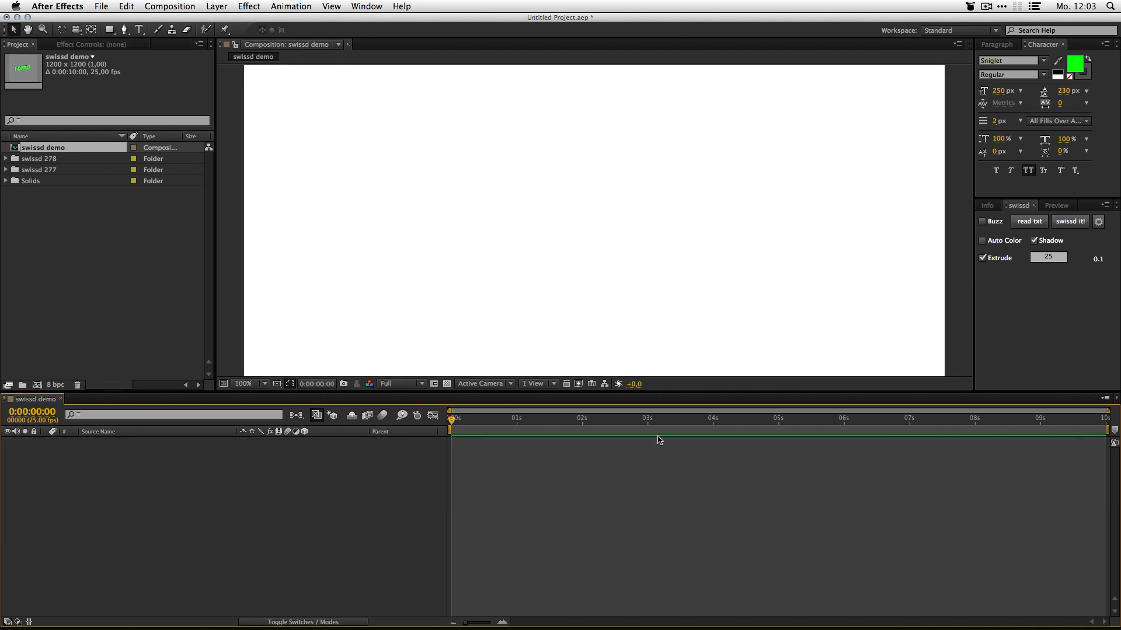
# Set the text fill to light grey E6E6E6 and load fuller.txt as the text source
pyautogui.click(1081, 66)
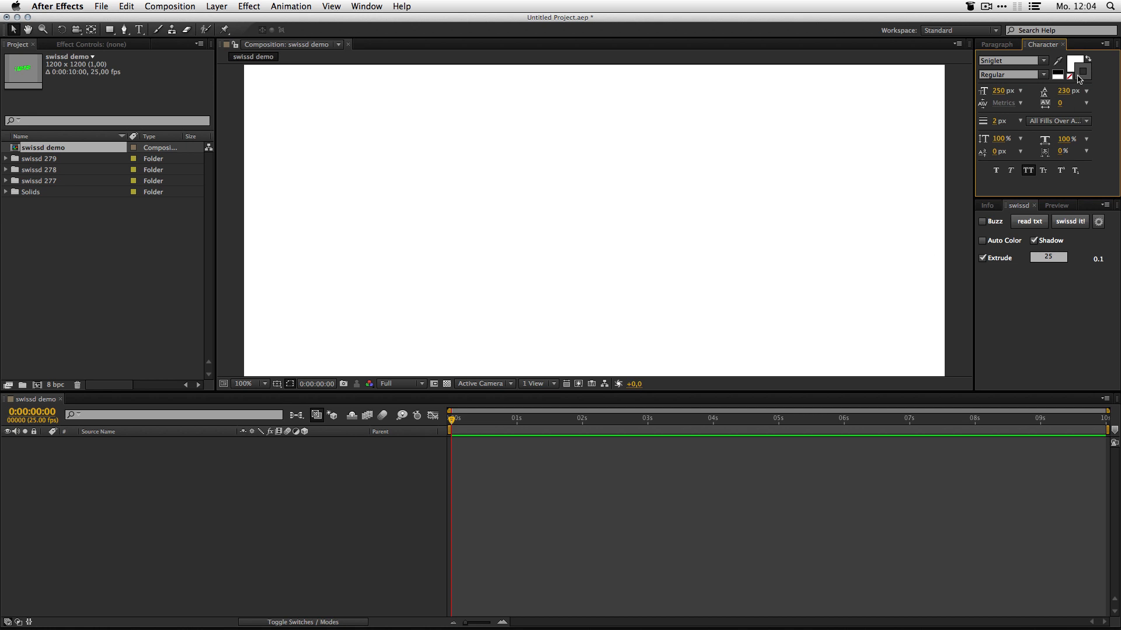
pyautogui.click(1082, 66)
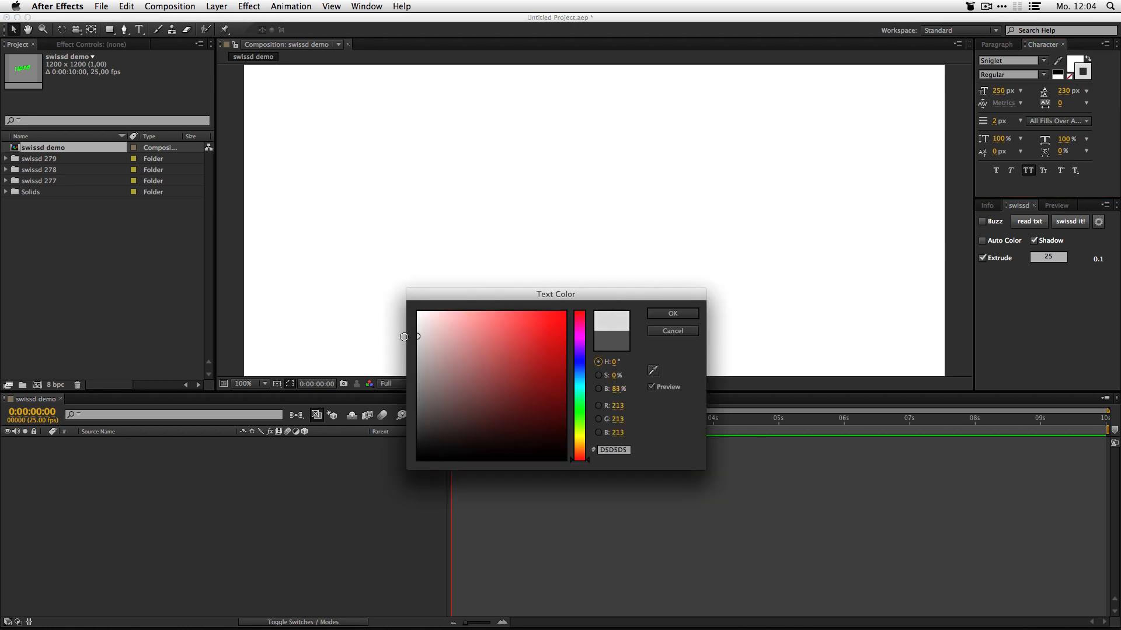
pyautogui.click(671, 313)
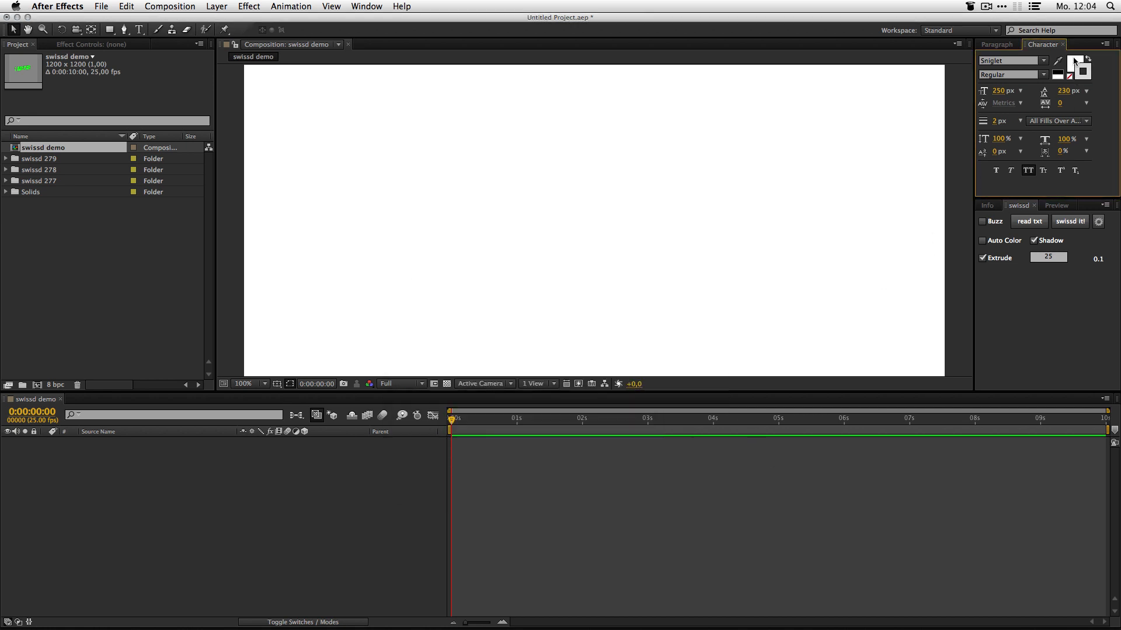
pyautogui.click(1083, 64)
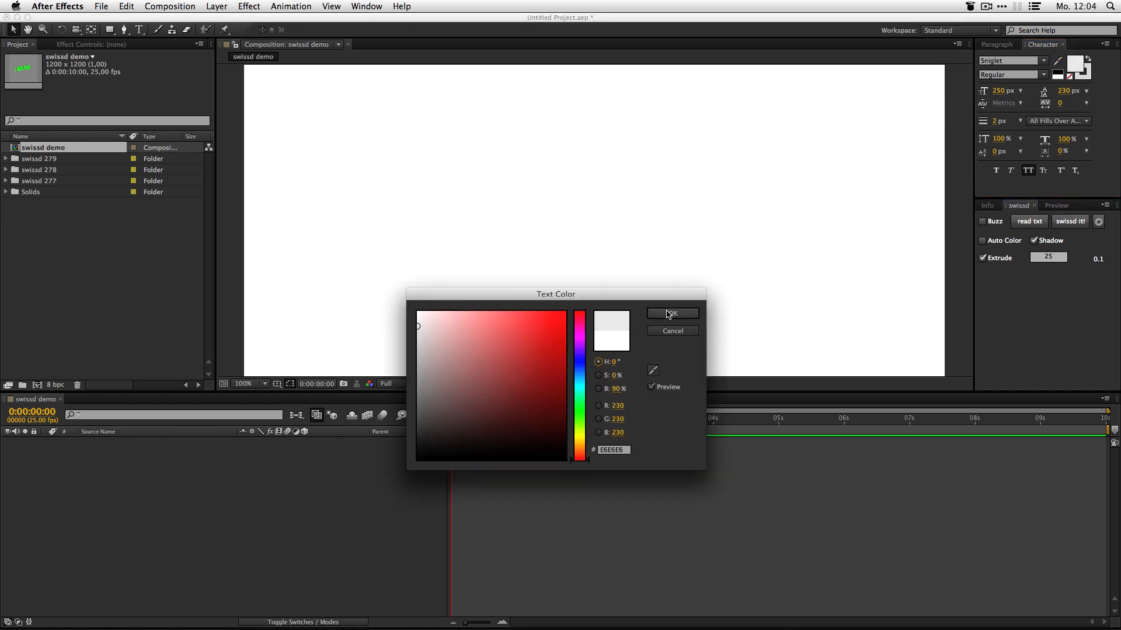
pyautogui.click(671, 313)
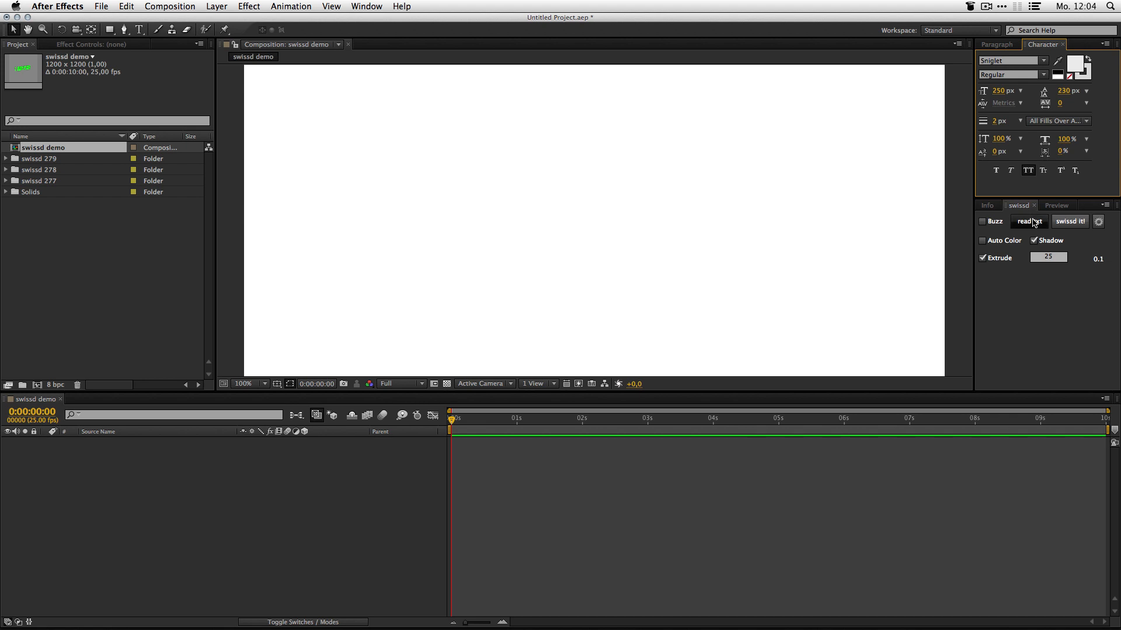
pyautogui.click(1028, 220)
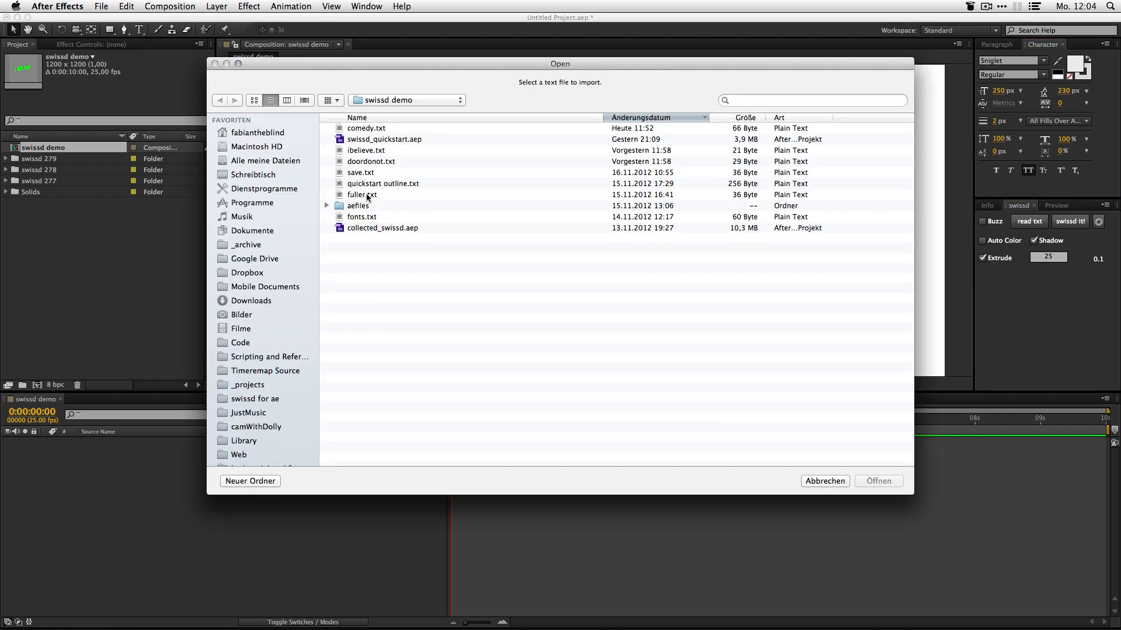
pyautogui.click(824, 481)
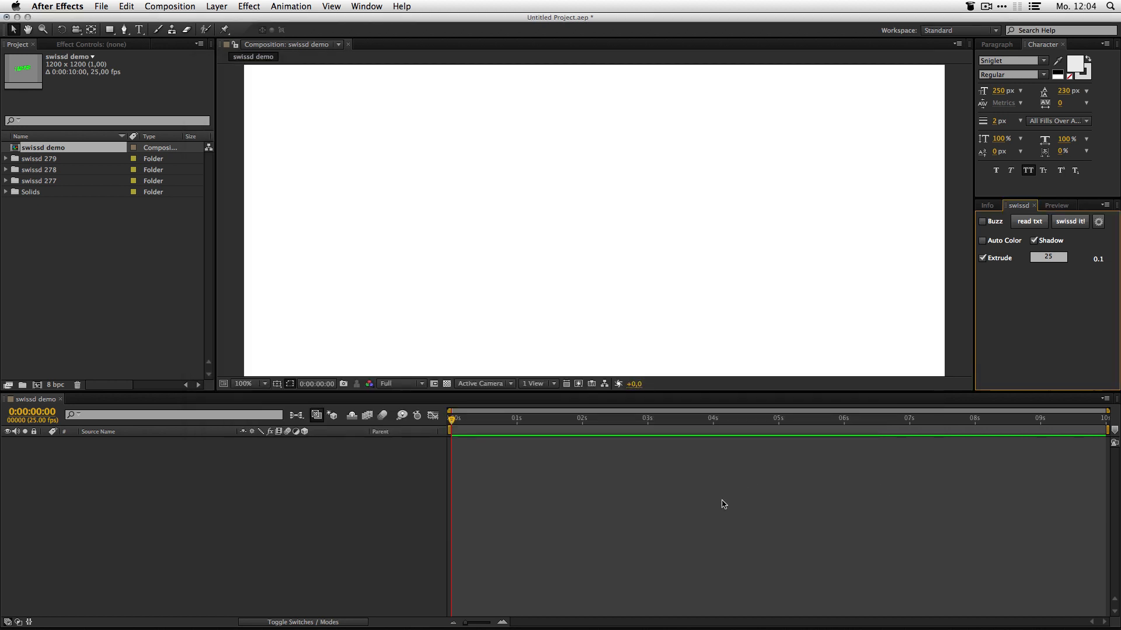
pyautogui.click(1070, 221)
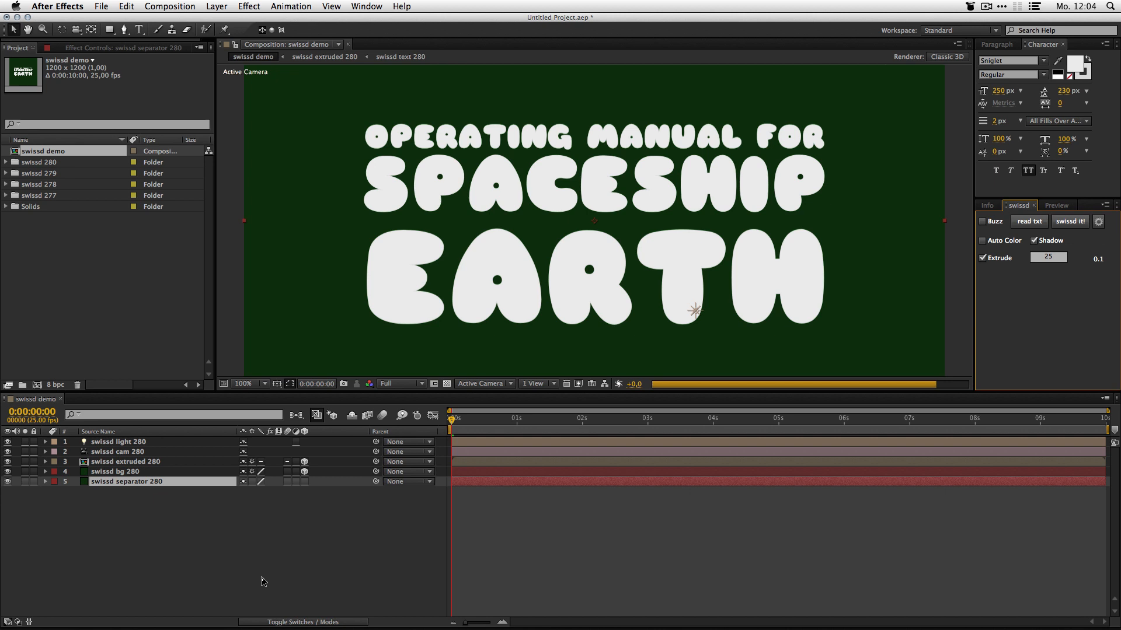
pyautogui.click(115, 470)
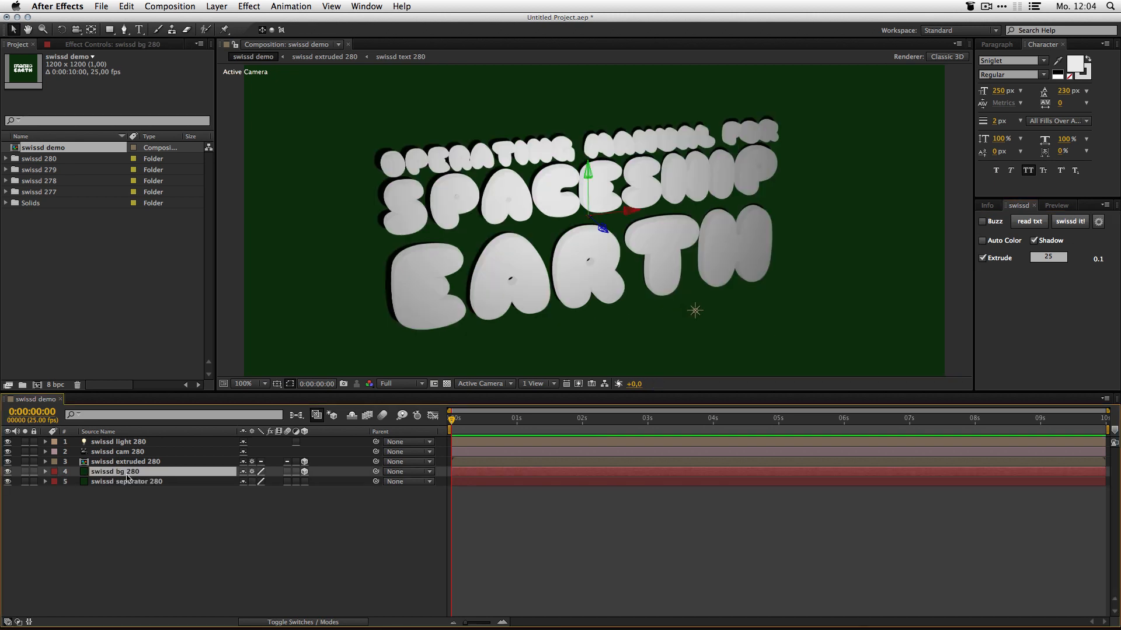
pyautogui.doubleClick(115, 471)
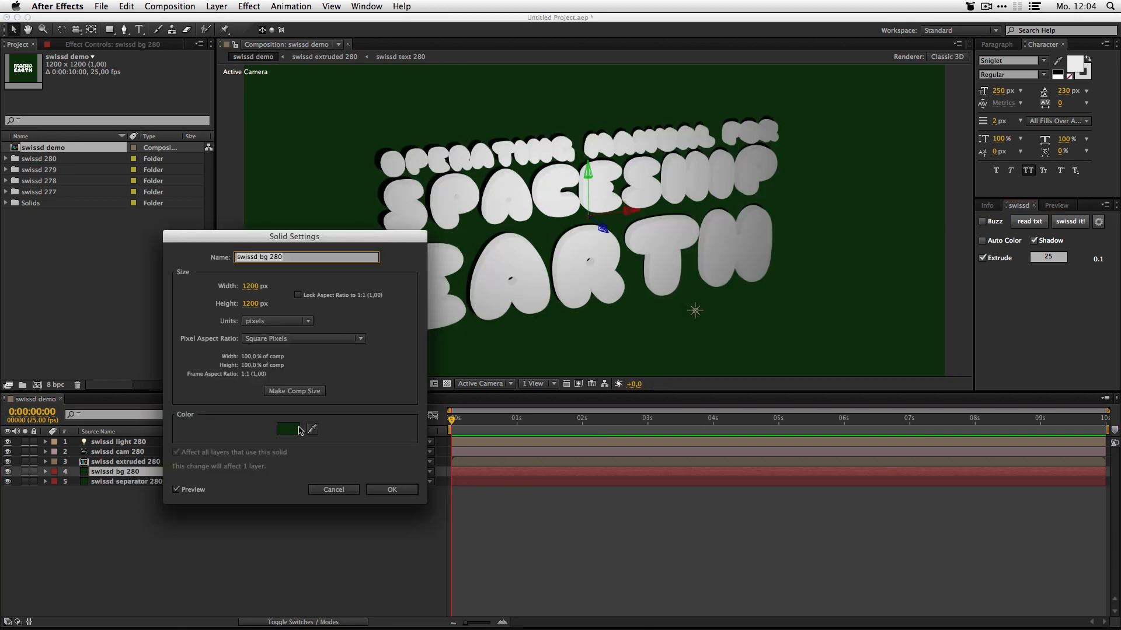
pyautogui.click(286, 429)
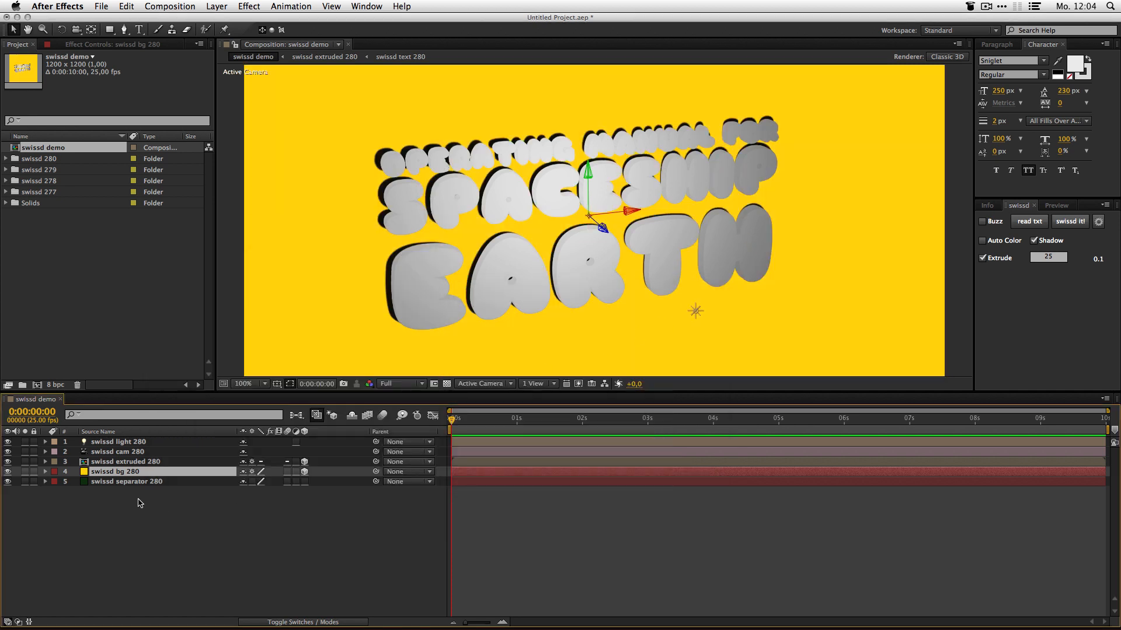
pyautogui.click(45, 472)
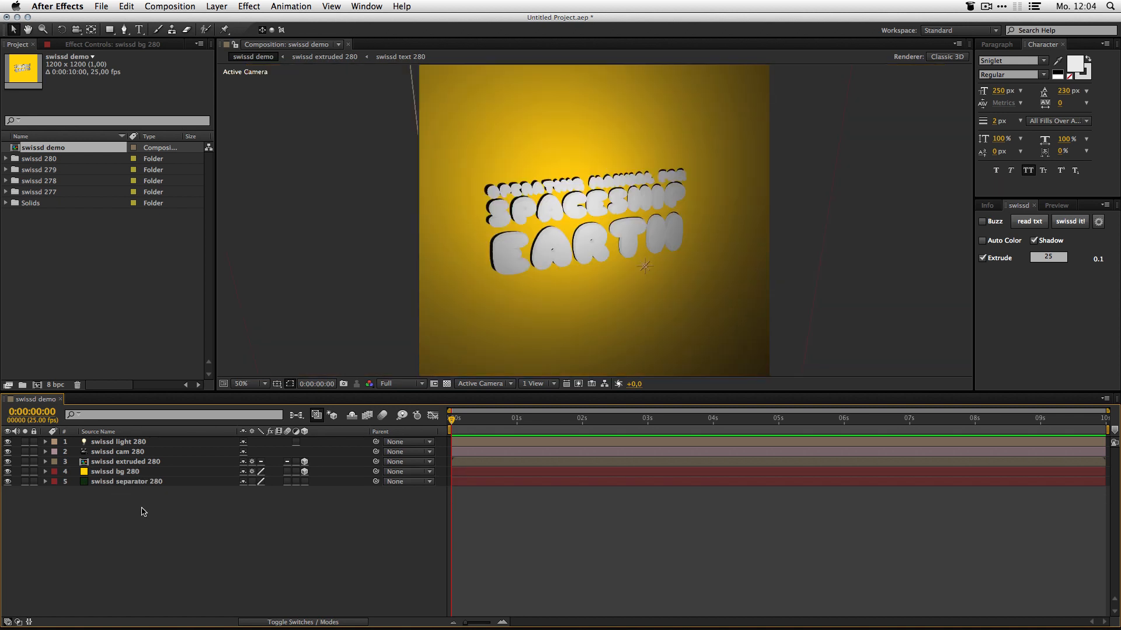
pyautogui.click(125, 461)
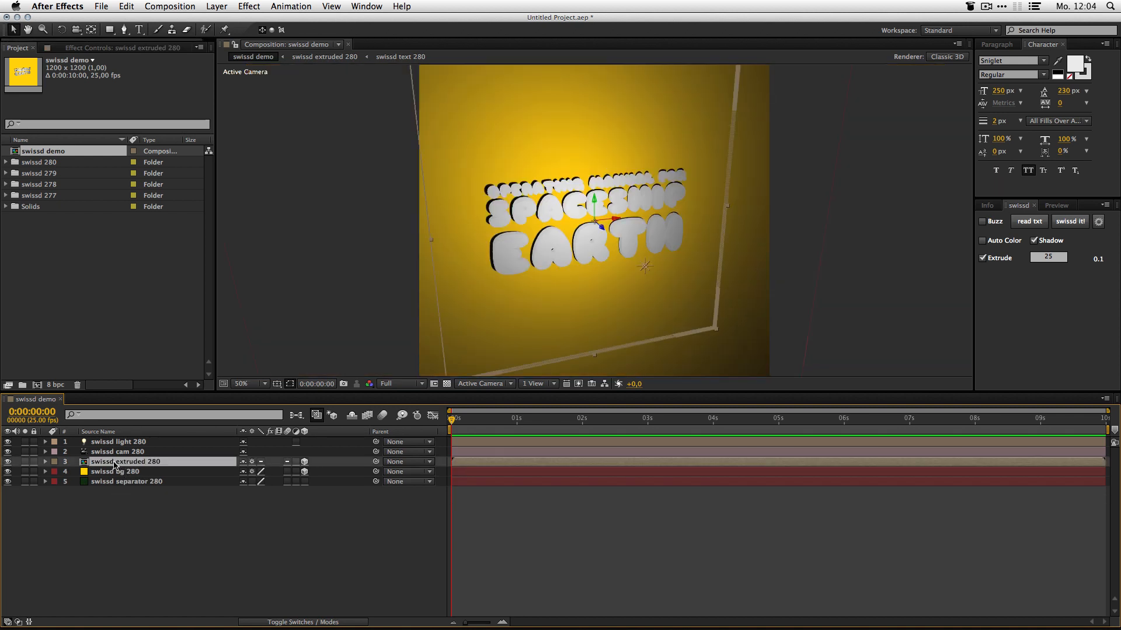
# Peek into the extruded text precomp, return to swissd demo, and select the stacked text copies
pyautogui.doubleClick(125, 461)
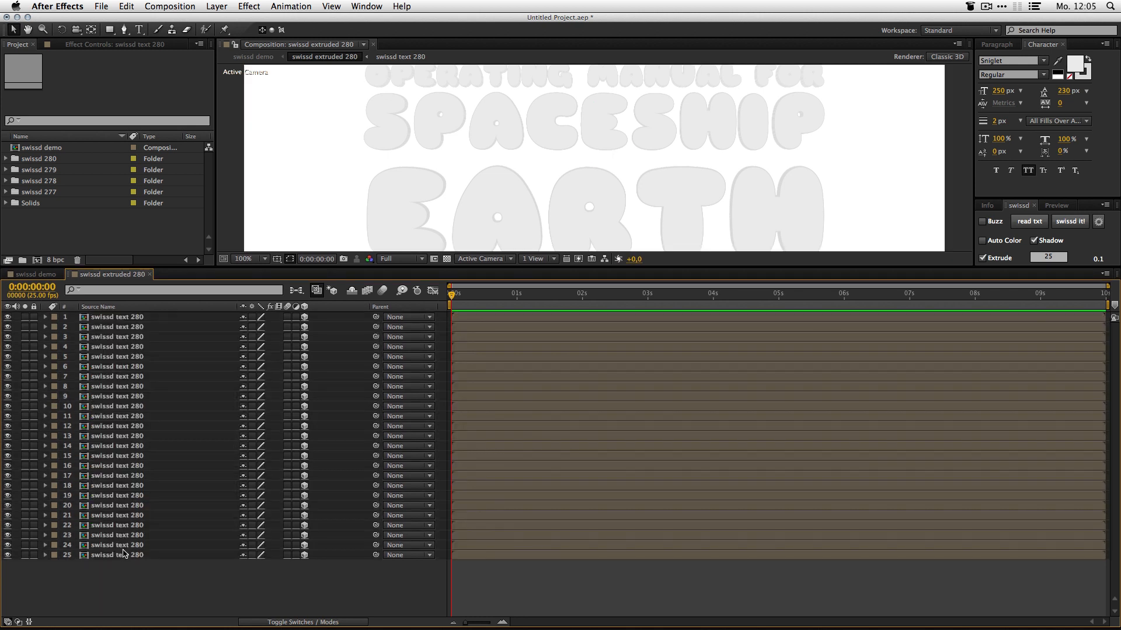
pyautogui.click(115, 555)
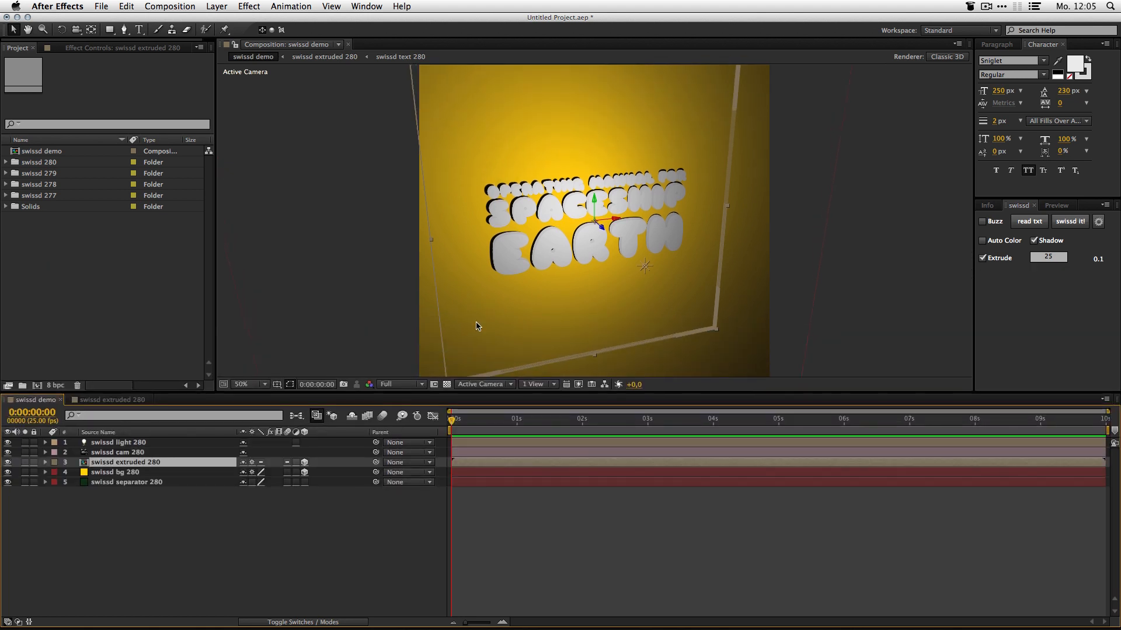
pyautogui.click(241, 385)
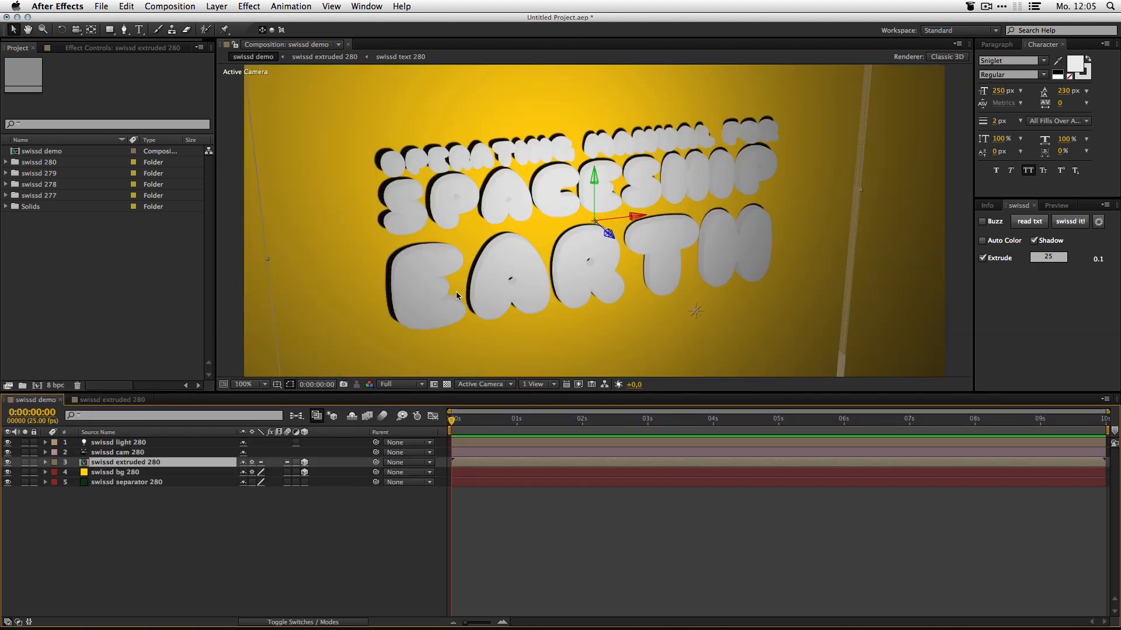
pyautogui.moveTo(391, 258)
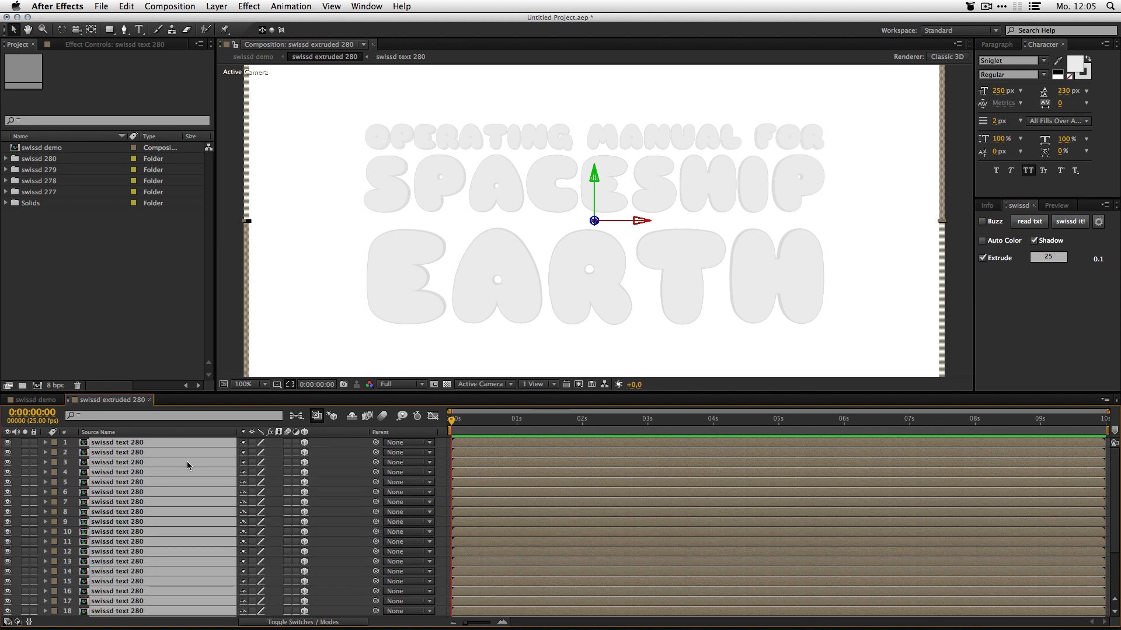
pyautogui.click(31, 399)
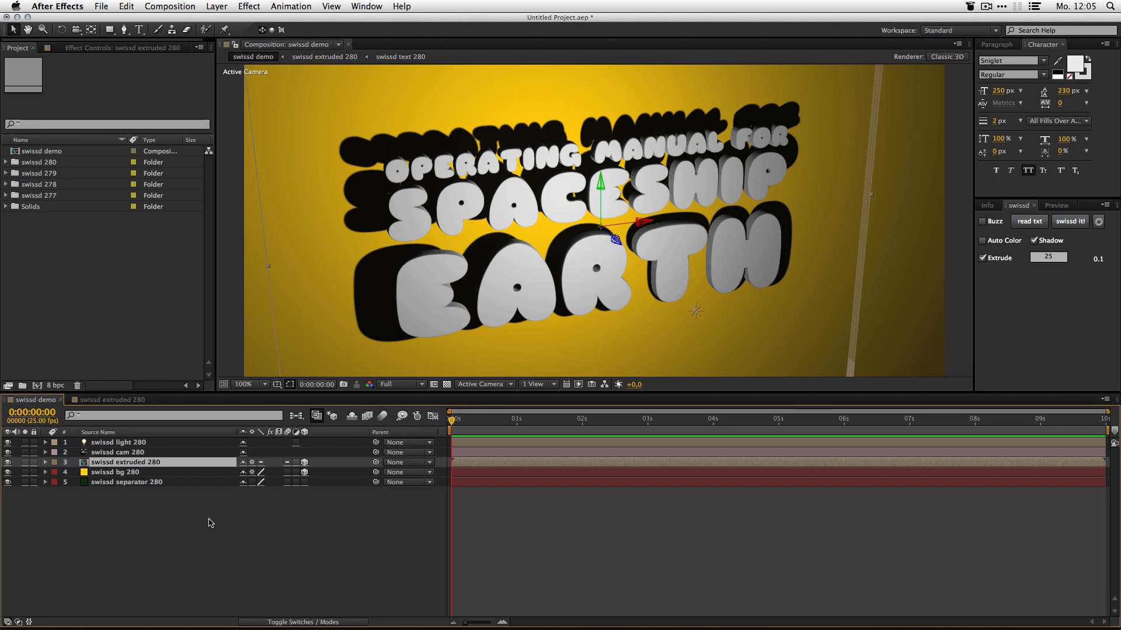
pyautogui.moveTo(569, 243)
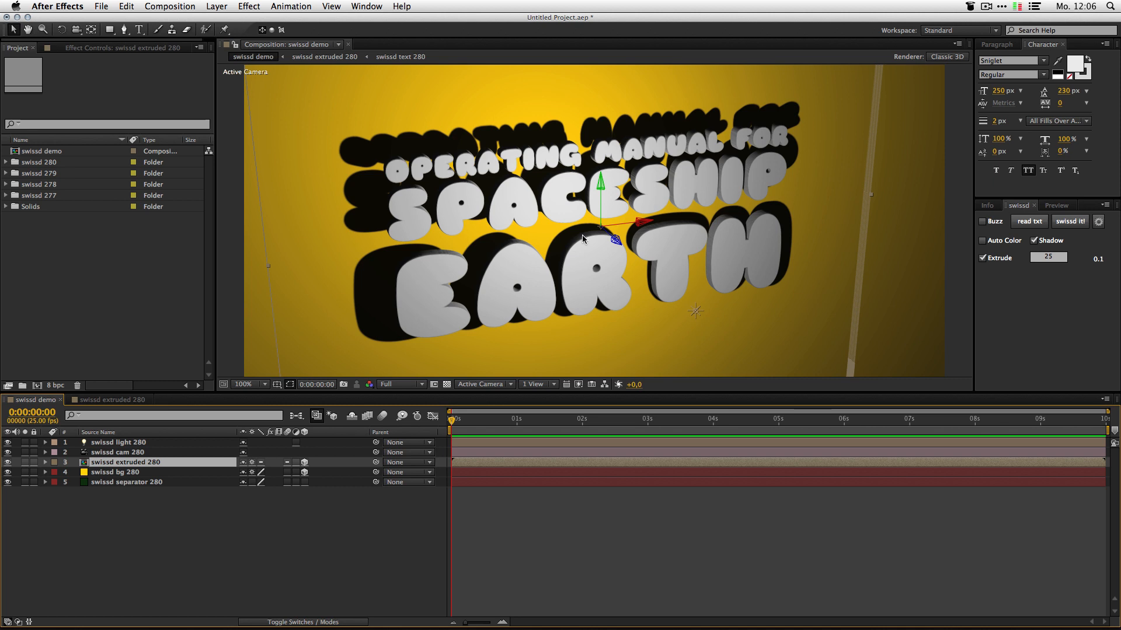
pyautogui.moveTo(328, 504)
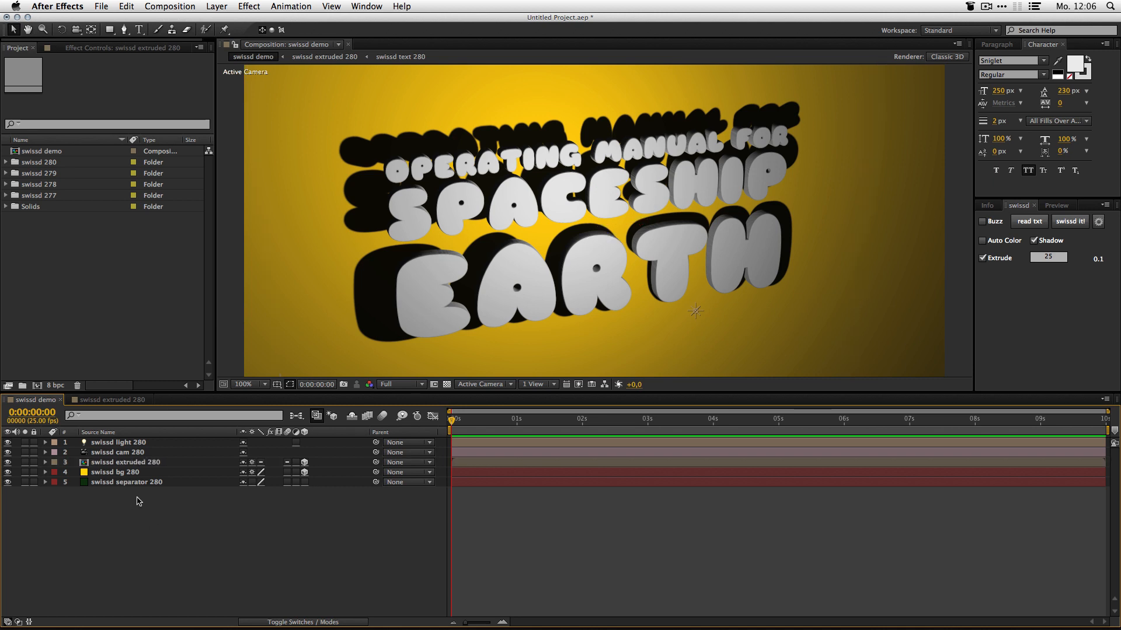
# Re-enter the extruded text precomp and inspect the last text copy's Material Options
pyautogui.click(125, 462)
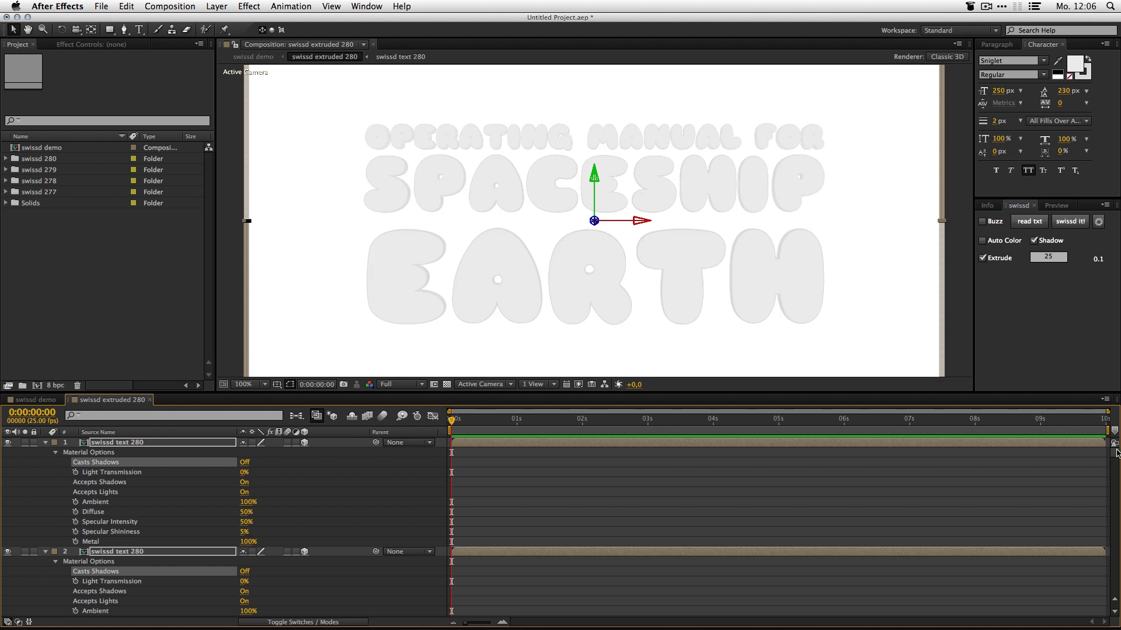
pyautogui.scroll(-3)
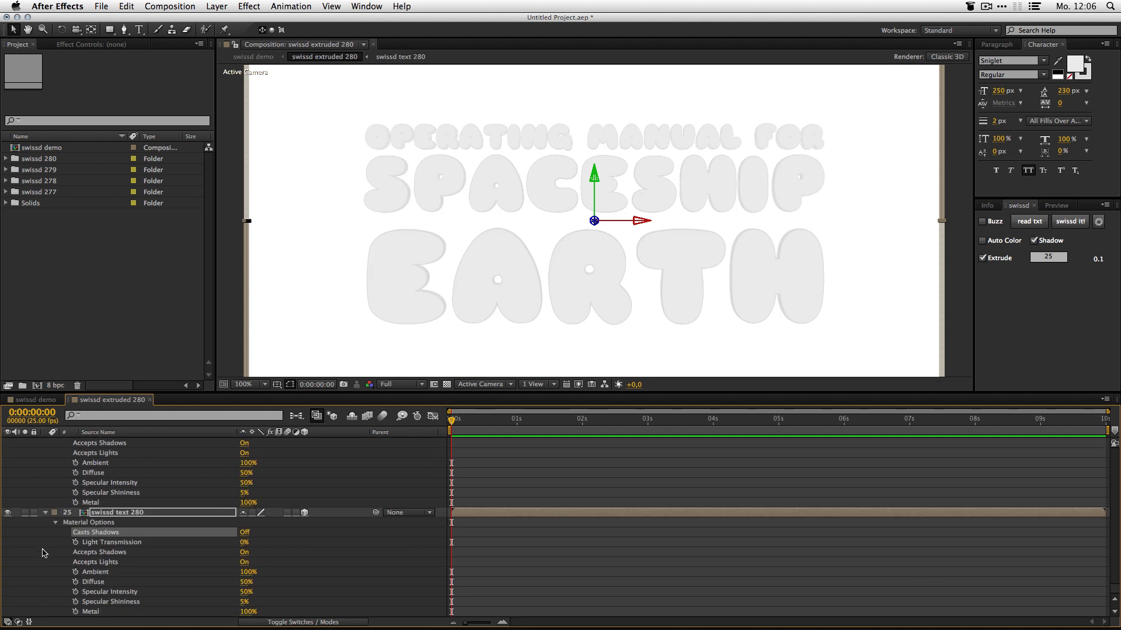
pyautogui.click(244, 532)
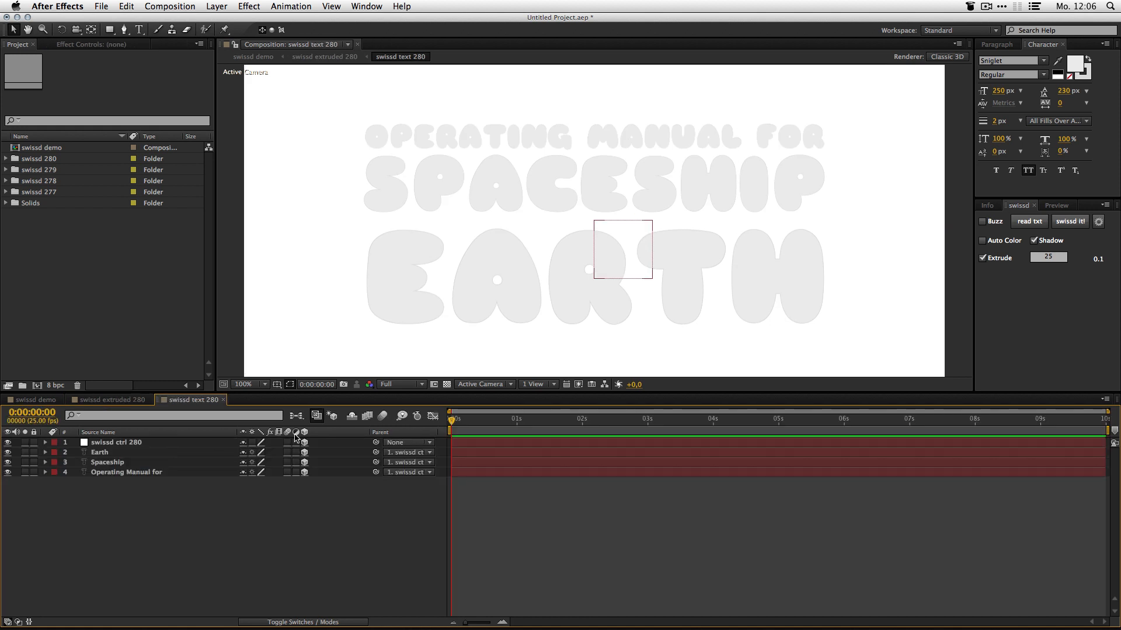
# Return to the swissd demo composition, where the lines of the extruded headline are offset in 3D
pyautogui.click(249, 384)
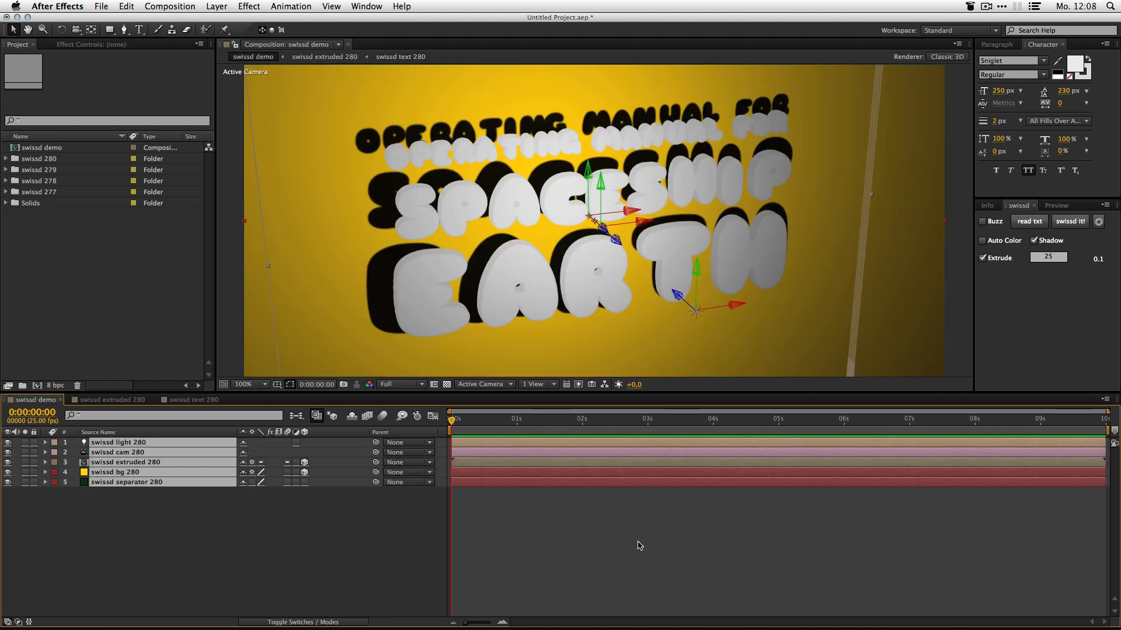
# In swissd help settings, toggle the background, light and camera options off and back on
pyautogui.click(1035, 240)
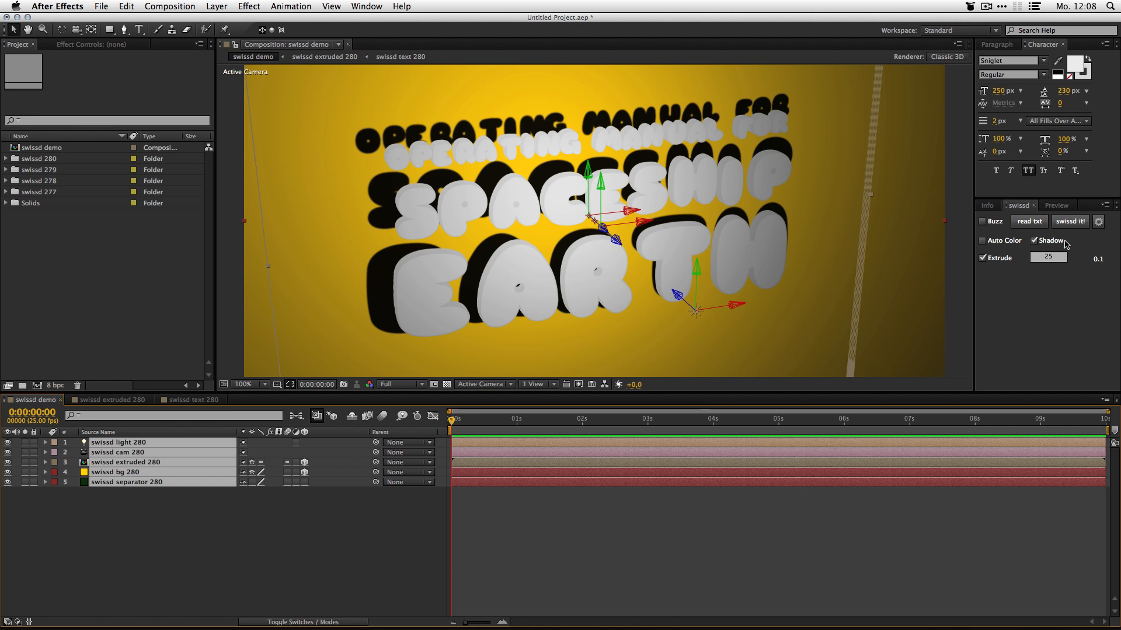
pyautogui.moveTo(1095, 232)
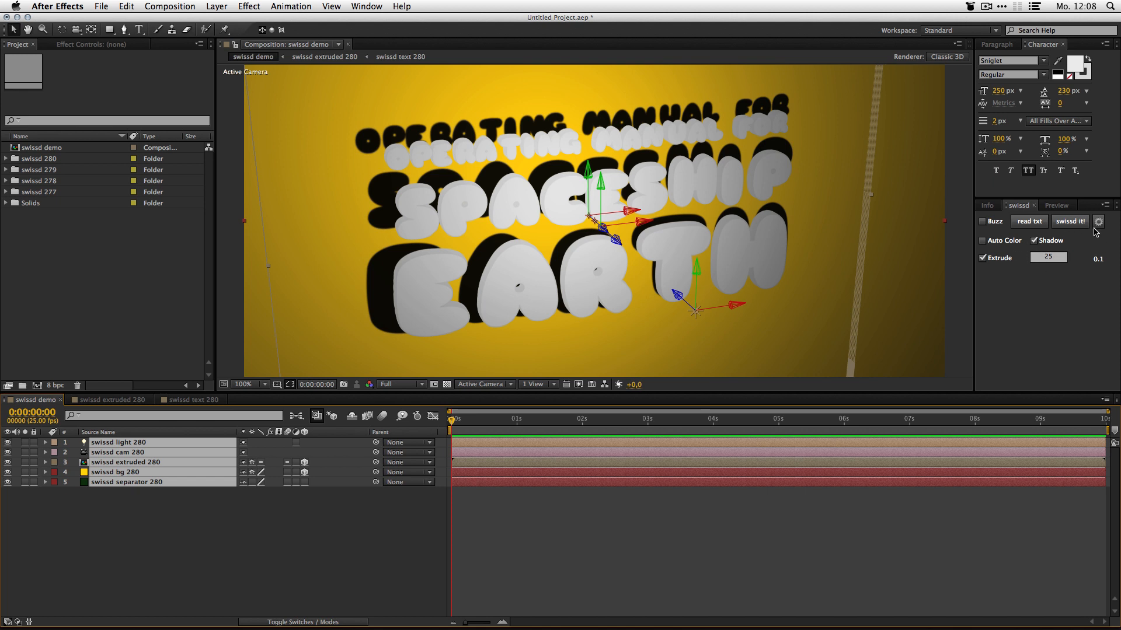
pyautogui.moveTo(1099, 222)
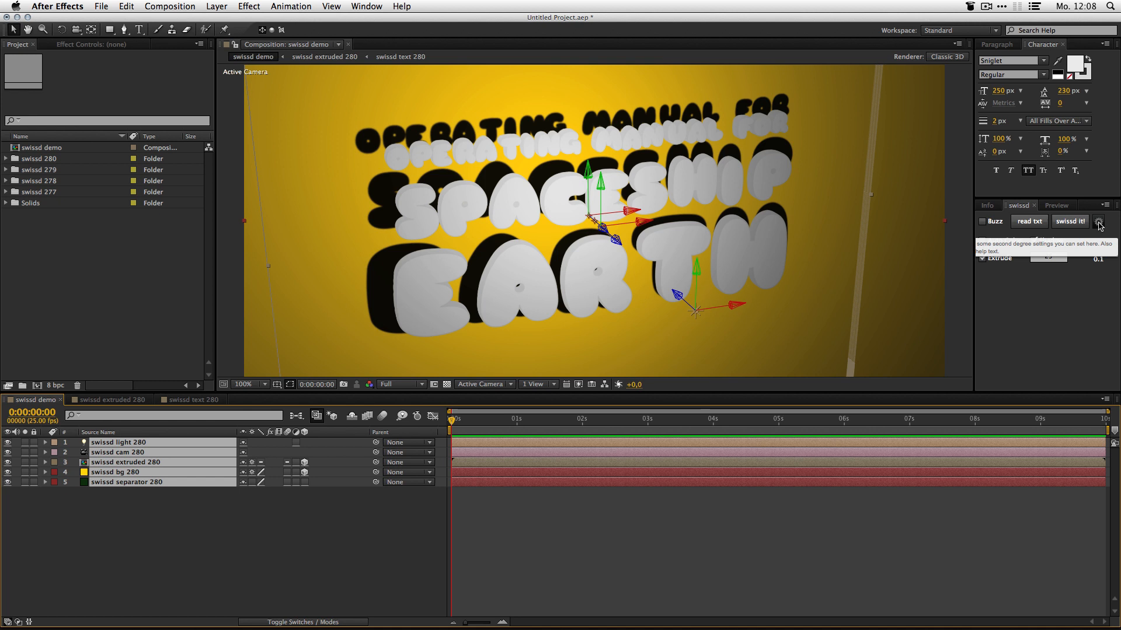
pyautogui.click(1099, 222)
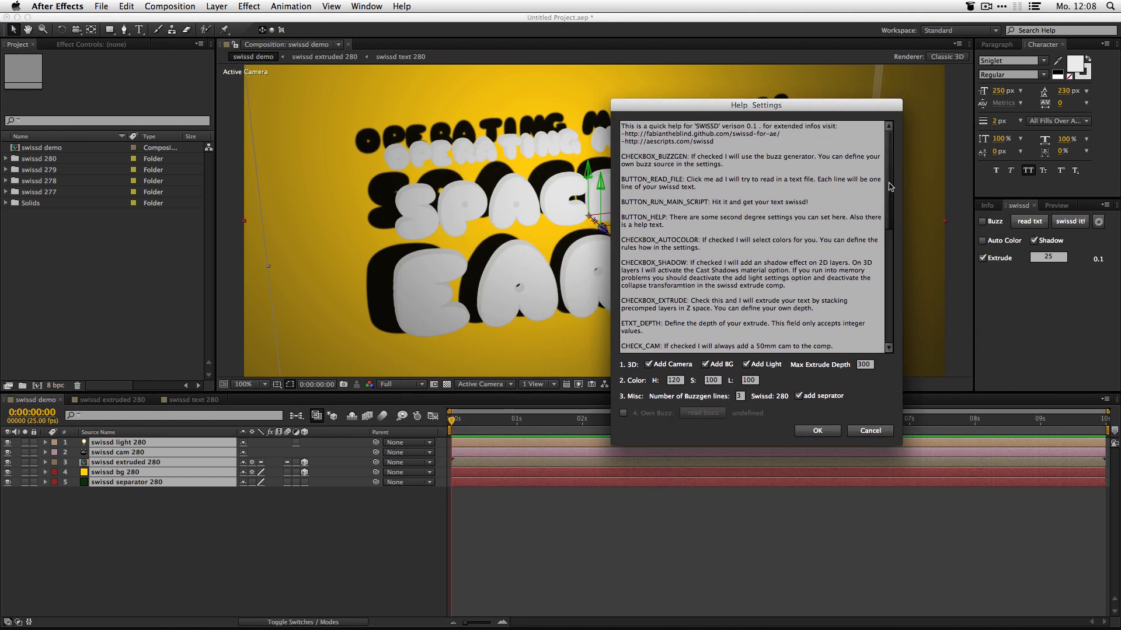
pyautogui.scroll(-3)
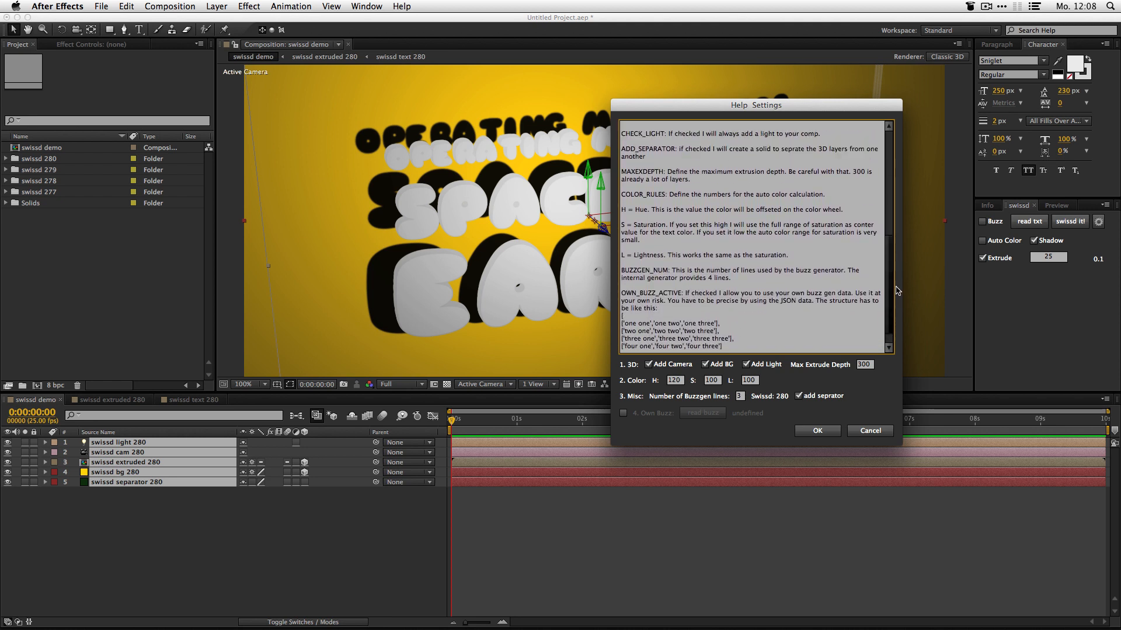
pyautogui.scroll(-3)
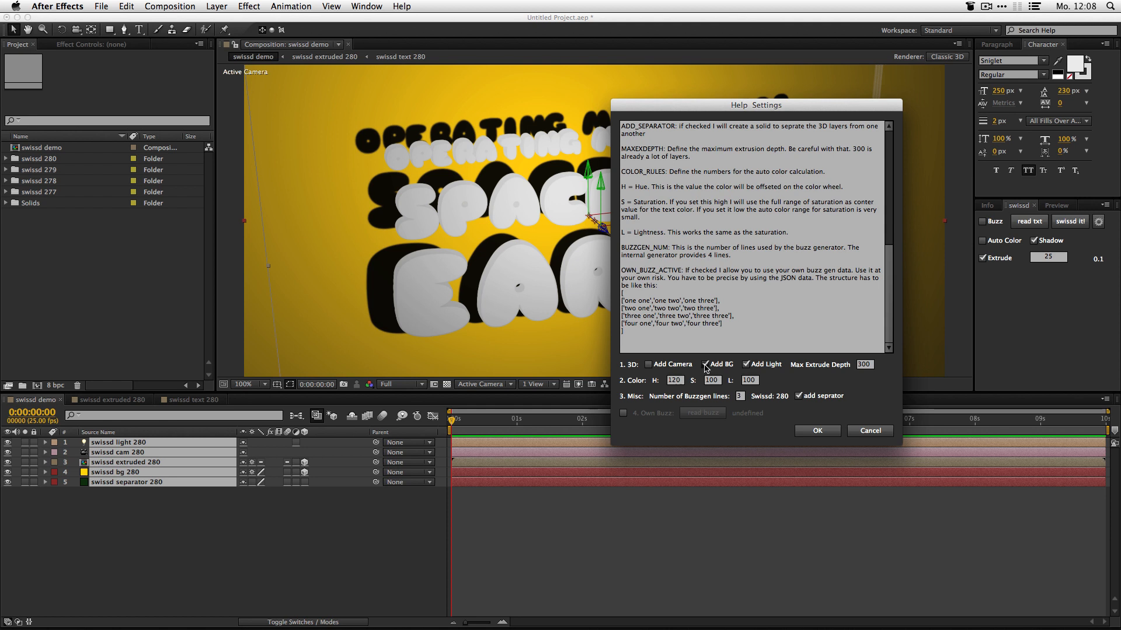
pyautogui.click(706, 365)
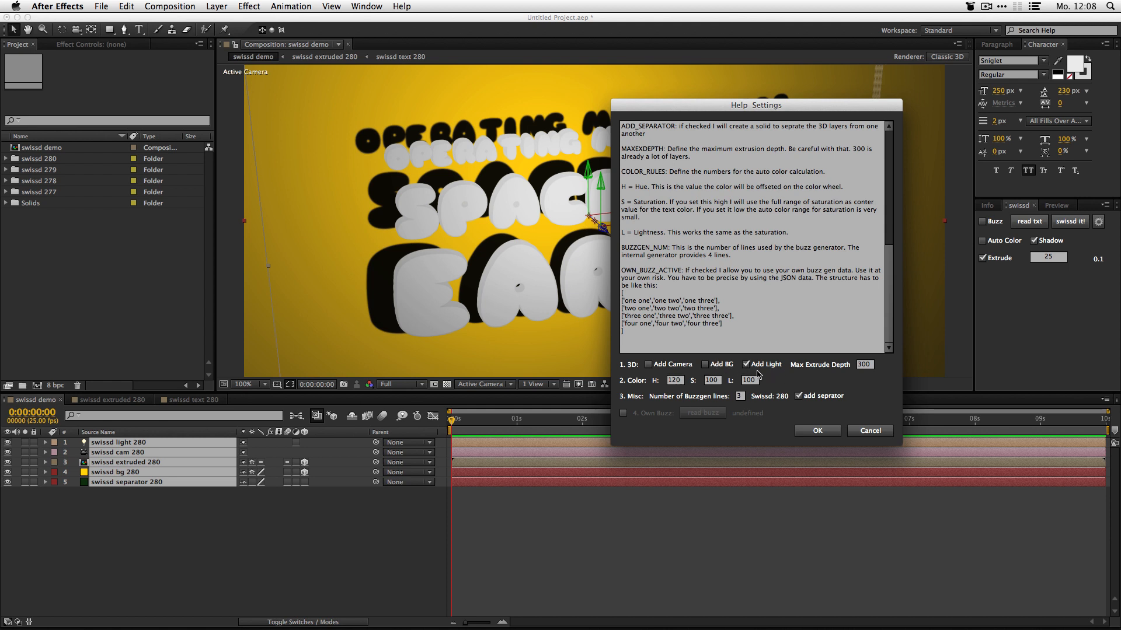
pyautogui.click(748, 364)
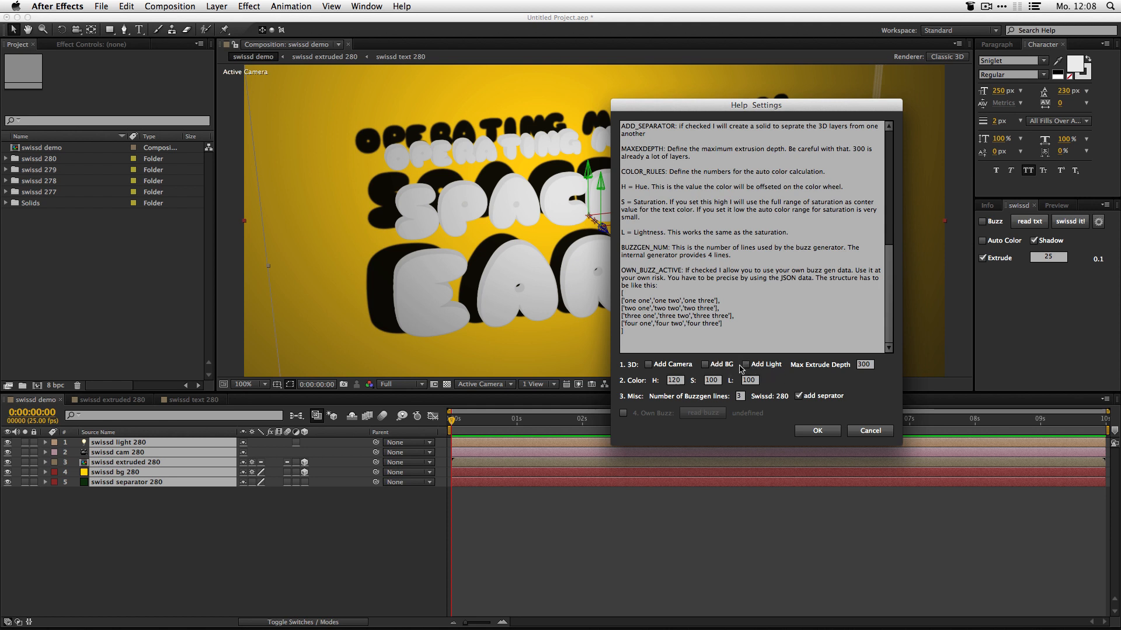
pyautogui.click(747, 364)
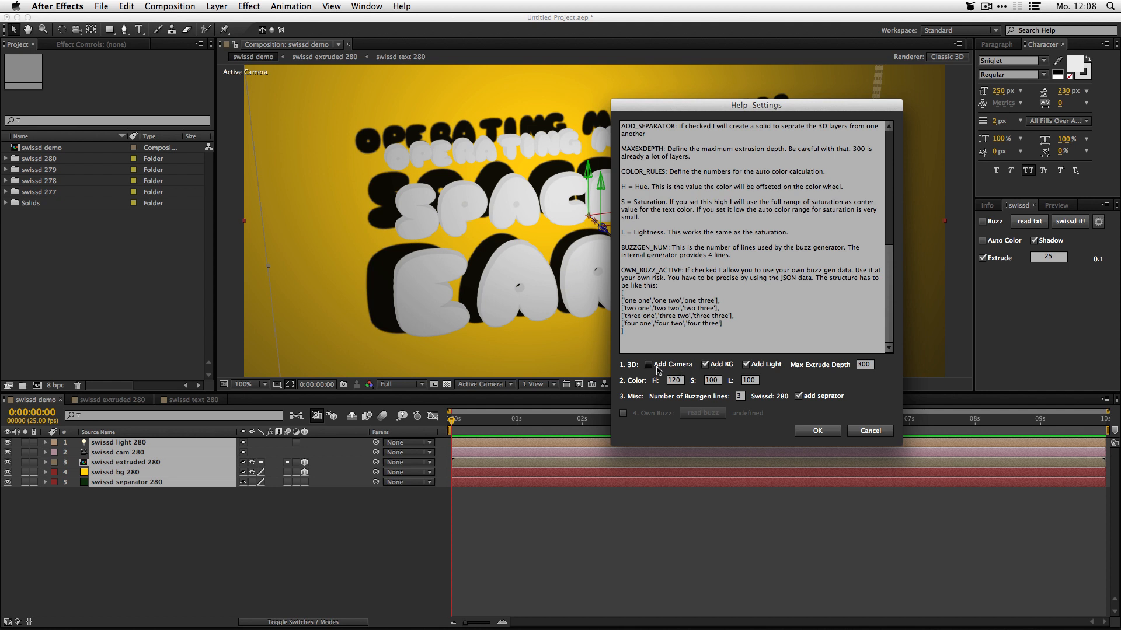
pyautogui.click(649, 364)
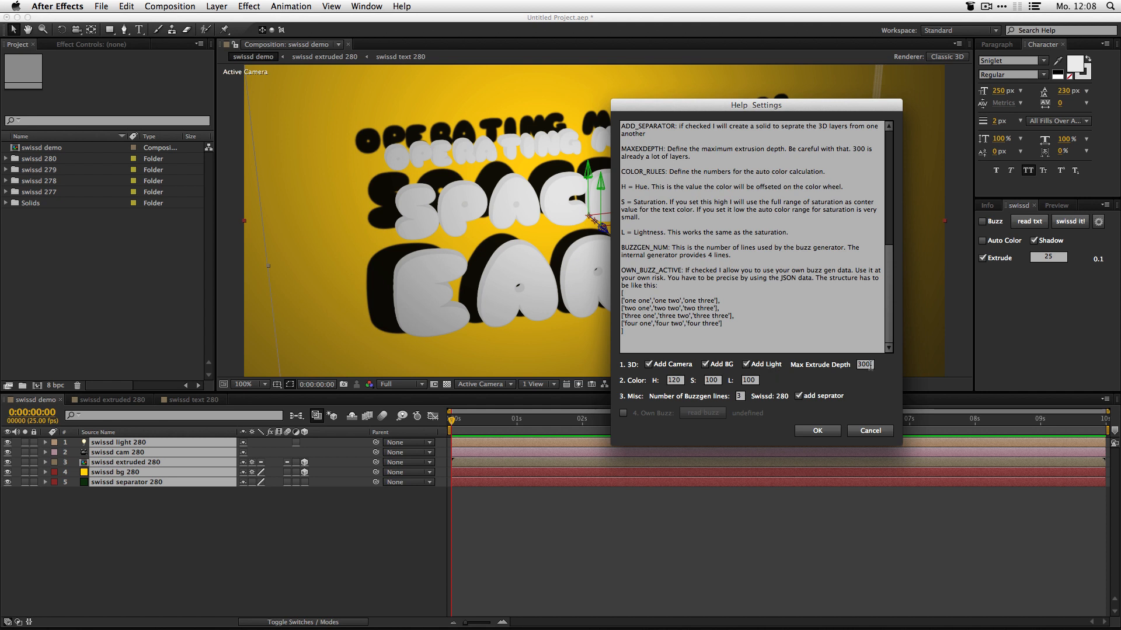
# Set swissd saturation S to 10 and confirm the settings
pyautogui.click(863, 364)
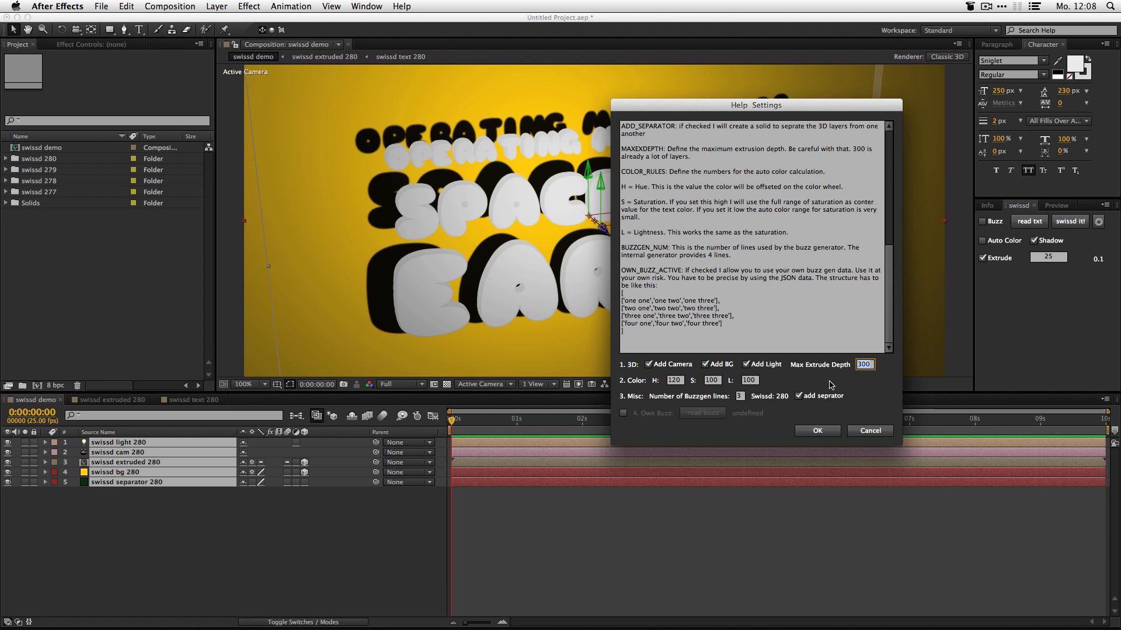
pyautogui.moveTo(834, 384)
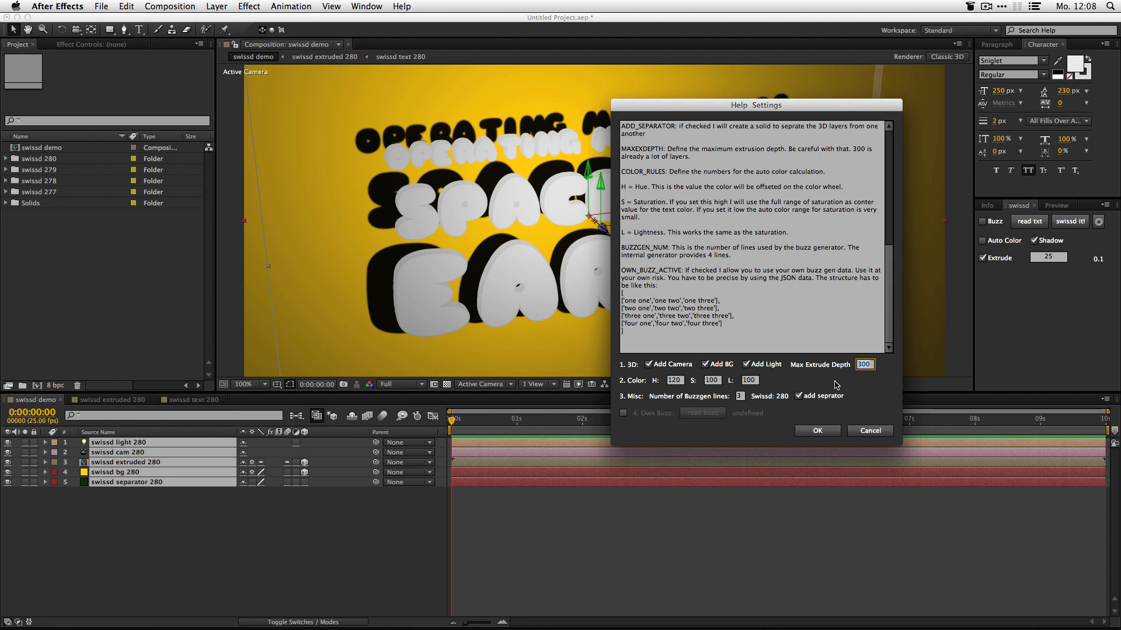
pyautogui.moveTo(831, 385)
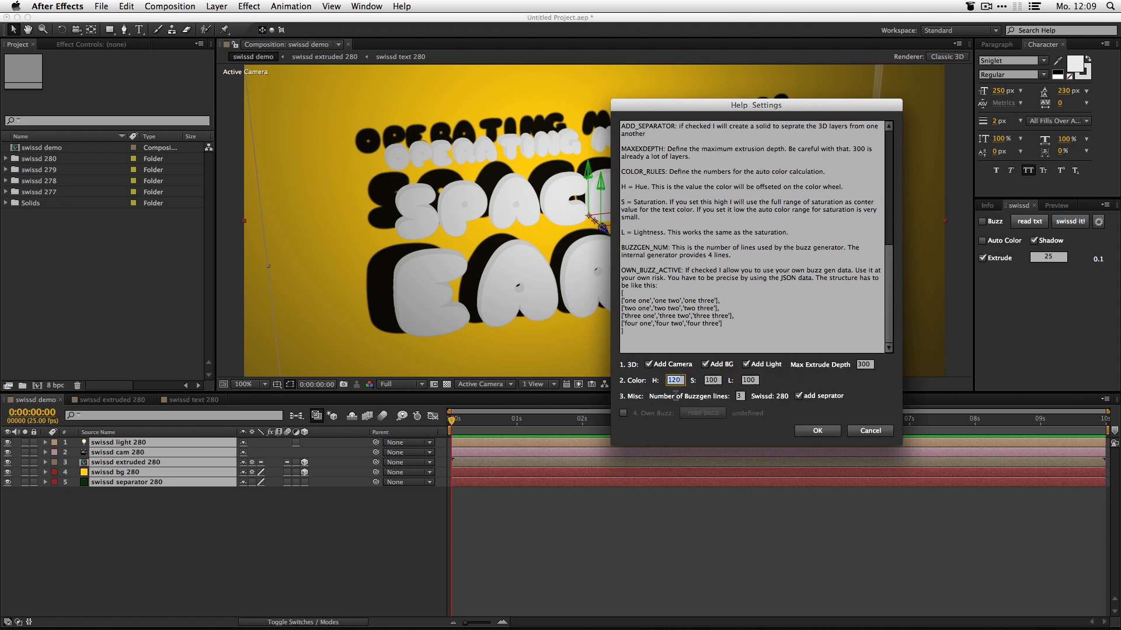
pyautogui.moveTo(668, 395)
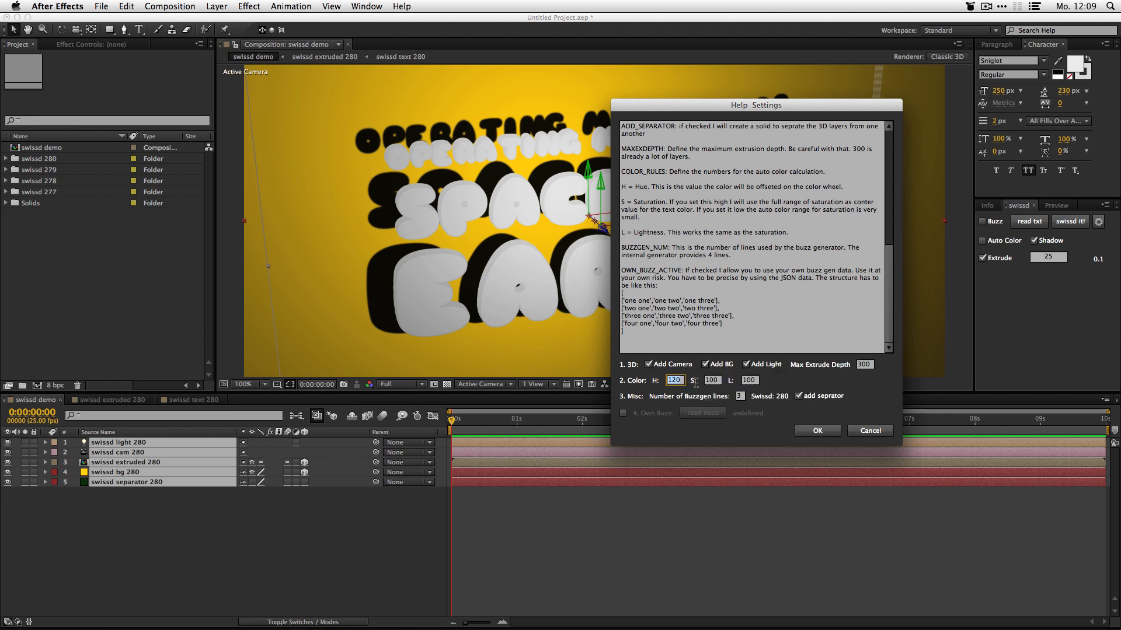
pyautogui.click(710, 379)
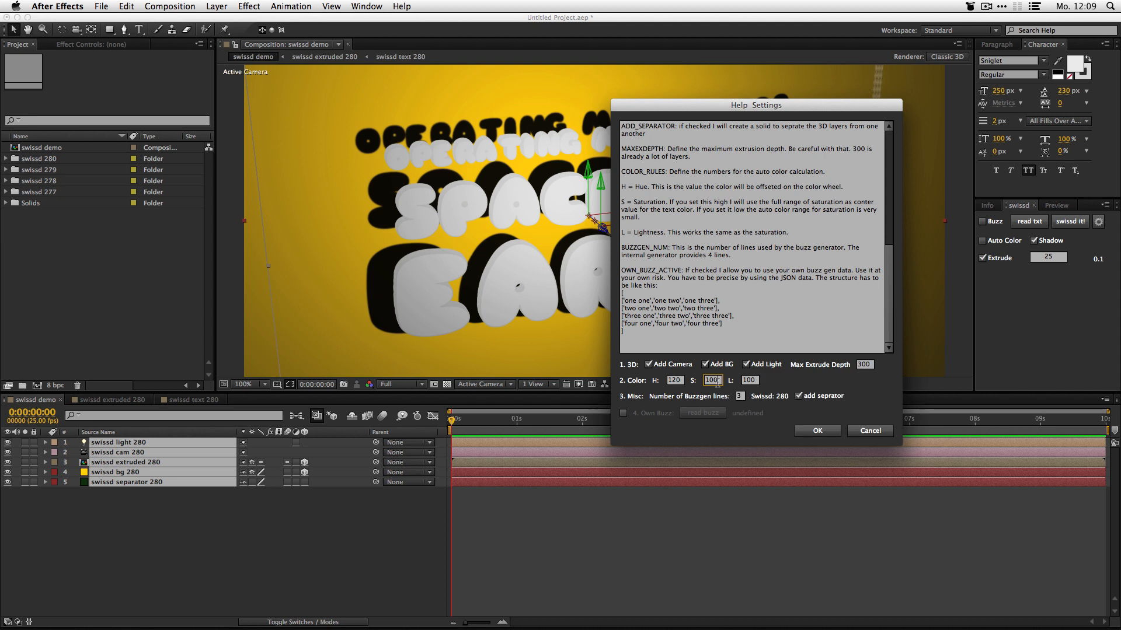
pyautogui.moveTo(717, 396)
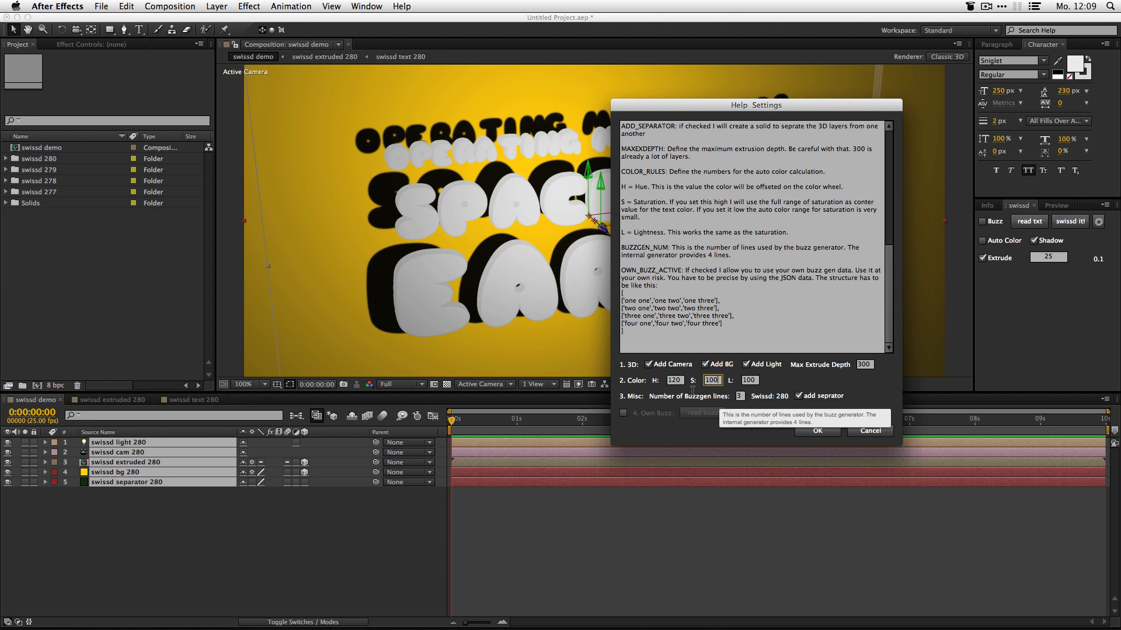
pyautogui.write('10')
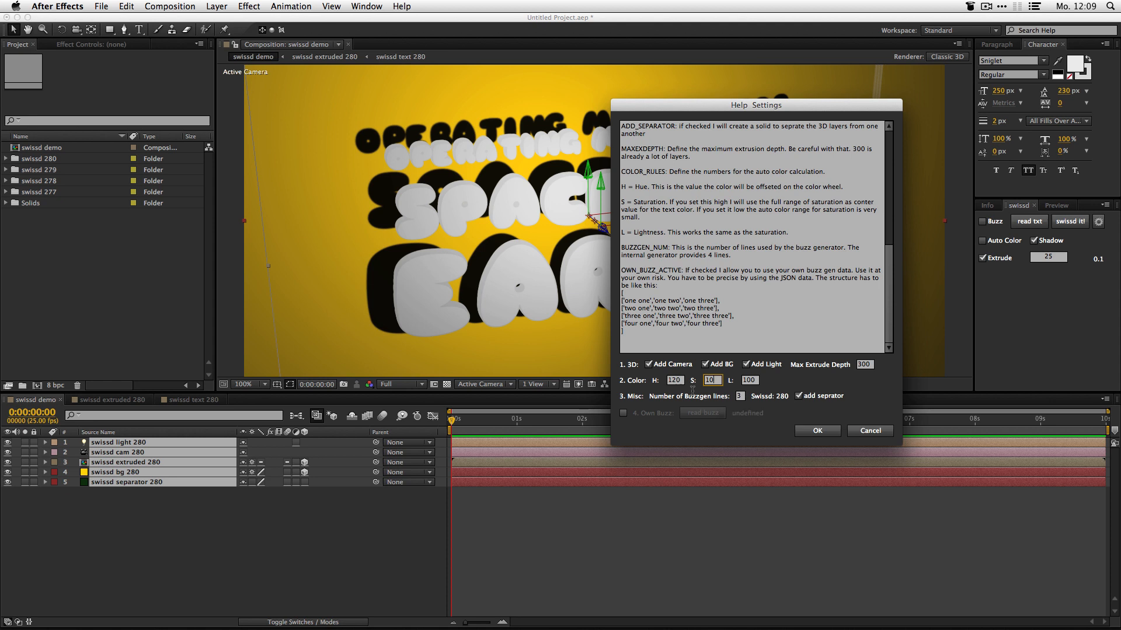
pyautogui.click(816, 430)
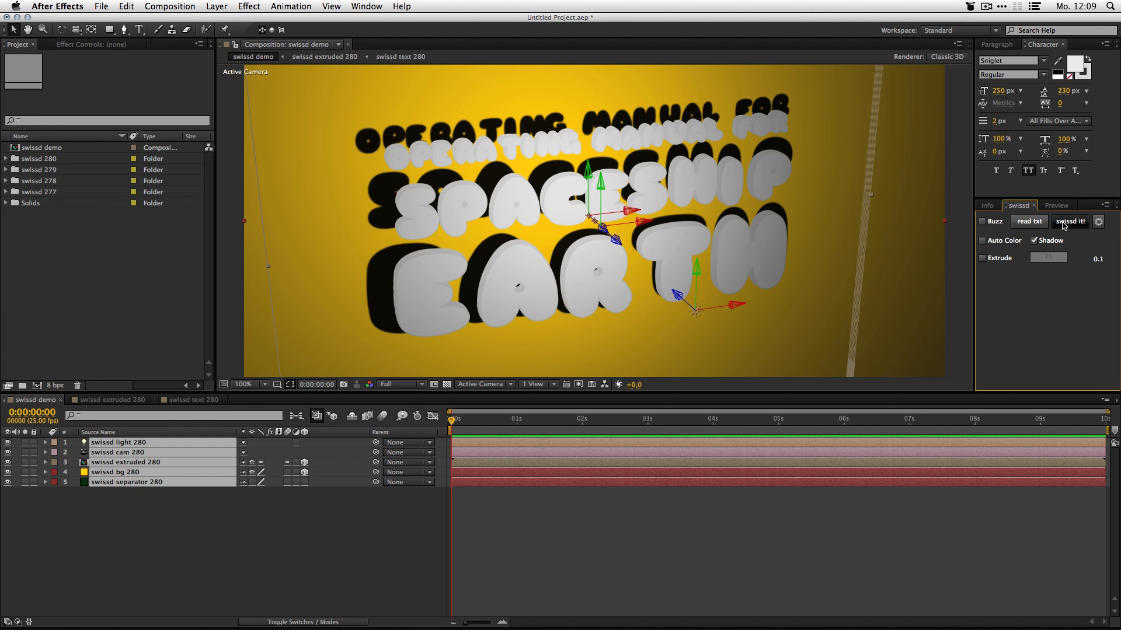
# Toggle swissd Auto Color on so the text colours are generated automatically
pyautogui.click(1070, 221)
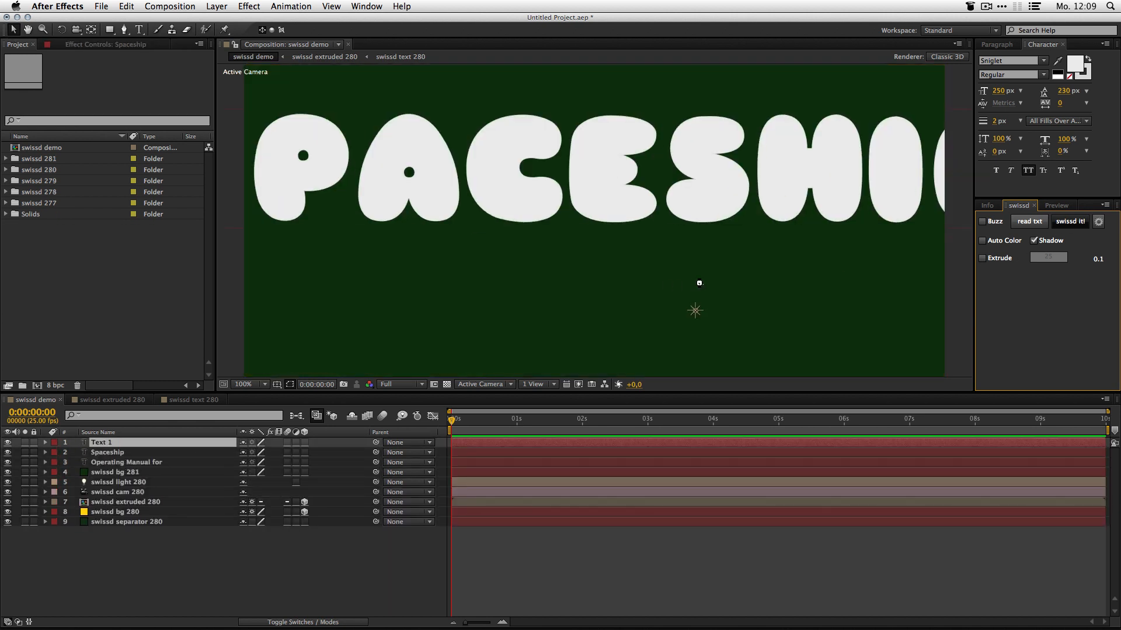
pyautogui.click(1069, 221)
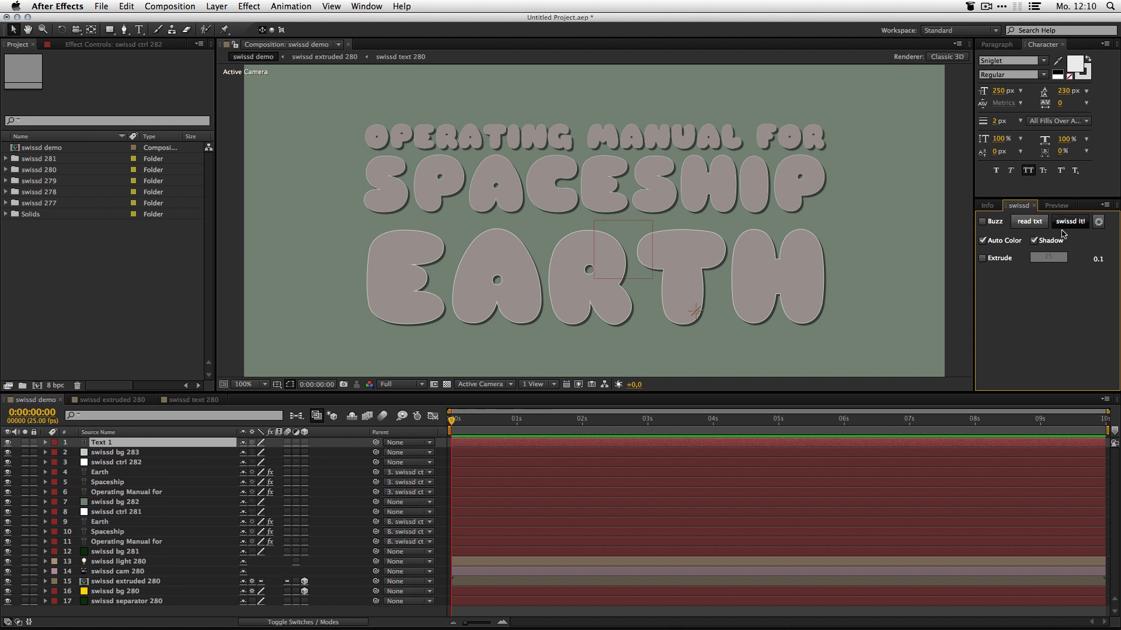
pyautogui.click(1069, 221)
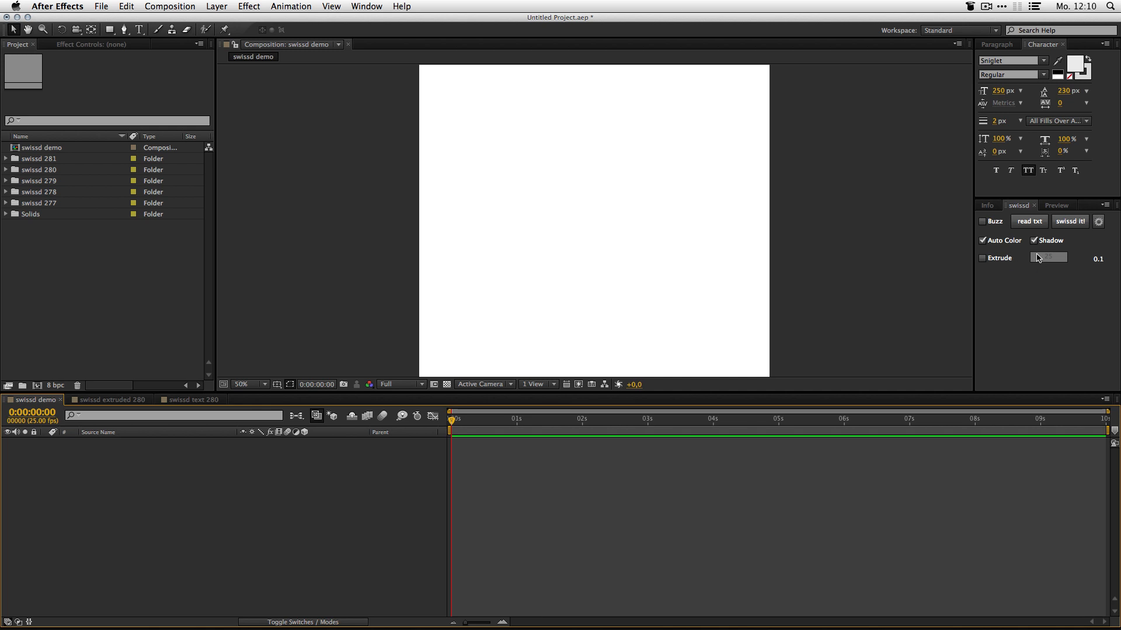
# Enable Extrude for the generated text and change the swissd bg solid to purple
pyautogui.click(983, 257)
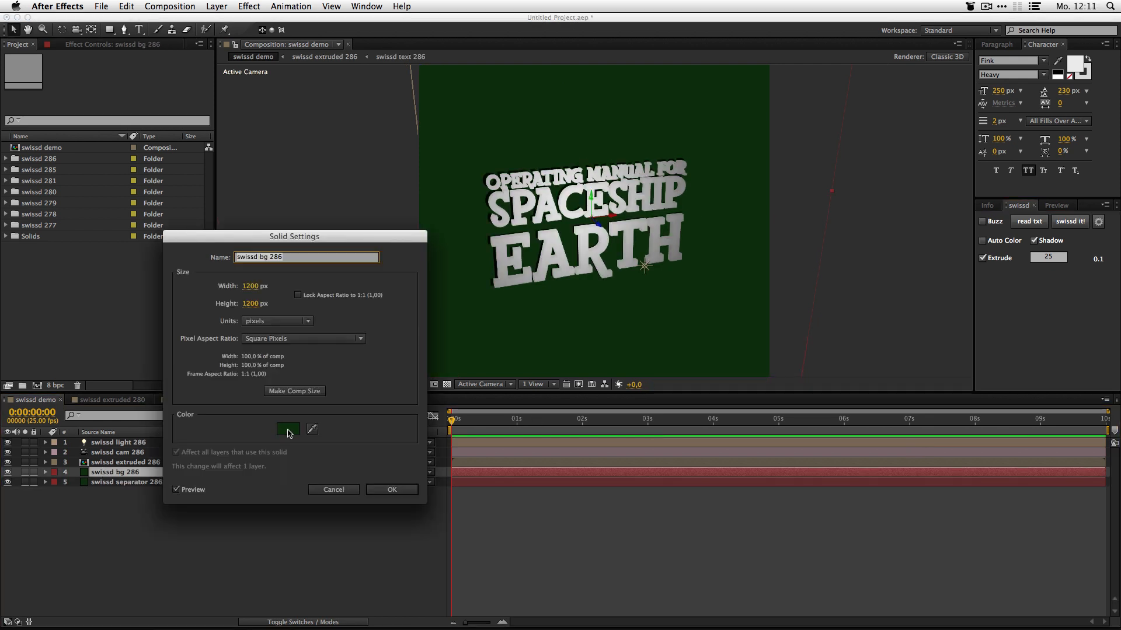
pyautogui.click(391, 489)
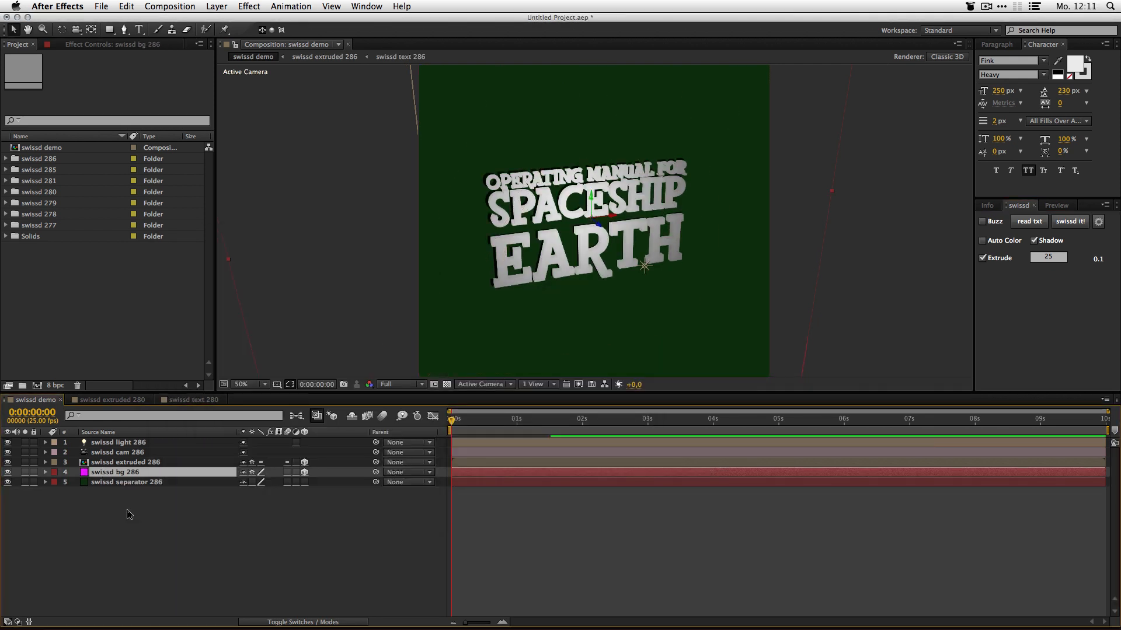
pyautogui.click(45, 472)
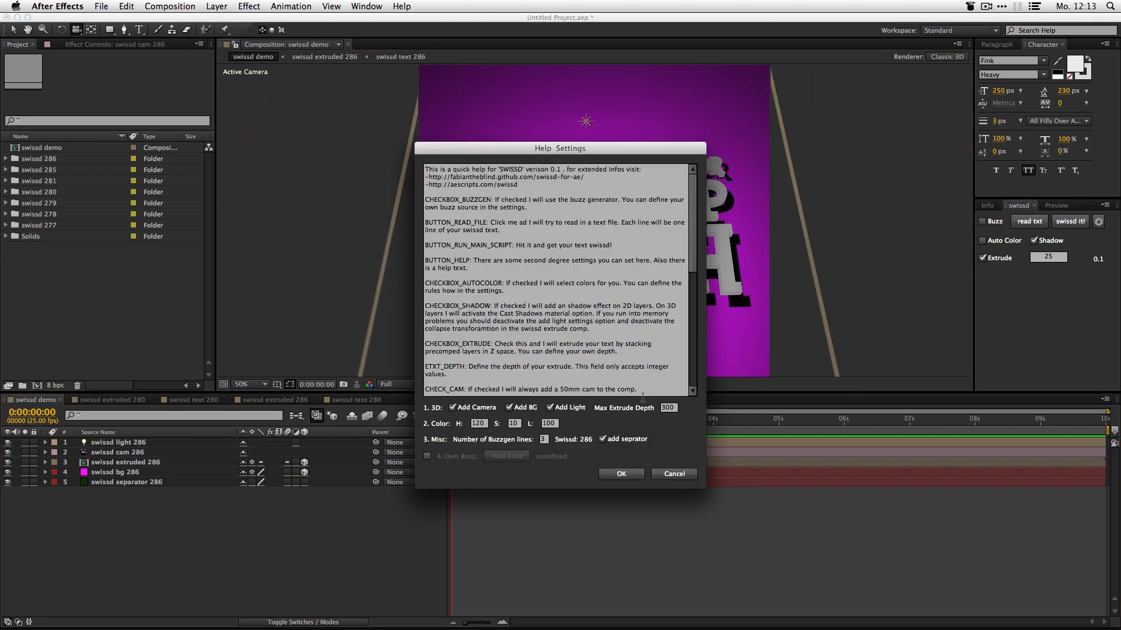
# Check what the colour numbers control and toggle the separator option off and back on
pyautogui.scroll(-3)
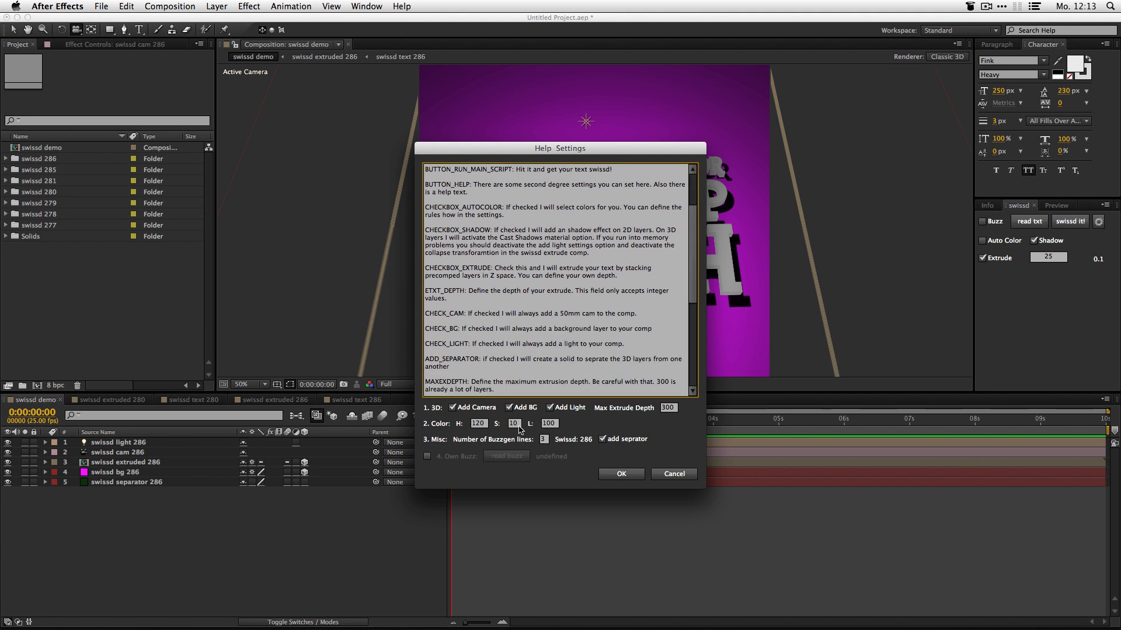
pyautogui.click(513, 423)
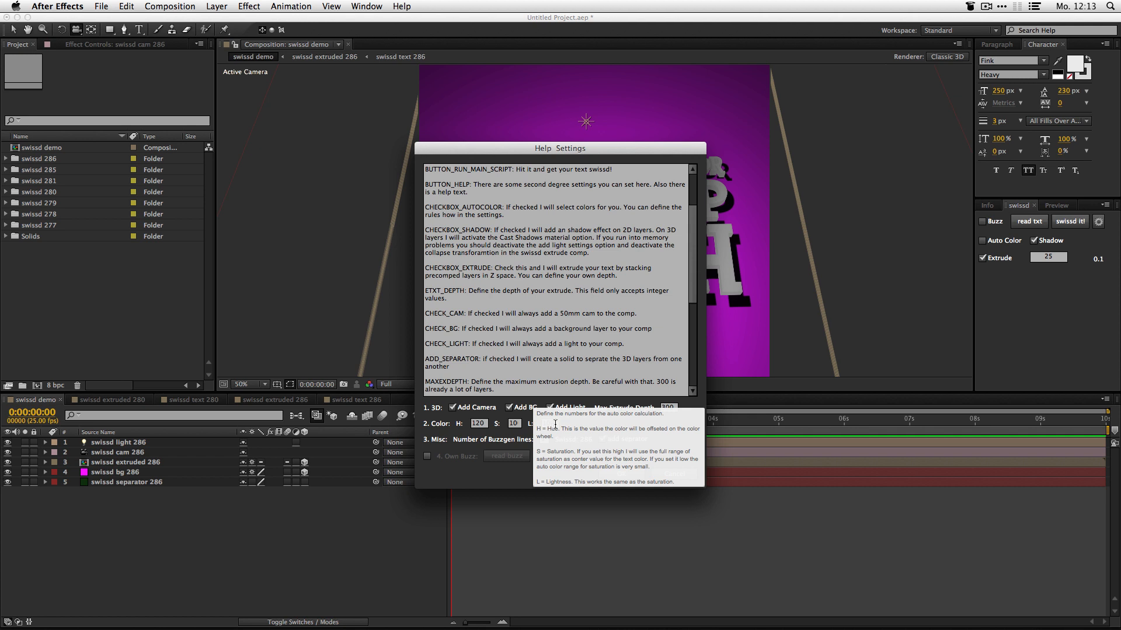
pyautogui.moveTo(550, 426)
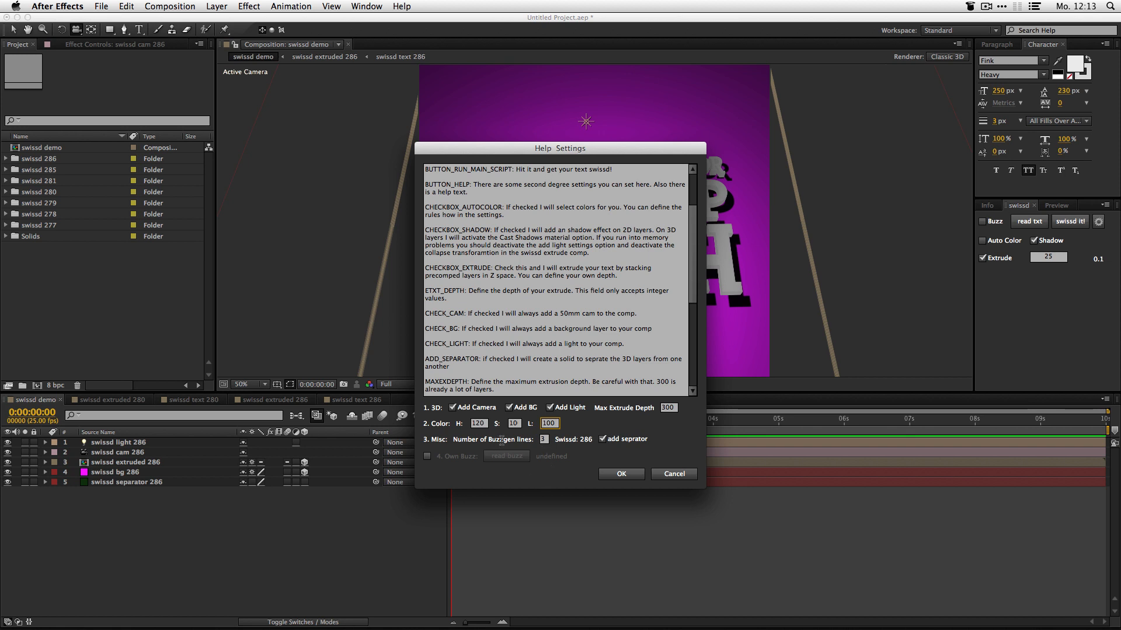
pyautogui.click(542, 439)
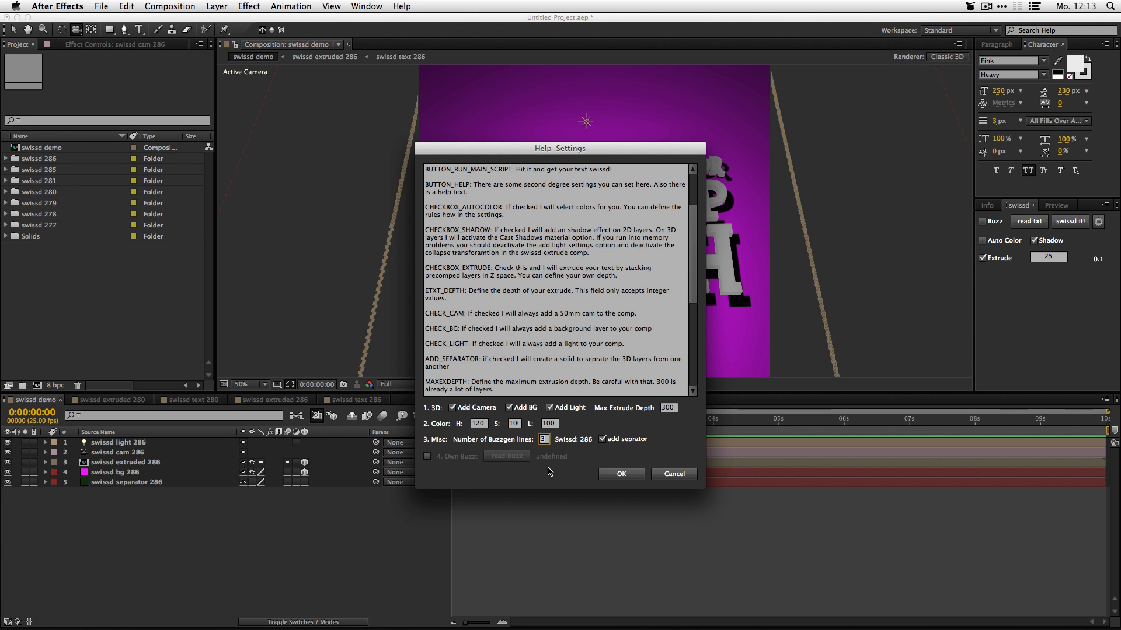
pyautogui.moveTo(573, 460)
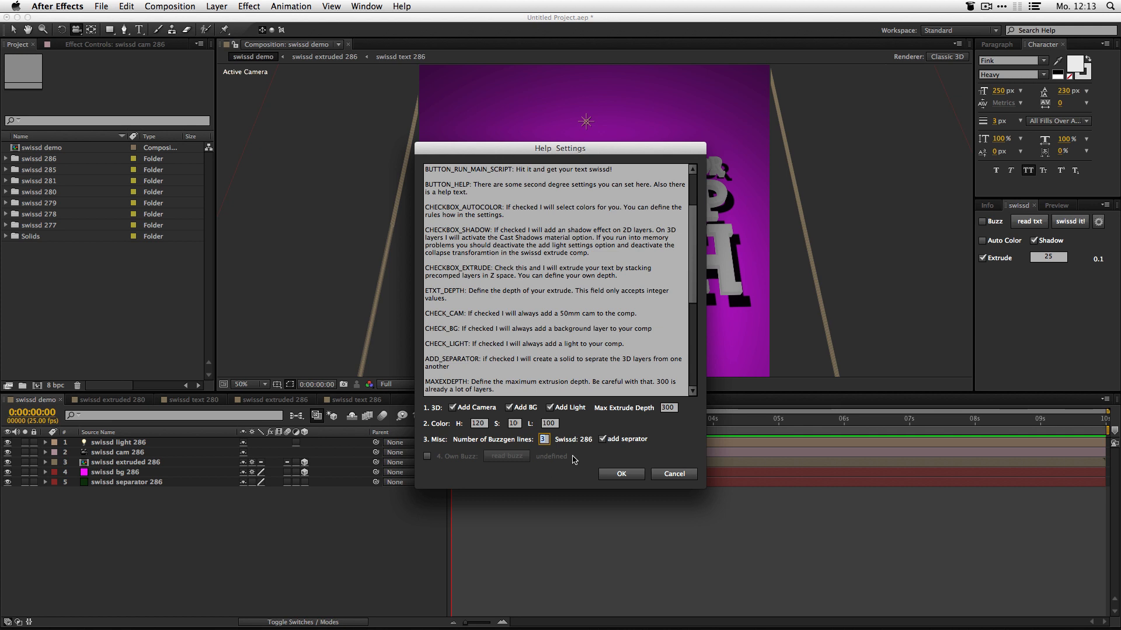
pyautogui.click(603, 439)
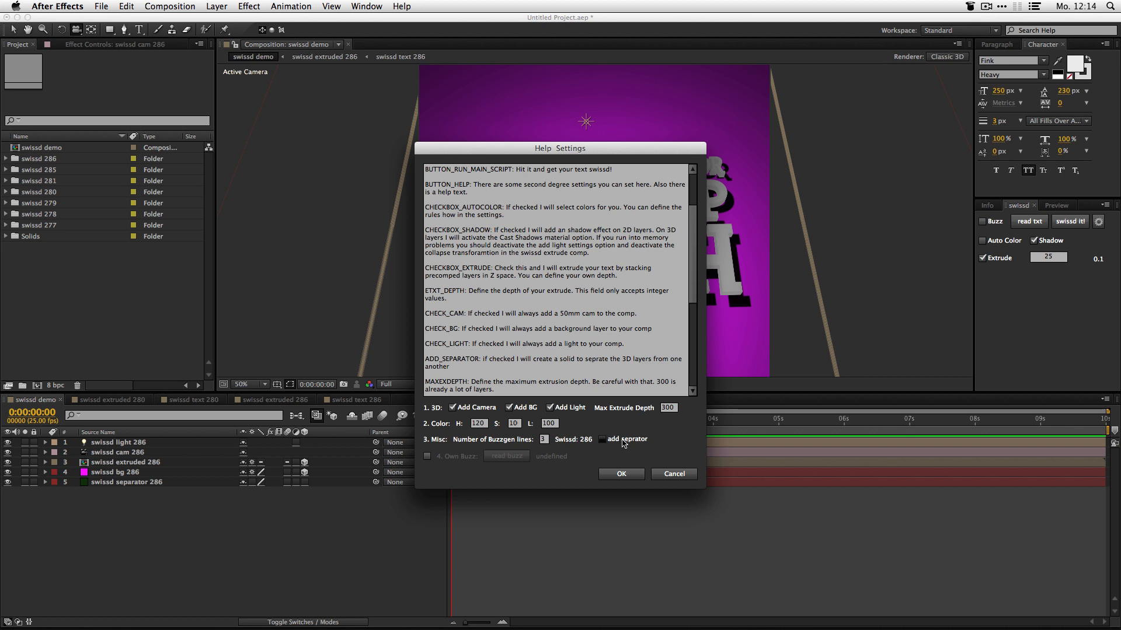
pyautogui.click(602, 439)
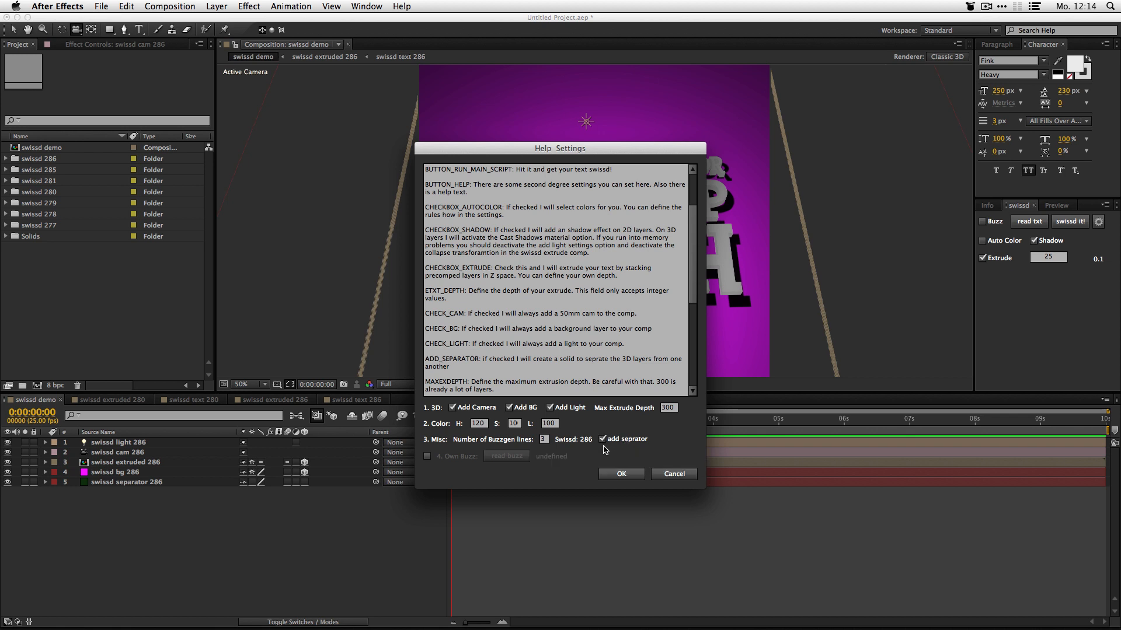
pyautogui.moveTo(547, 472)
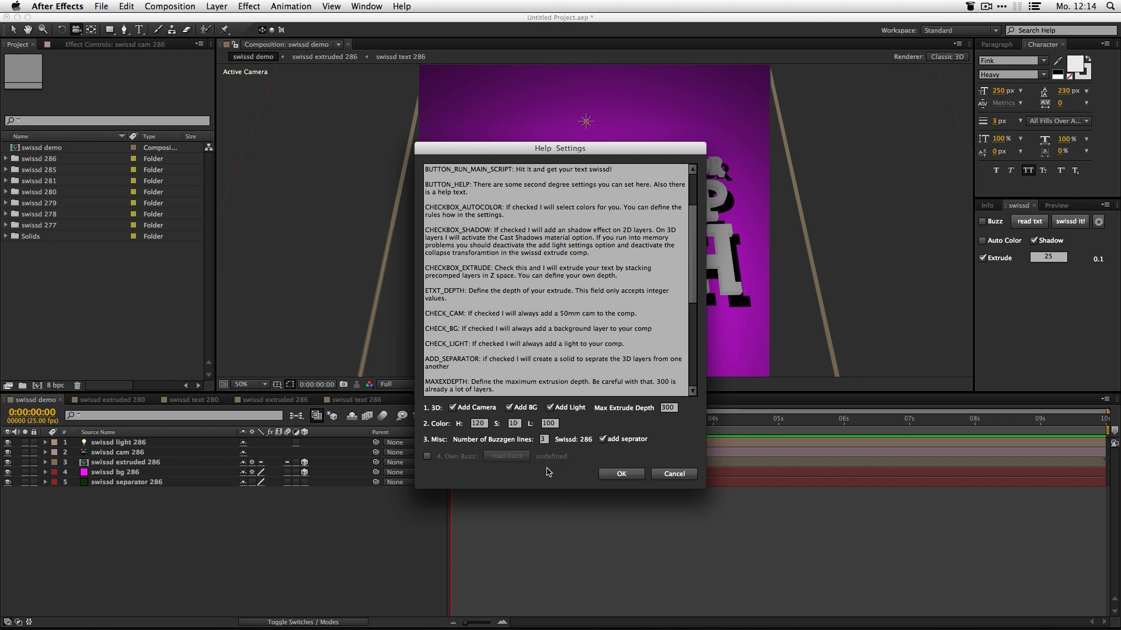
pyautogui.moveTo(465, 462)
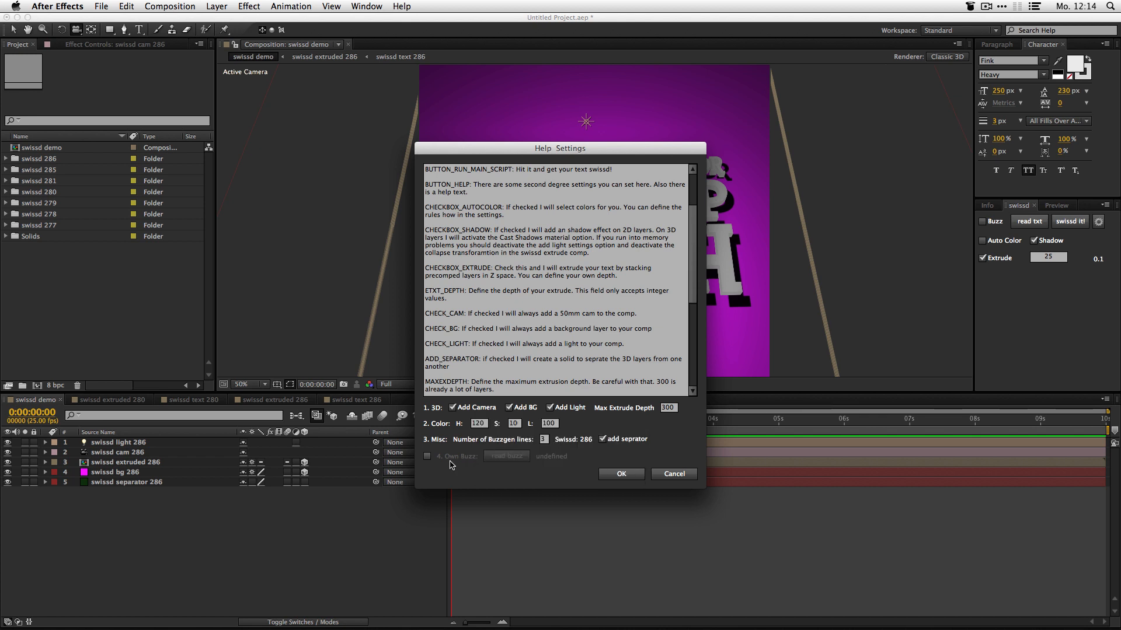
# Enable Own Buzz and copy the example JSON rows from the help text
pyautogui.click(428, 455)
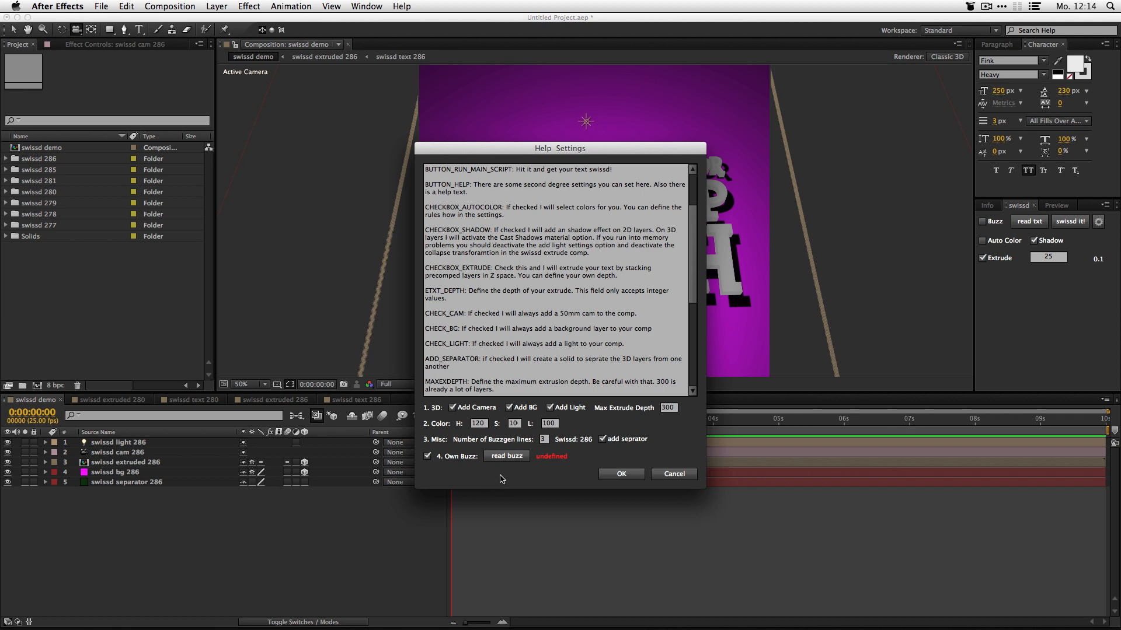
pyautogui.moveTo(500, 481)
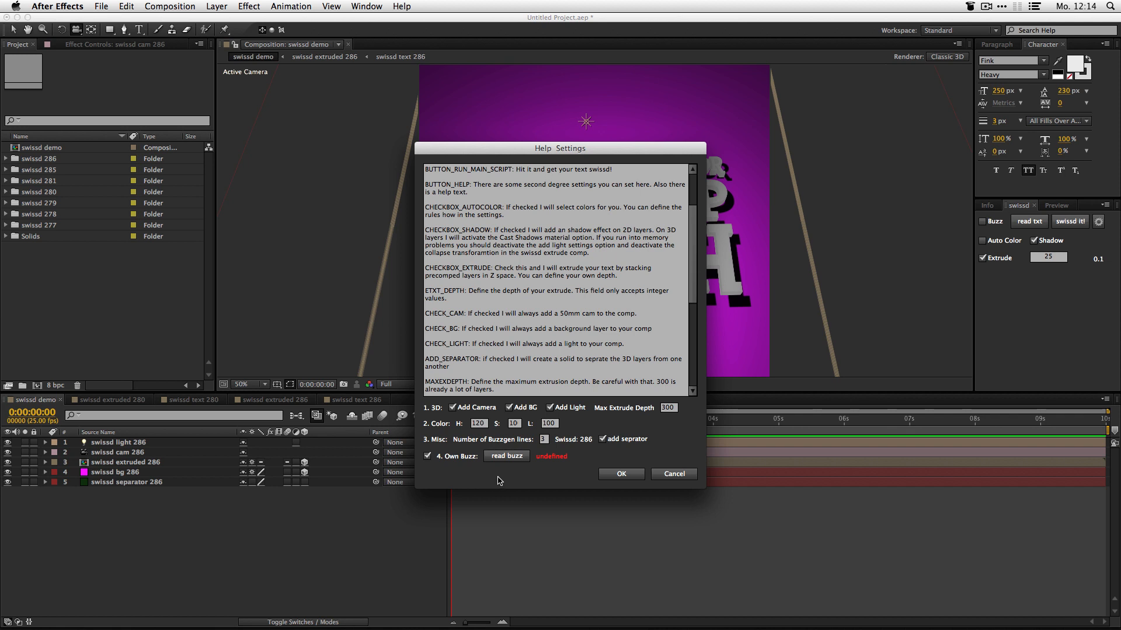
pyautogui.moveTo(497, 480)
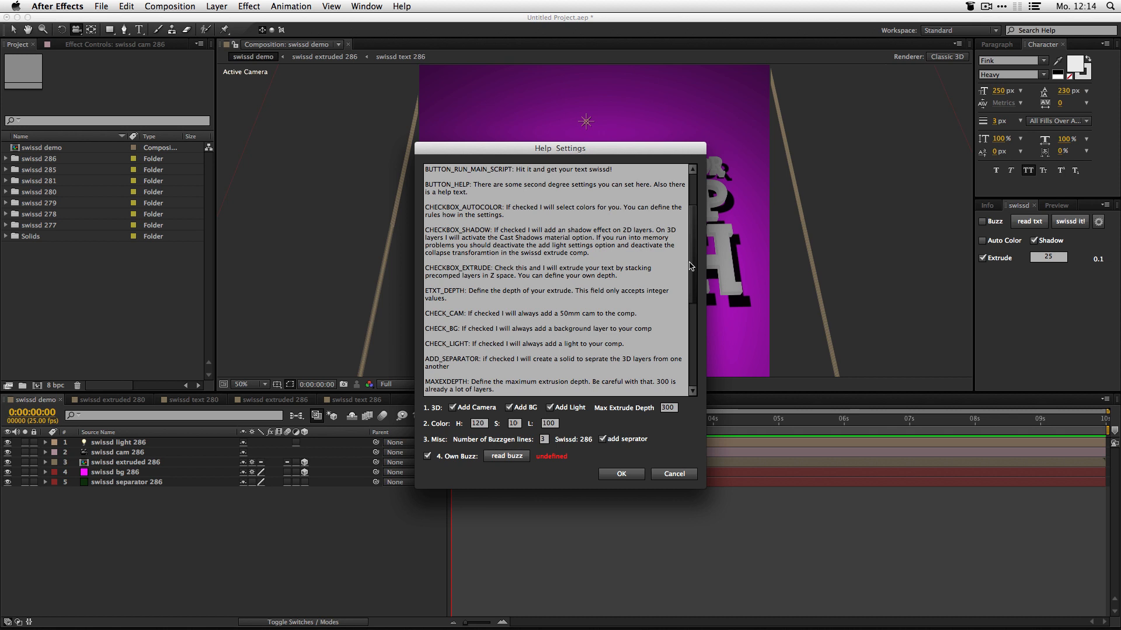
pyautogui.scroll(-3)
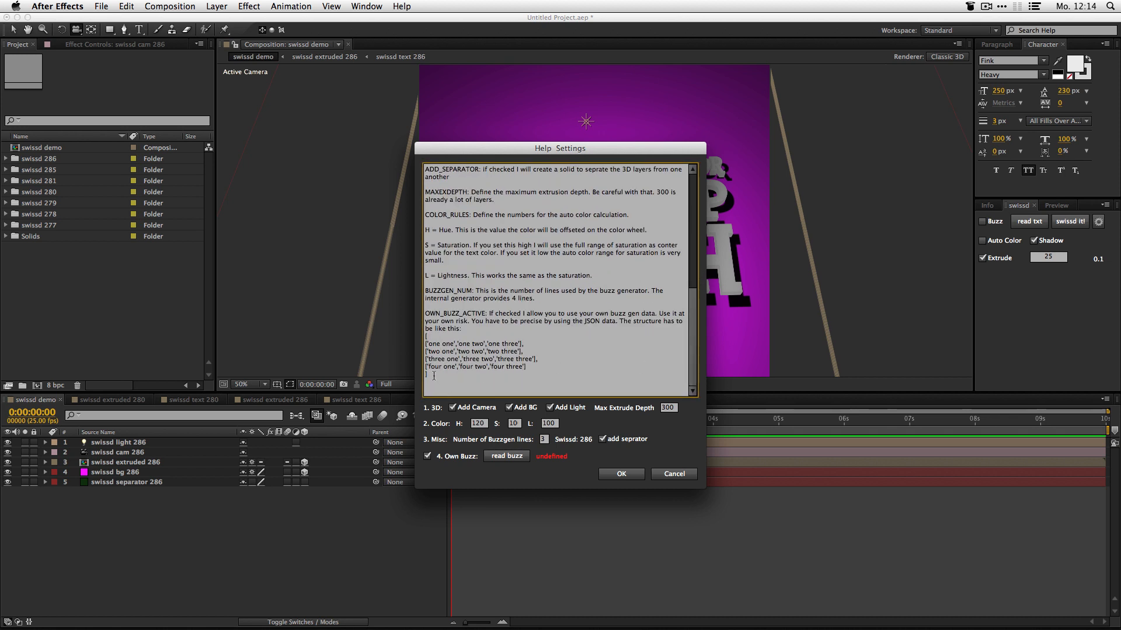
pyautogui.moveTo(426, 344); pyautogui.dragTo(525, 375)
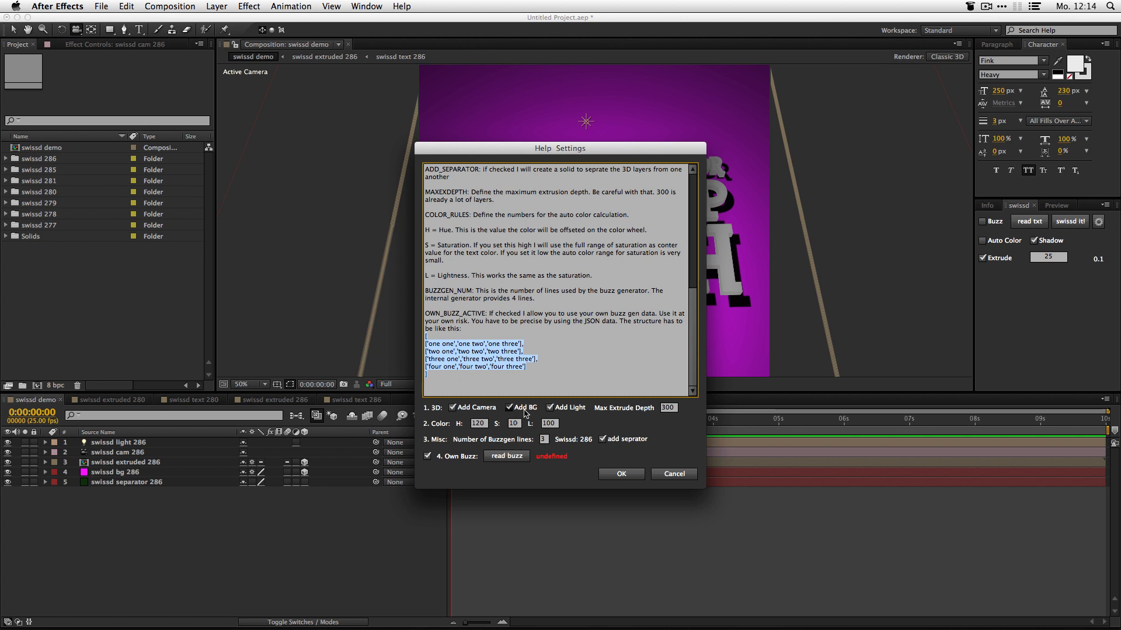
pyautogui.rightClick(478, 350)
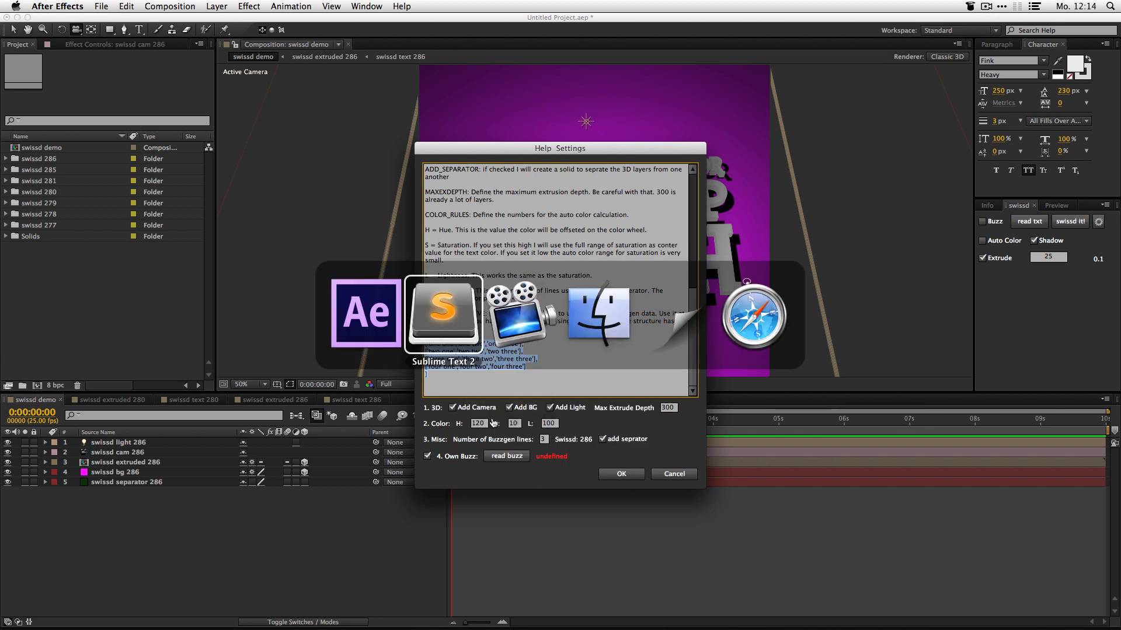
# Paste the example buzz JSON into Sublime Text 2 and save it as 'ownbuzz'
pyautogui.click(442, 311)
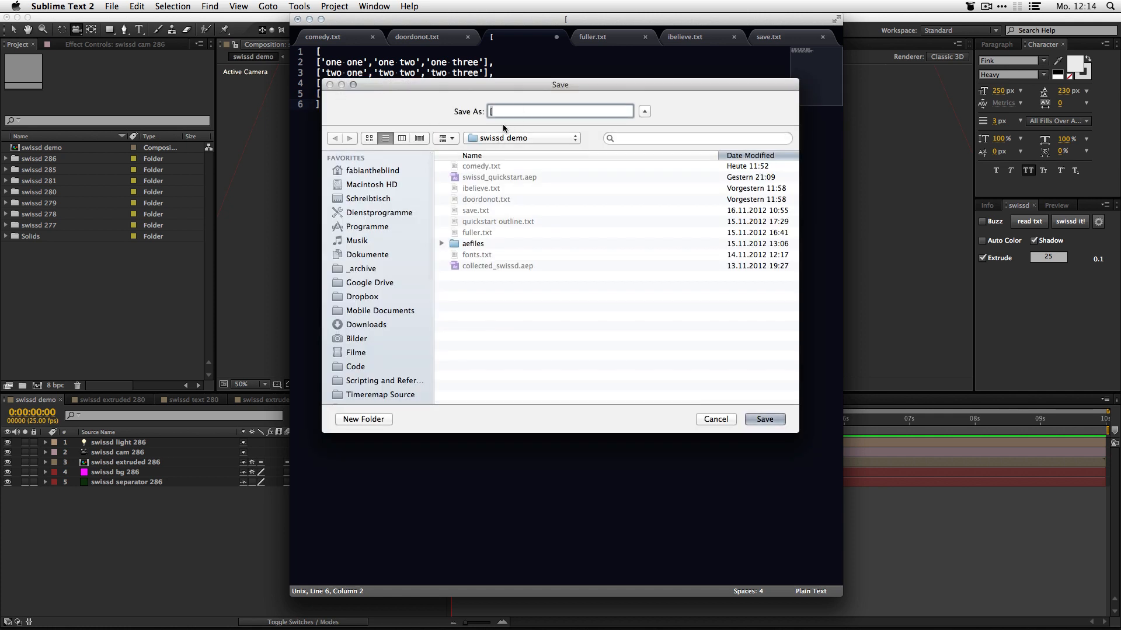
pyautogui.write('ow')
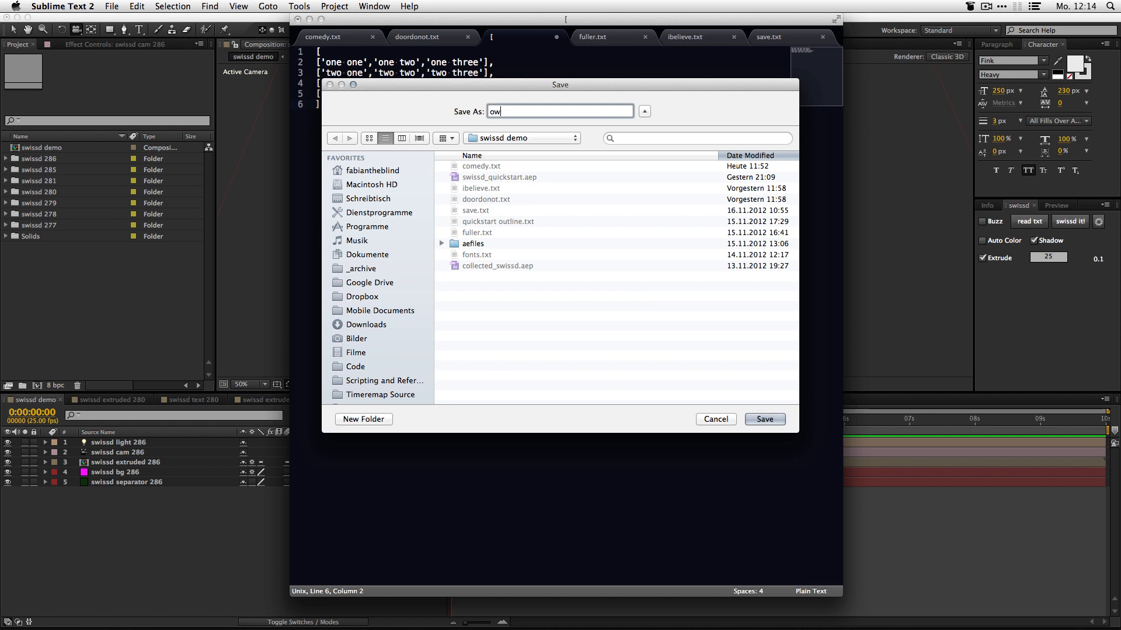
pyautogui.write('nbuzz')
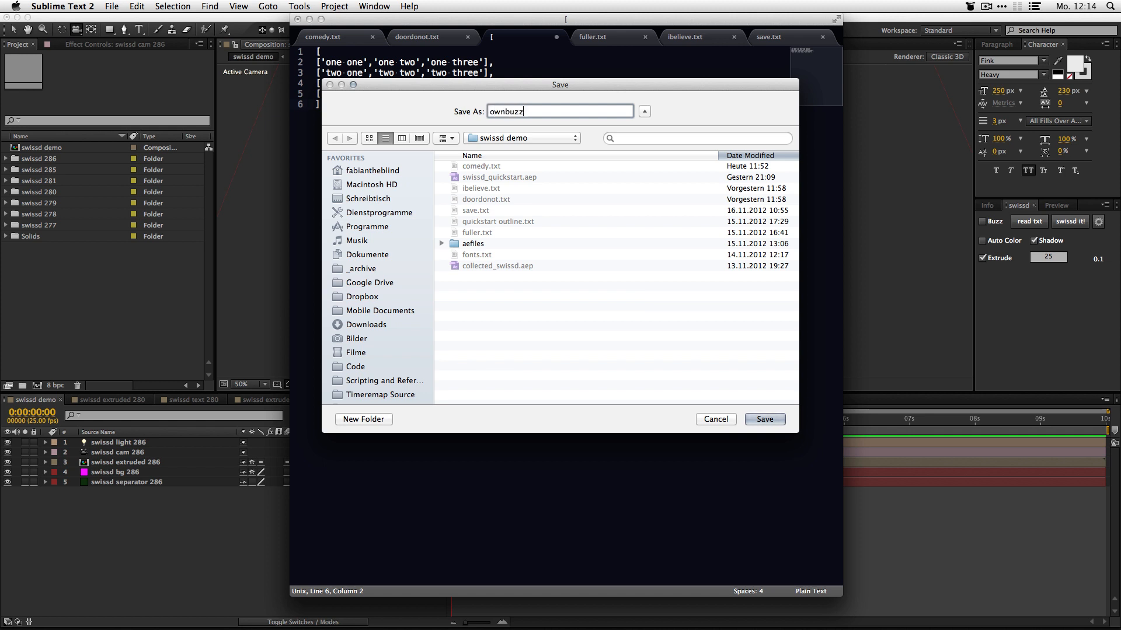
pyautogui.click(764, 419)
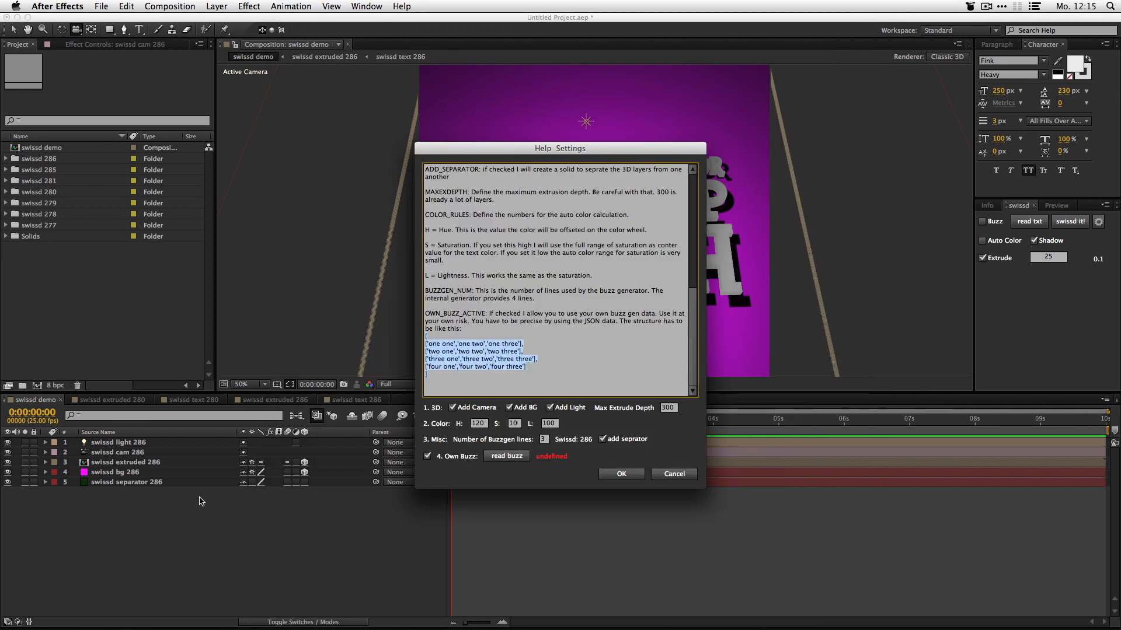
# Read the ownbuzz file, accept the 4 buzzrows alert, and confirm swissd settings
pyautogui.click(506, 456)
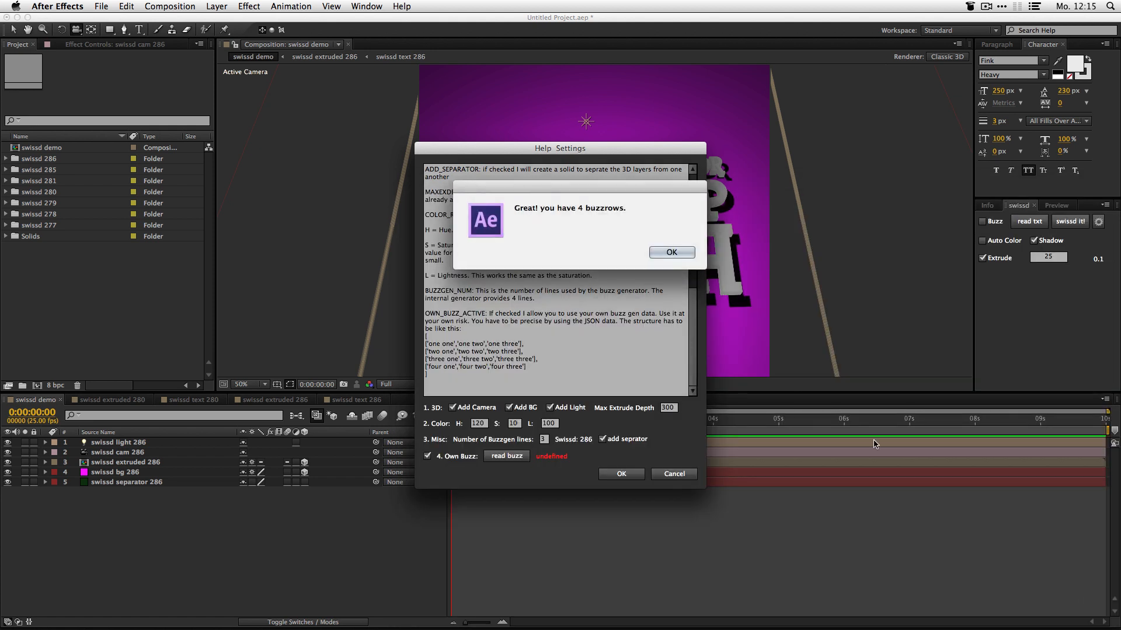
pyautogui.click(670, 252)
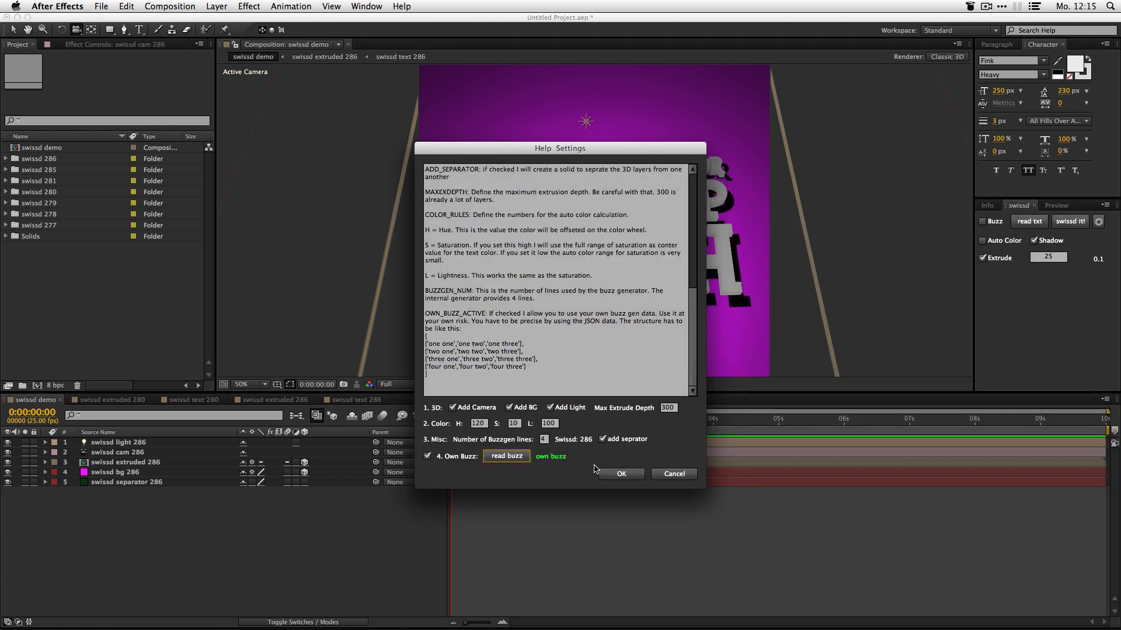
pyautogui.click(619, 474)
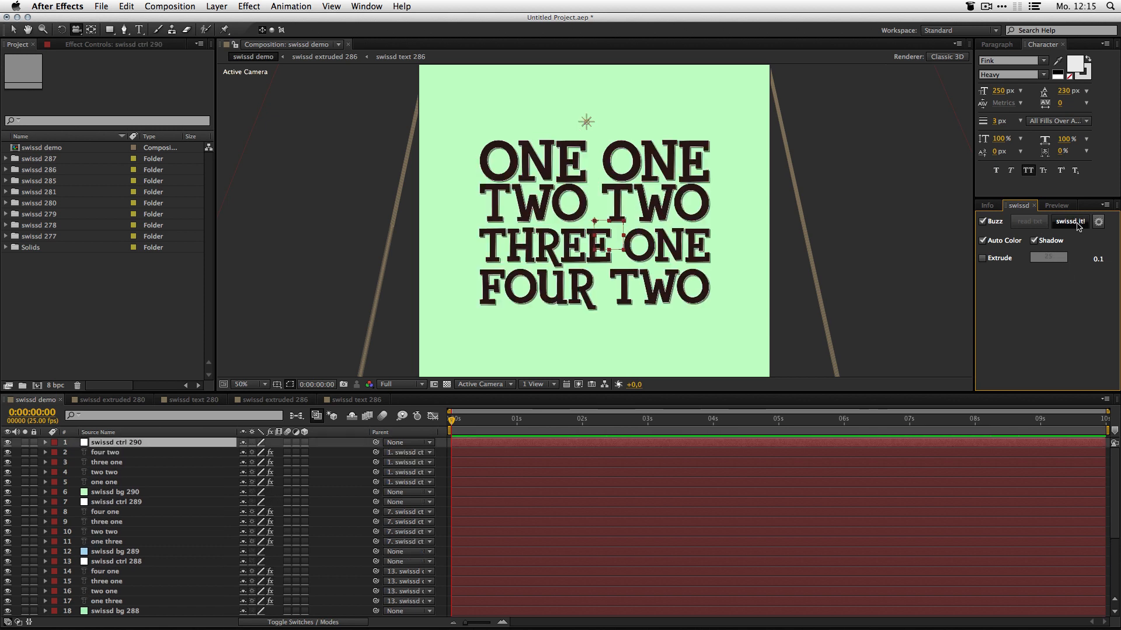
pyautogui.moveTo(1078, 227)
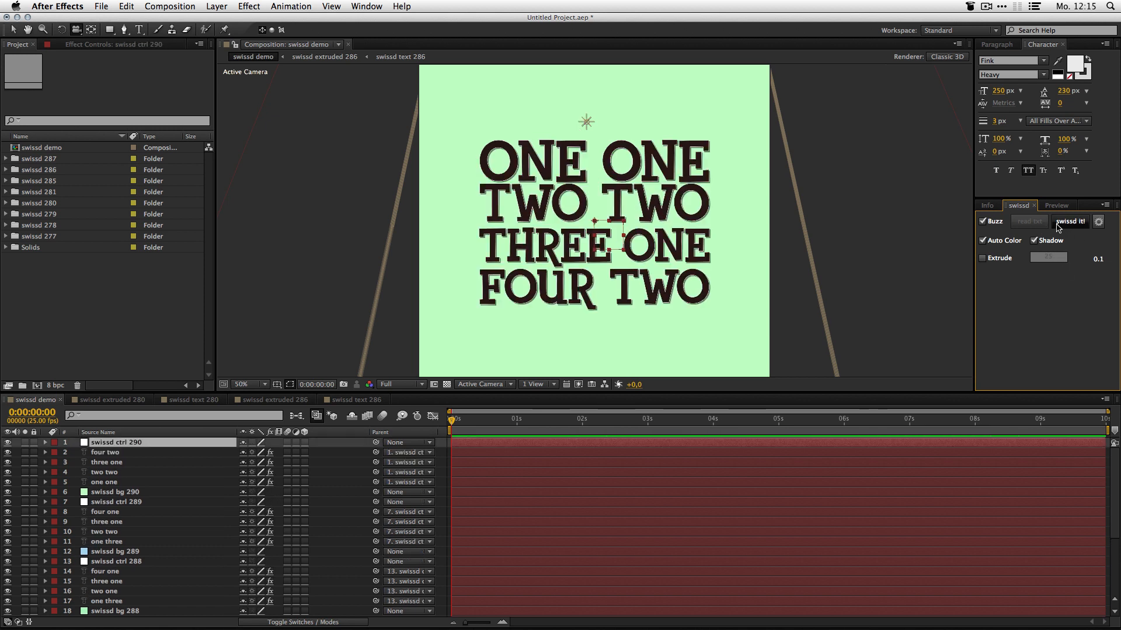